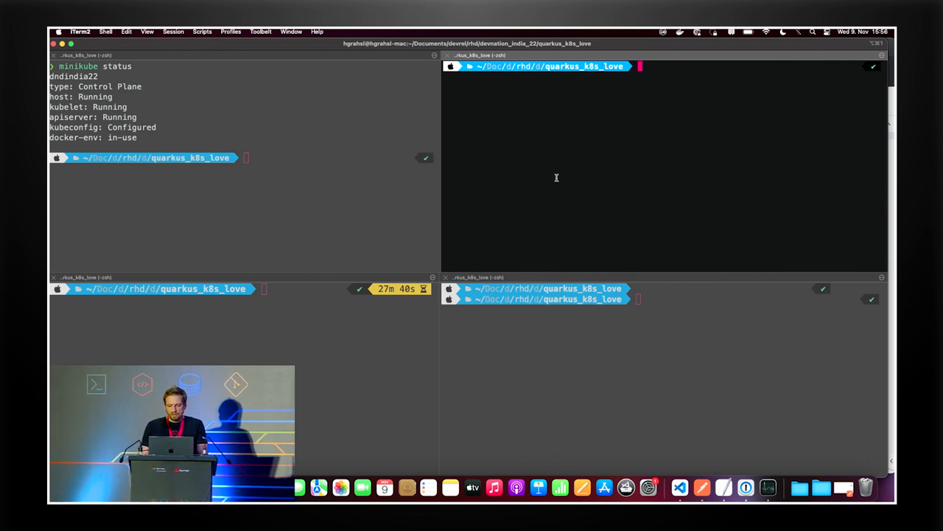
Generate the Quarkus app com.rh.dev:dndindia22-live:0.2.0 and move into the dndindia22-live folder.
{"action": "type", "text": "quarkus create app com.rh.dev:dndindia22-live:0.2.0"}
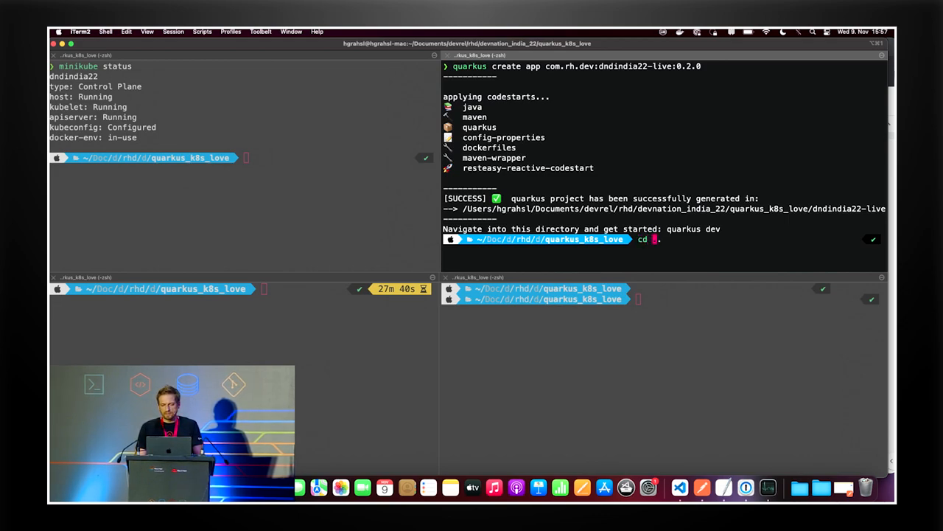
{"action": "type", "text": "dndindia22-live"}
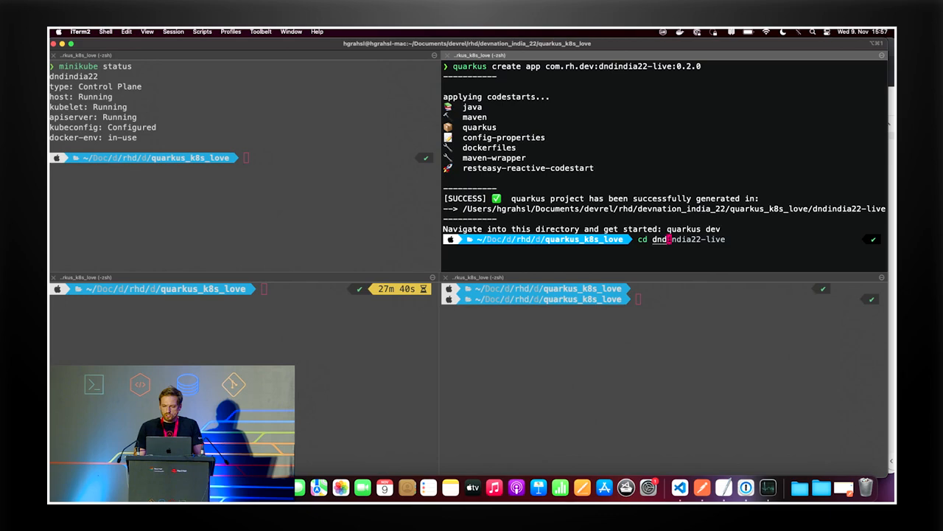
{"action": "key", "text": "Return"}
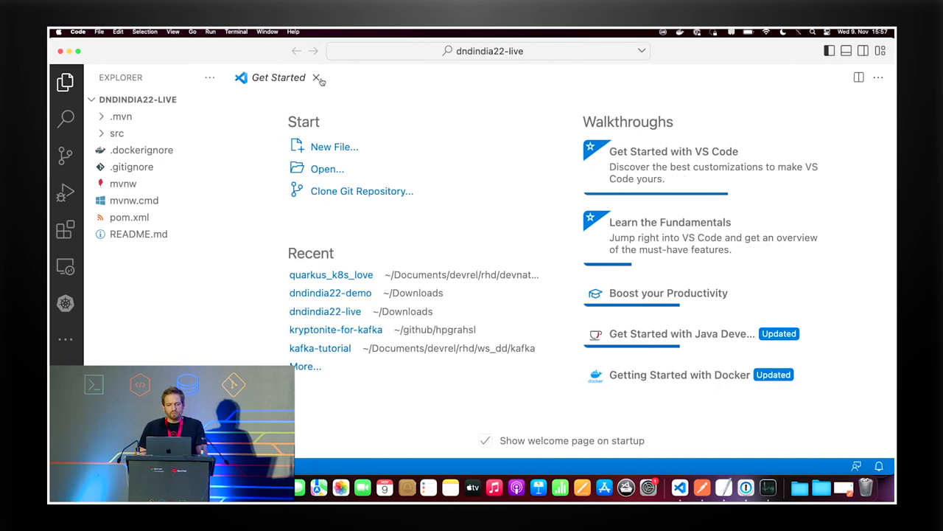
Close the Get Started and Quarkus Tools pages and expand the project's source folders.
{"action": "left_click", "coordinate": [319, 78]}
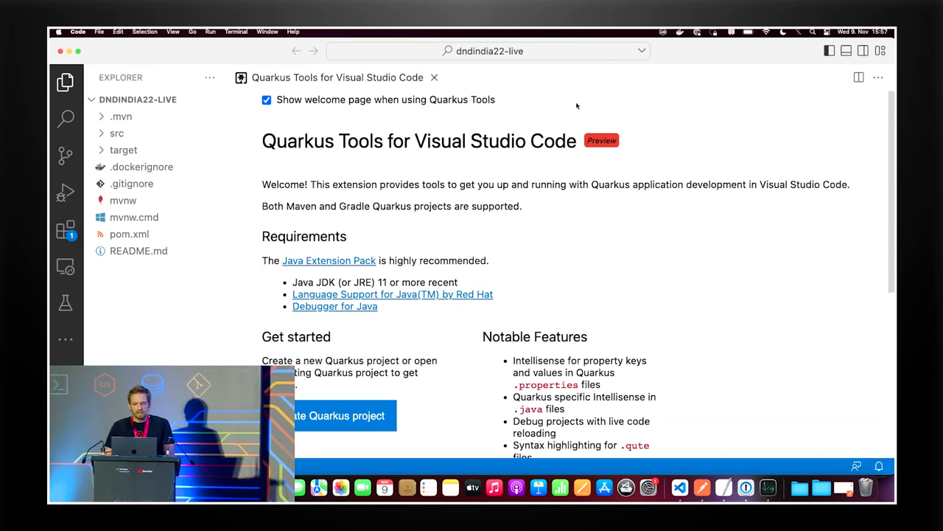
{"action": "left_click", "coordinate": [435, 76]}
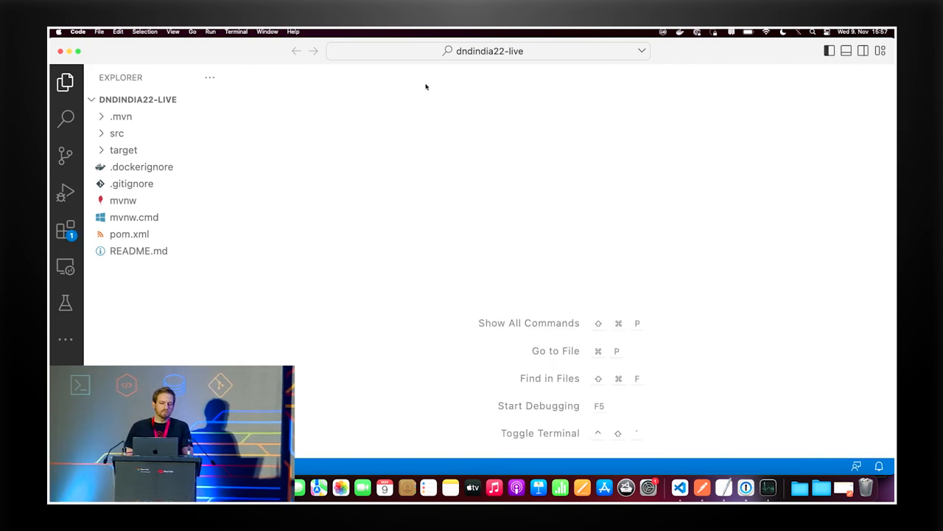
{"action": "left_click", "coordinate": [117, 132]}
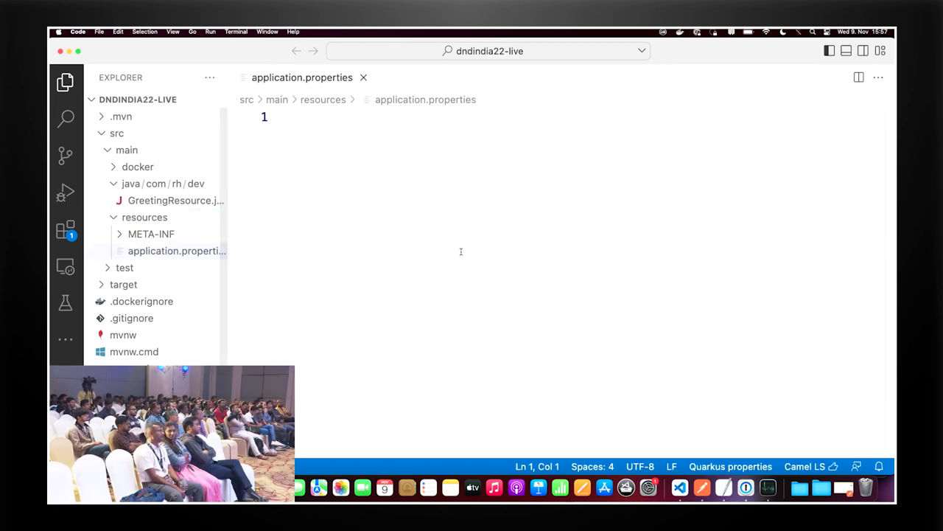
{"action": "left_click", "coordinate": [236, 31]}
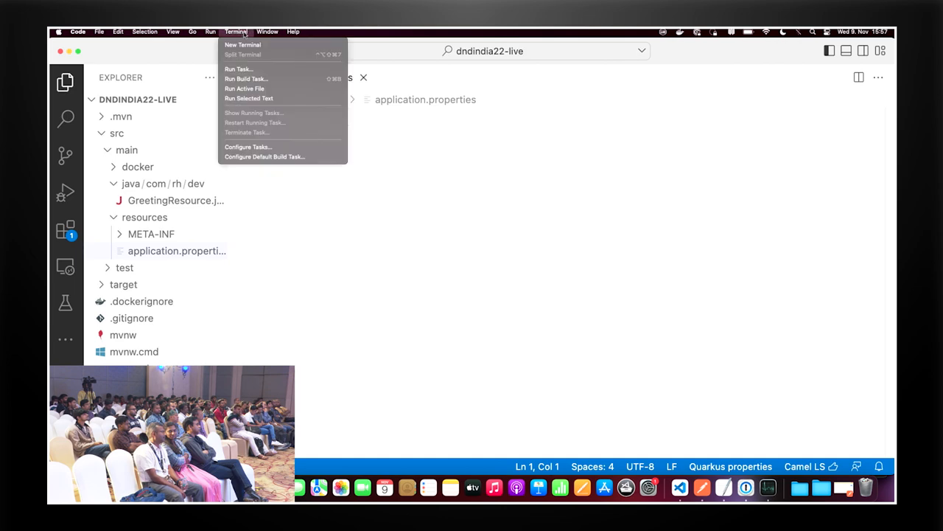
Run 'quarkus dev' from a new terminal inside the editor to start the app in dev mode.
{"action": "left_click", "coordinate": [242, 44]}
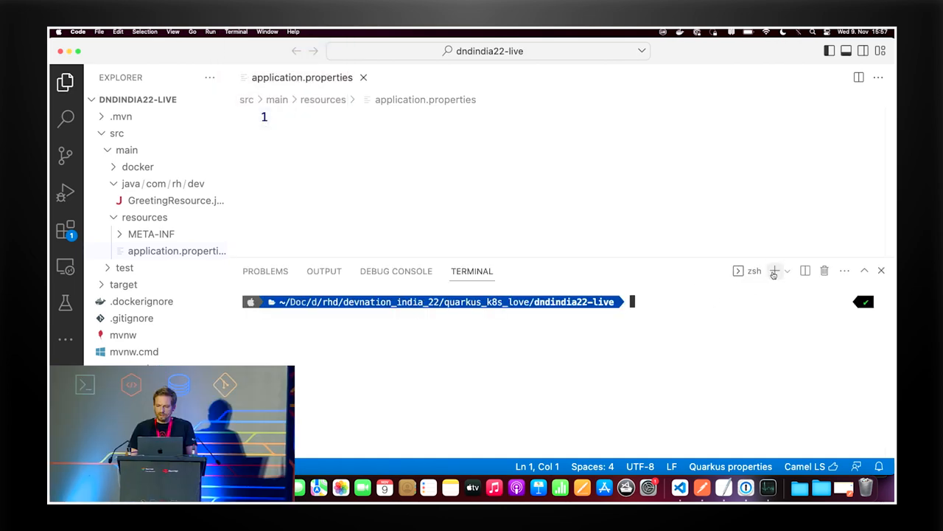
{"action": "left_click", "coordinate": [774, 271]}
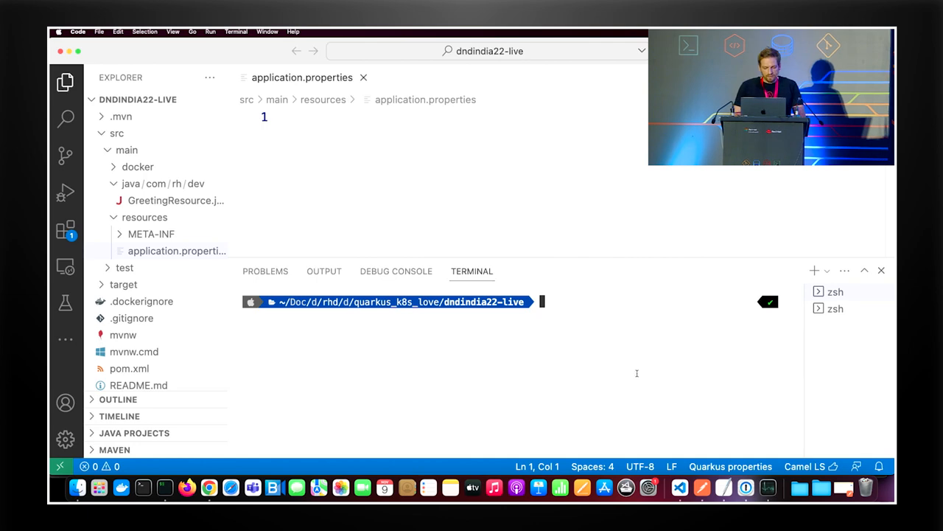
{"action": "type", "text": "qa"}
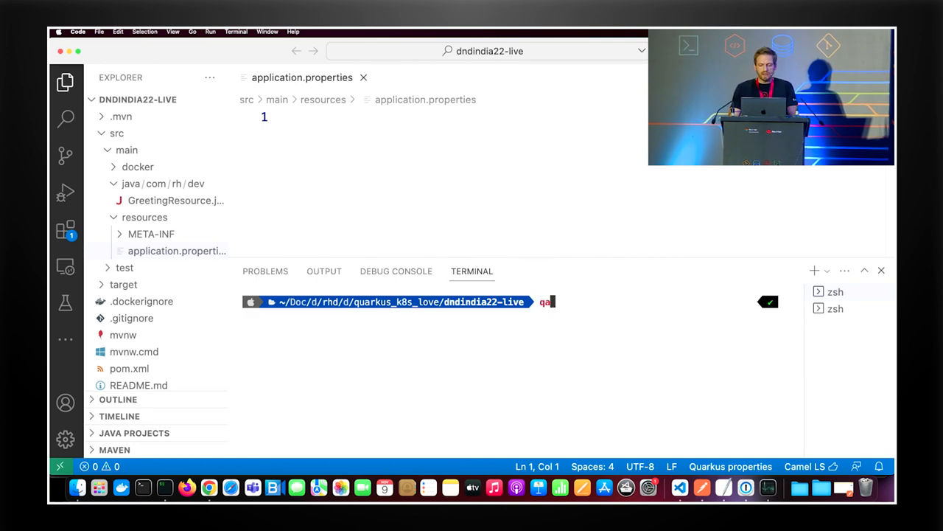
{"action": "type", "text": "uarks"}
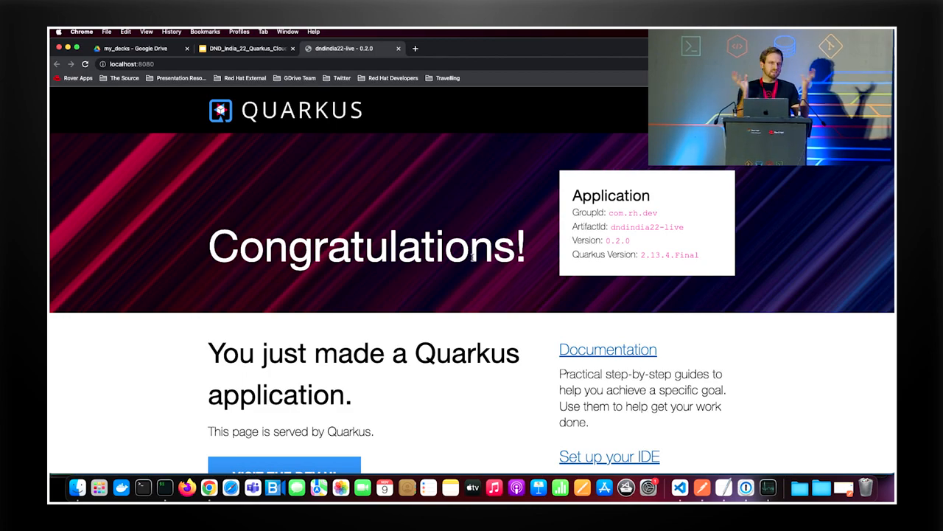
Scroll through the Quarkus Congratulations page at localhost:8080.
{"action": "scroll", "scroll_direction": "down", "scroll_amount": 3}
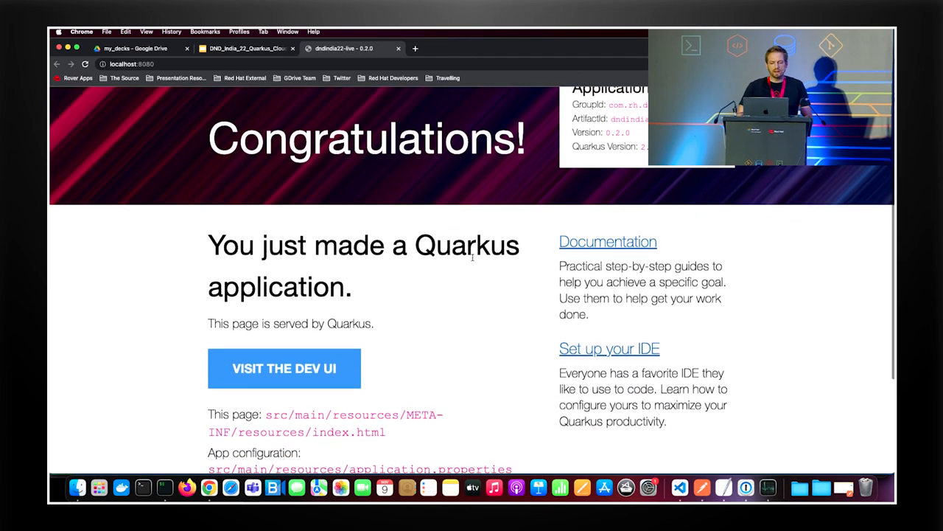
{"action": "scroll", "scroll_direction": "down", "scroll_amount": 3}
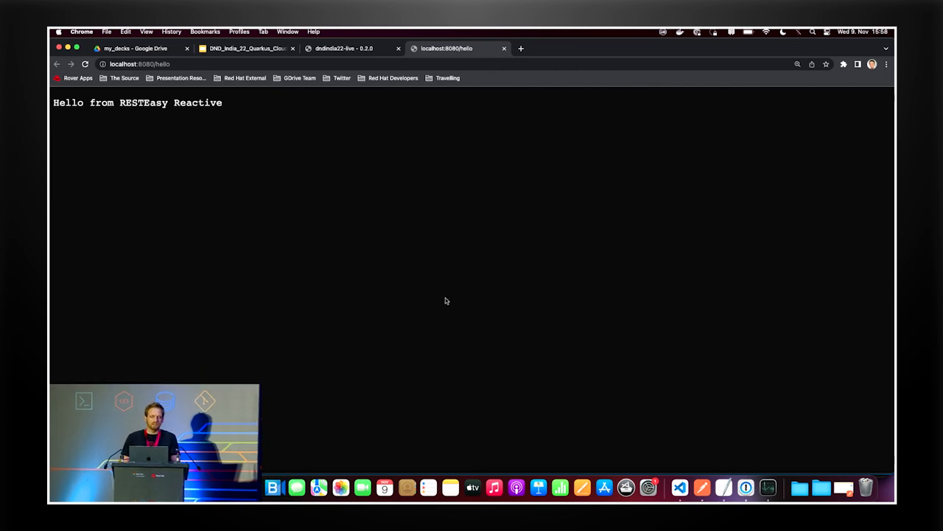
{"action": "mouse_move", "coordinate": [672, 430]}
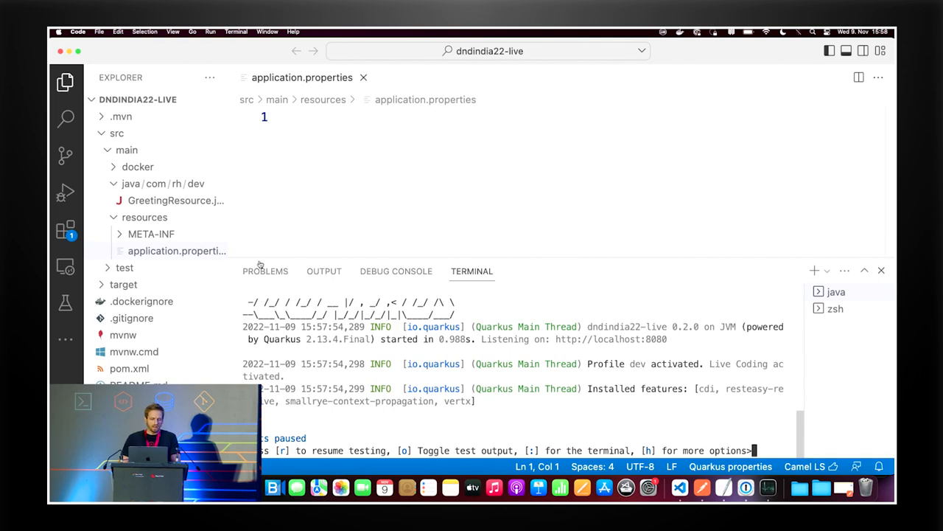
Review the generated pom.xml, then return to application.properties.
{"action": "left_click", "coordinate": [130, 368]}
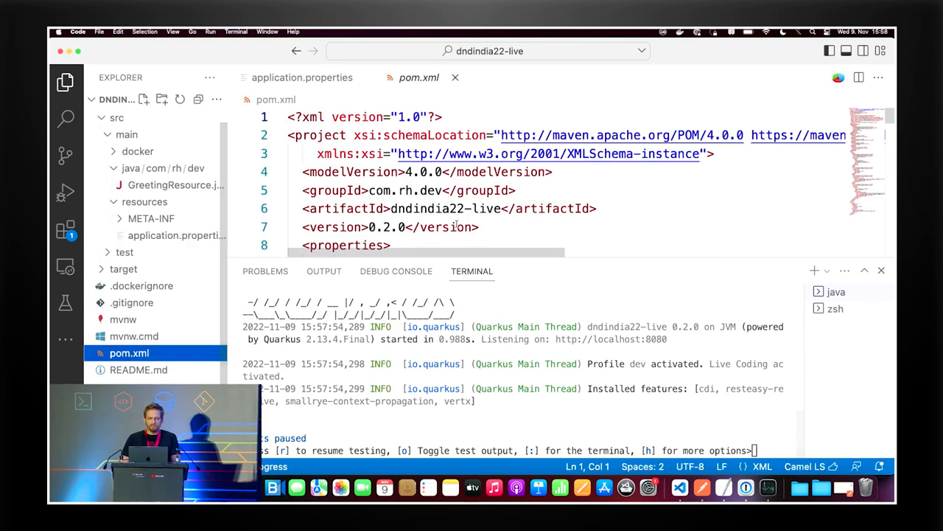
{"action": "left_click_drag", "start_coordinate": [537, 260], "coordinate": [536, 358]}
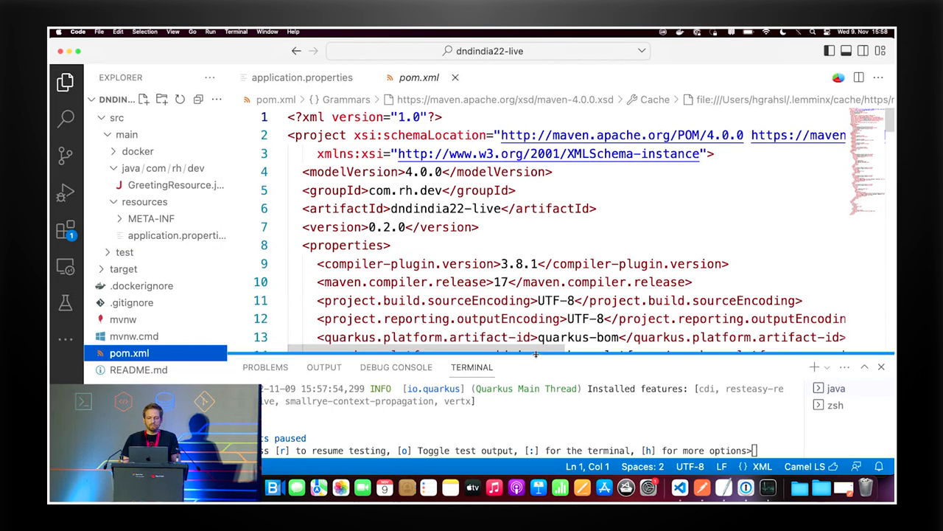
{"action": "scroll", "scroll_direction": "down", "scroll_amount": 3}
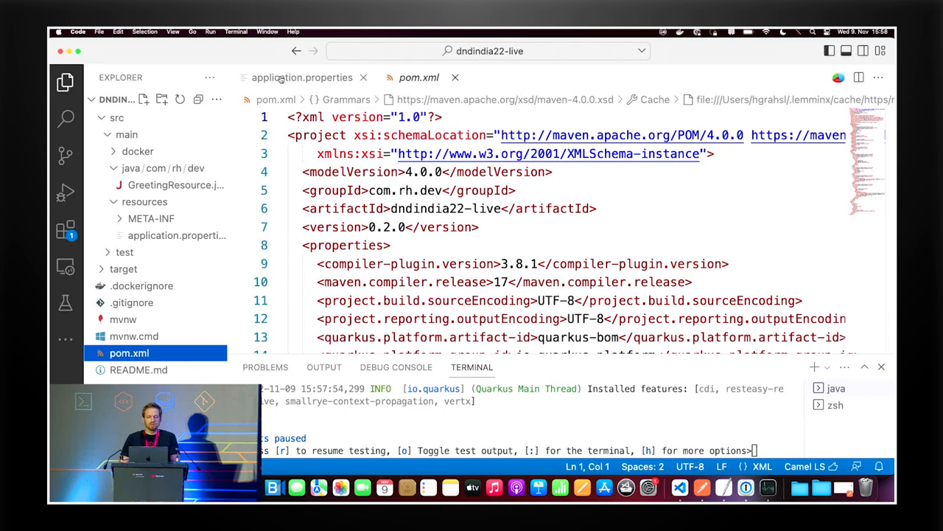
{"action": "left_click", "coordinate": [302, 77]}
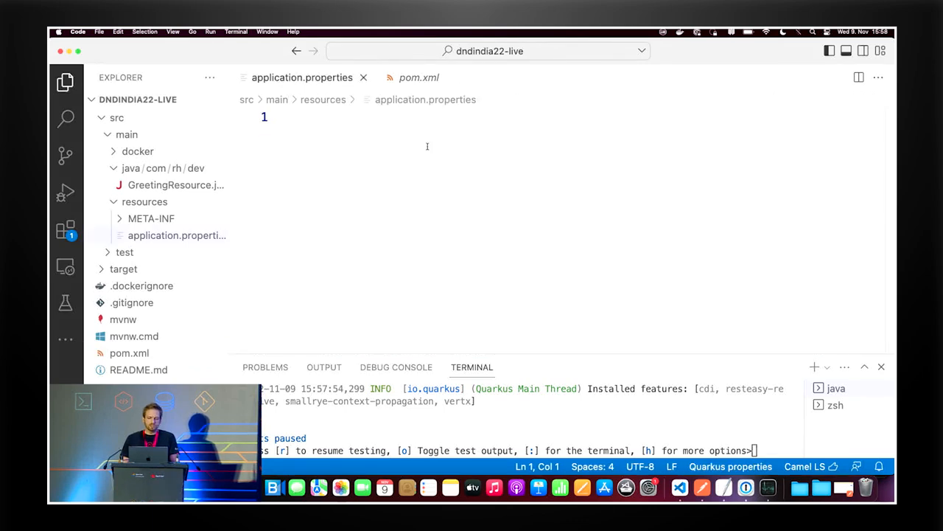
{"action": "mouse_move", "coordinate": [454, 295]}
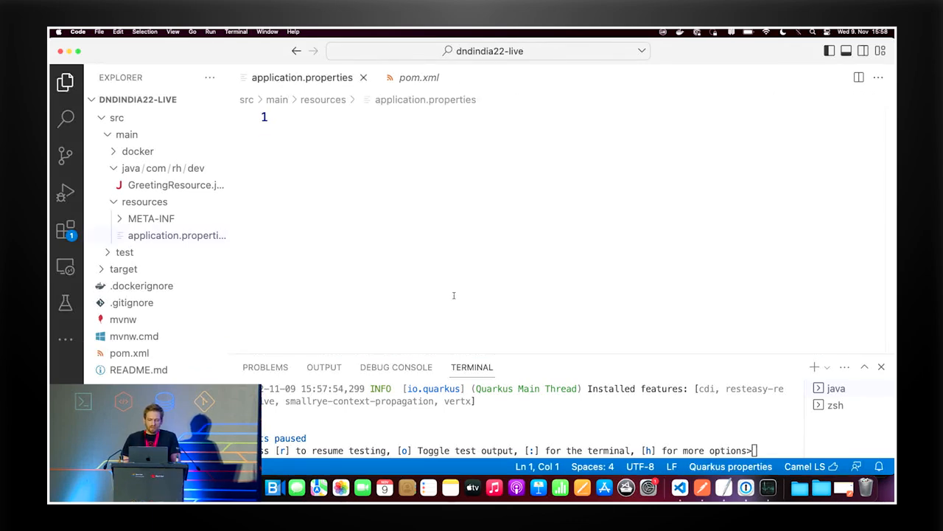
In GreetingResource.java replace 'Hello' with 'Hi' in the greeting return string.
{"action": "left_click", "coordinate": [177, 186]}
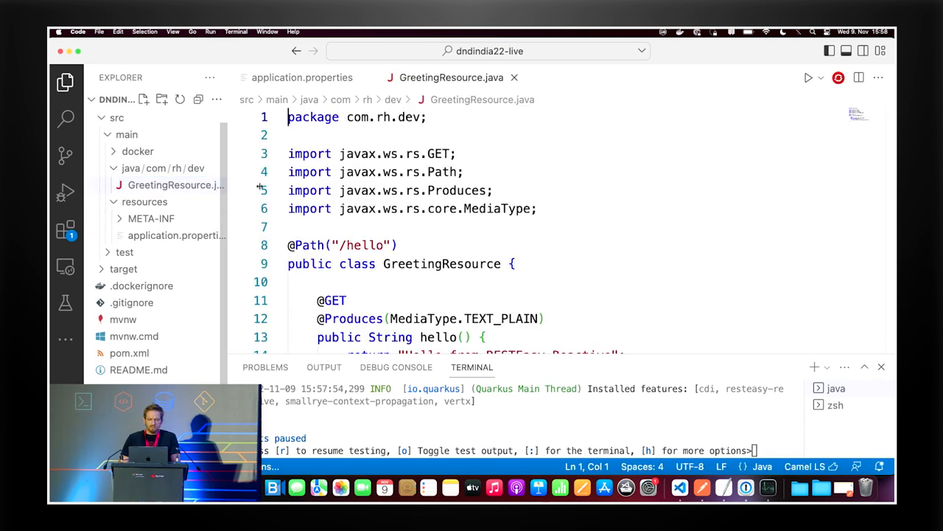
{"action": "scroll", "scroll_direction": "down", "scroll_amount": 3}
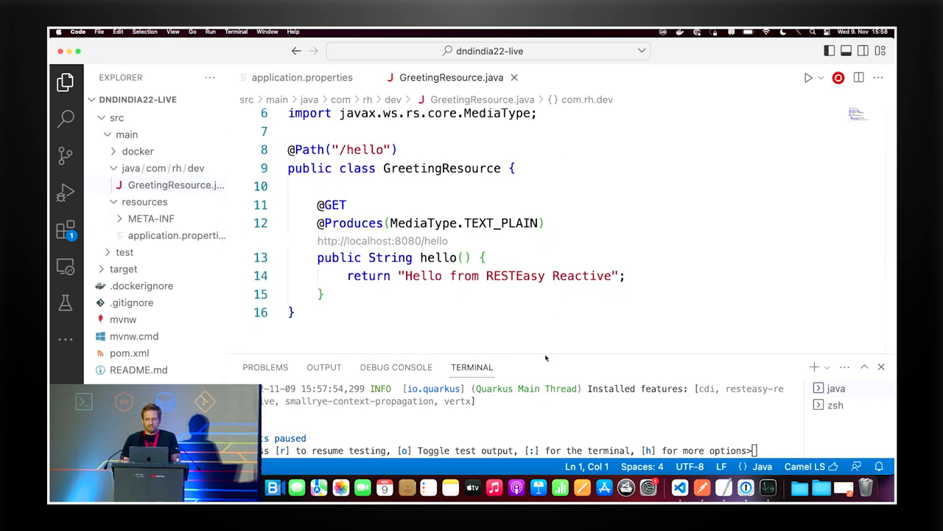
{"action": "left_click", "coordinate": [347, 203]}
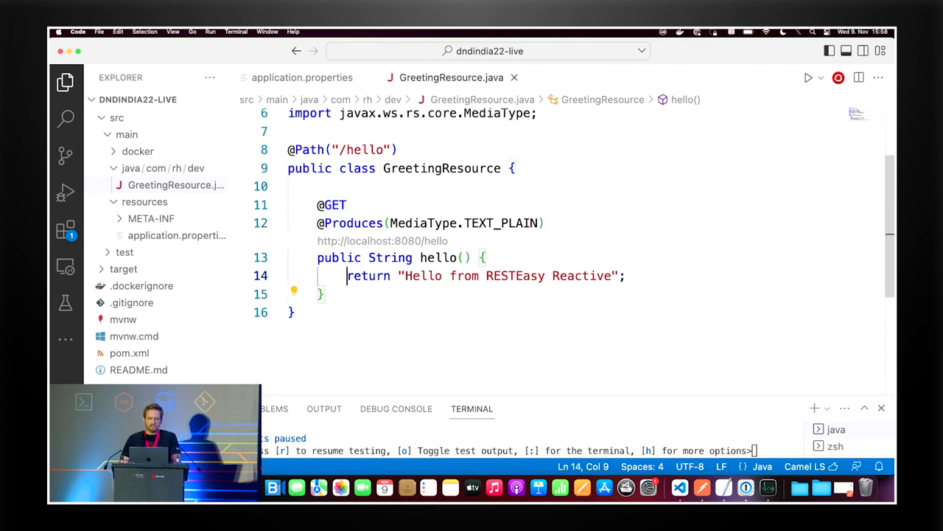
{"action": "double_click", "coordinate": [420, 275]}
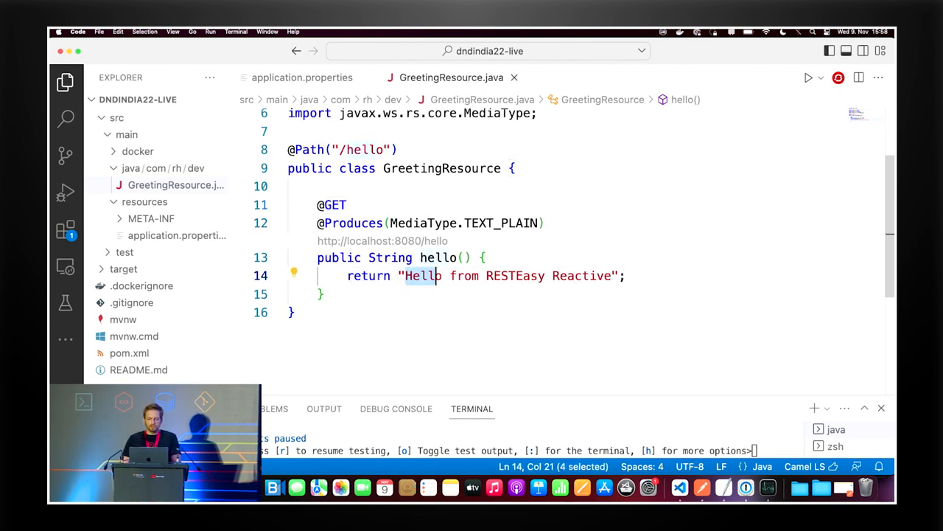
{"action": "type", "text": "Hi"}
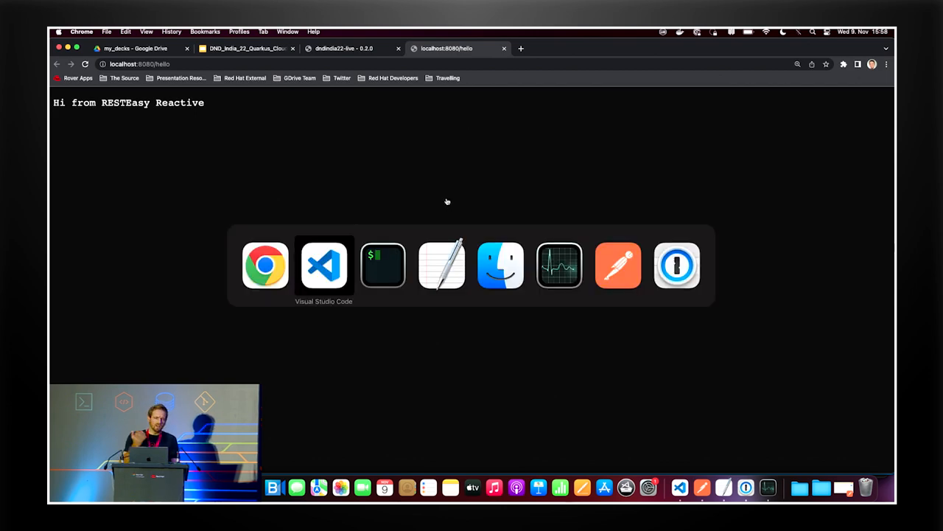
{"action": "left_click", "coordinate": [324, 265]}
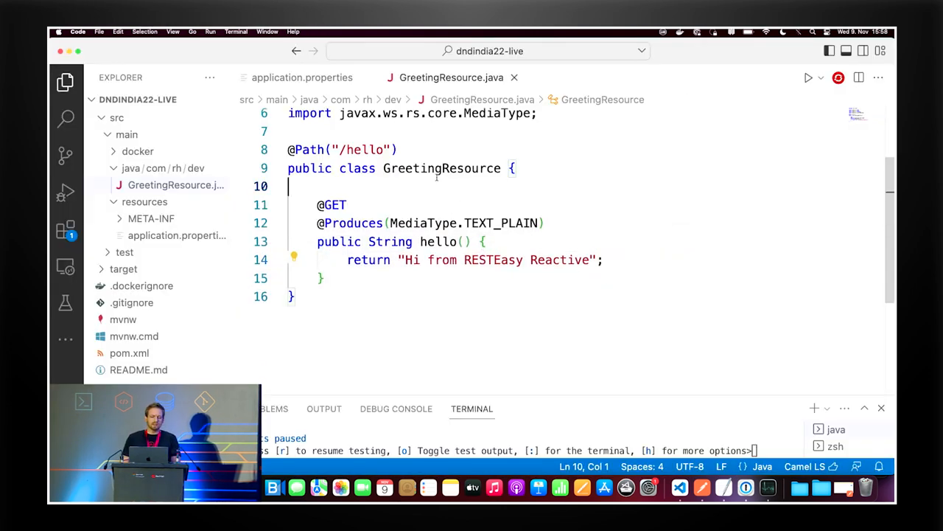
{"action": "left_click", "coordinate": [312, 151]}
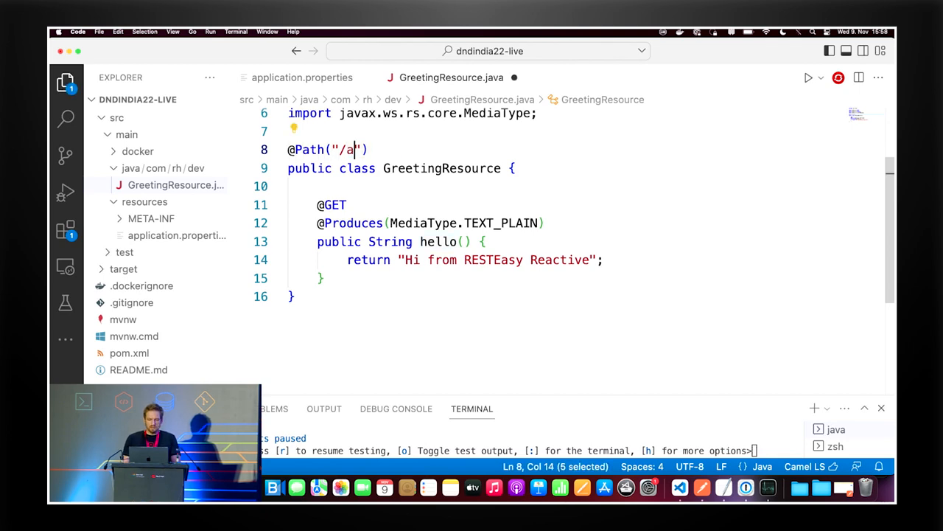
{"action": "type", "text": "pi"}
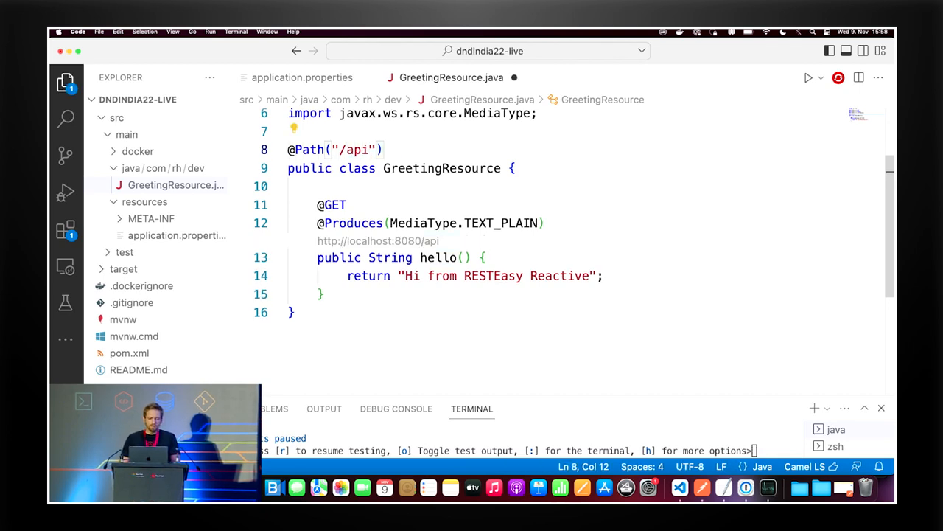
{"action": "left_click", "coordinate": [369, 223]}
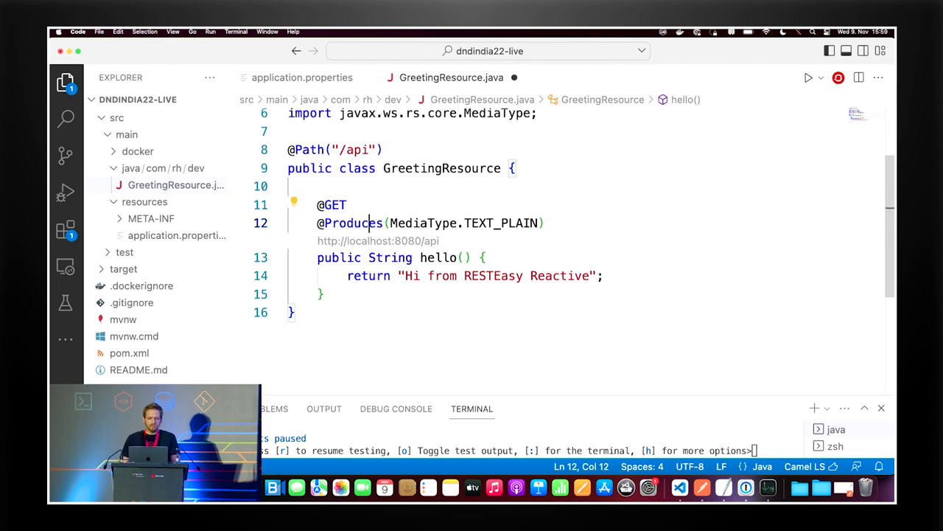
{"action": "type", "text": "@"}
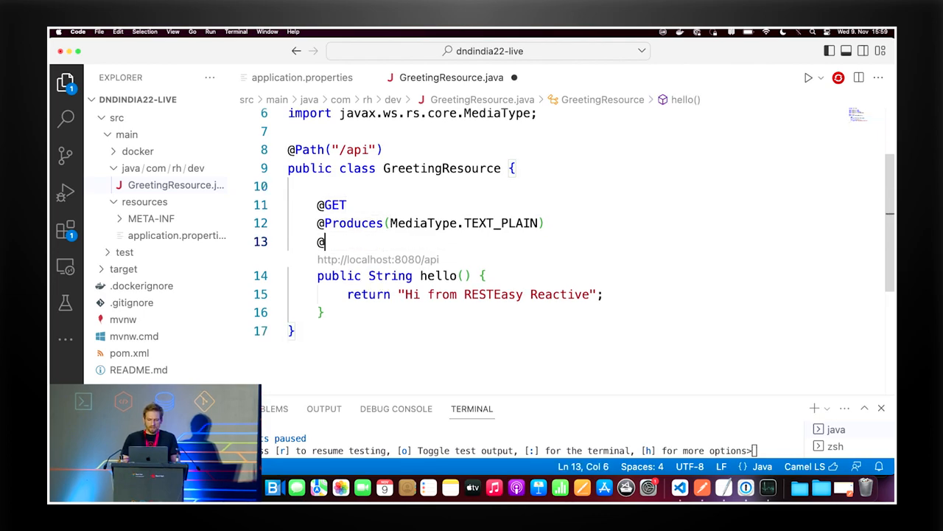
{"action": "type", "text": "Path()"}
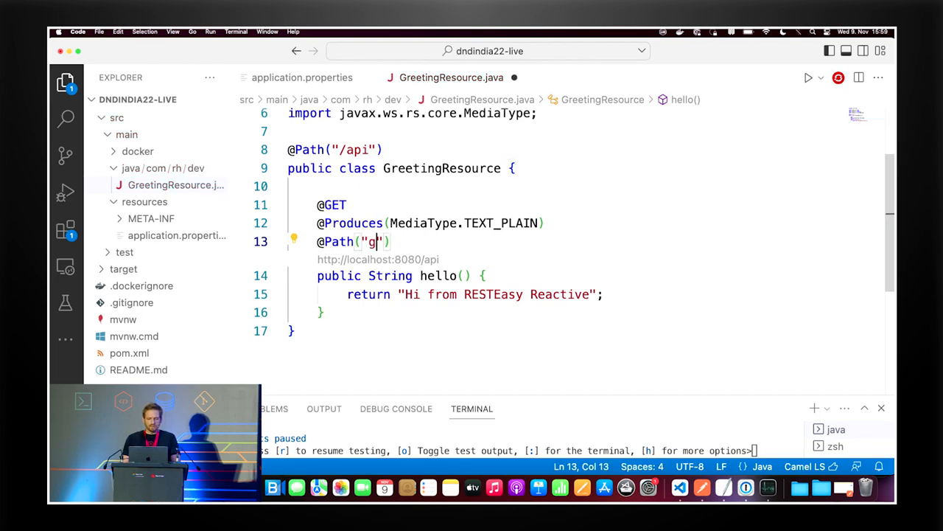
{"action": "type", "text": "reet"}
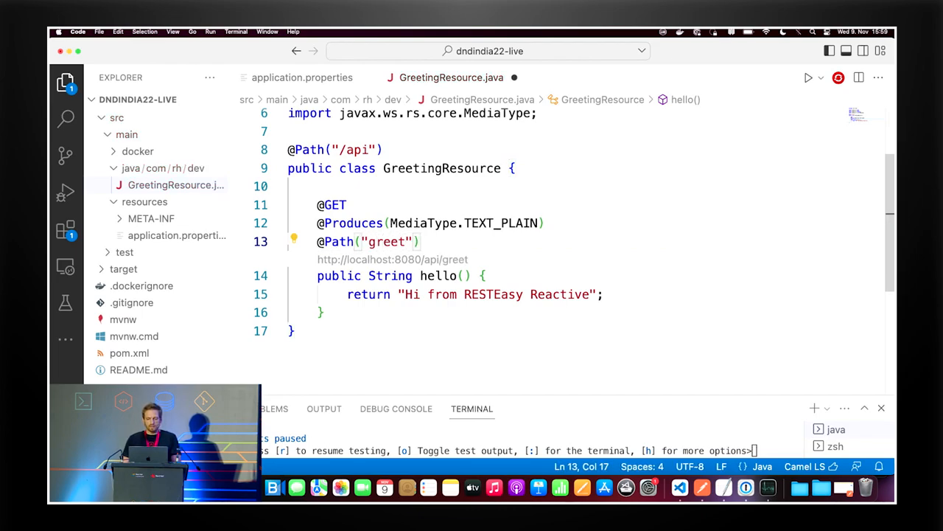
{"action": "type", "text": "/{}"}
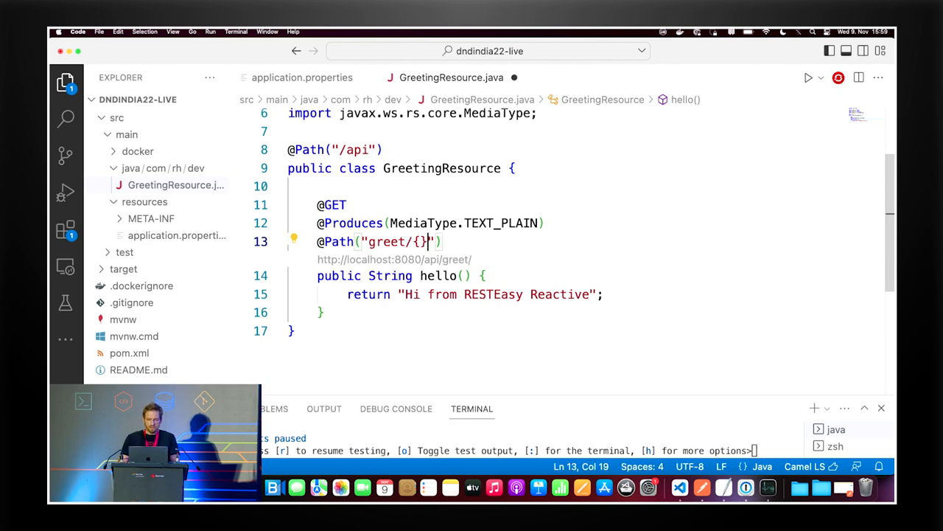
{"action": "type", "text": "who"}
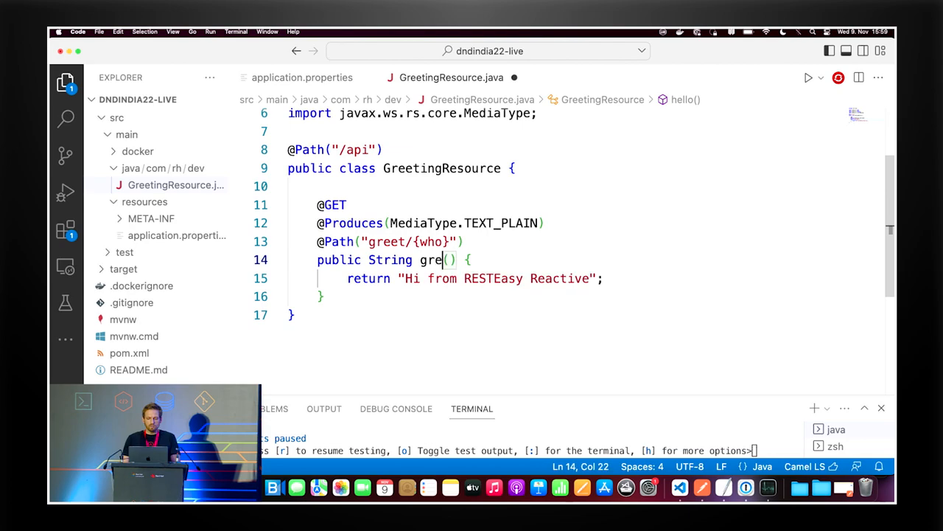
{"action": "type", "text": "et"}
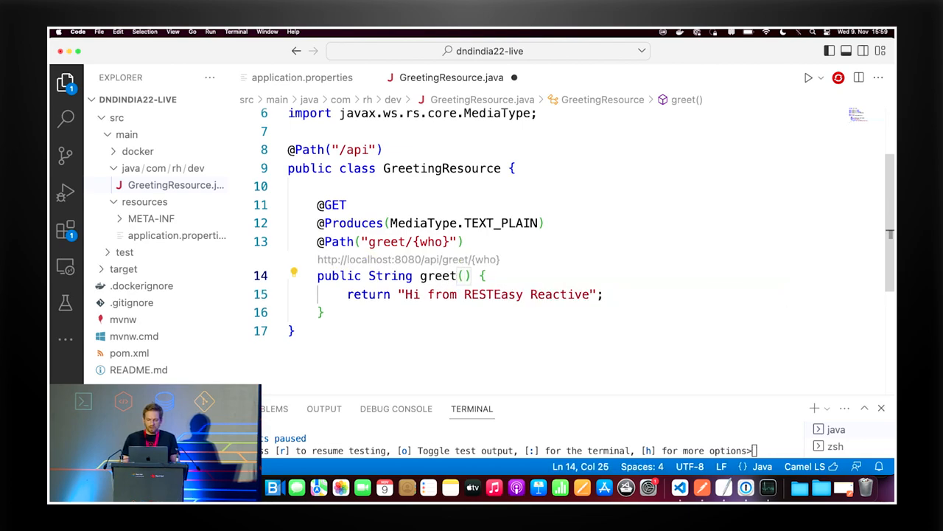
{"action": "type", "text": "PathParam("}
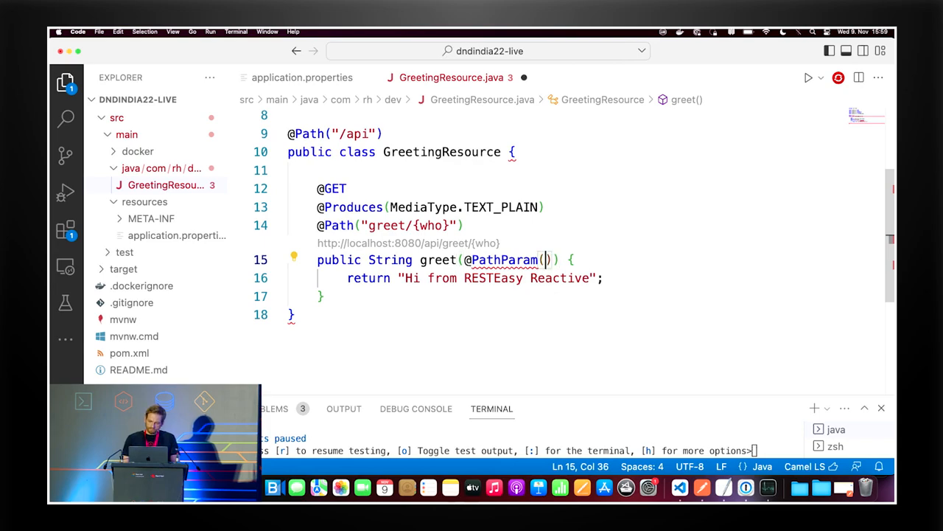
{"action": "type", "text": "\"who\""}
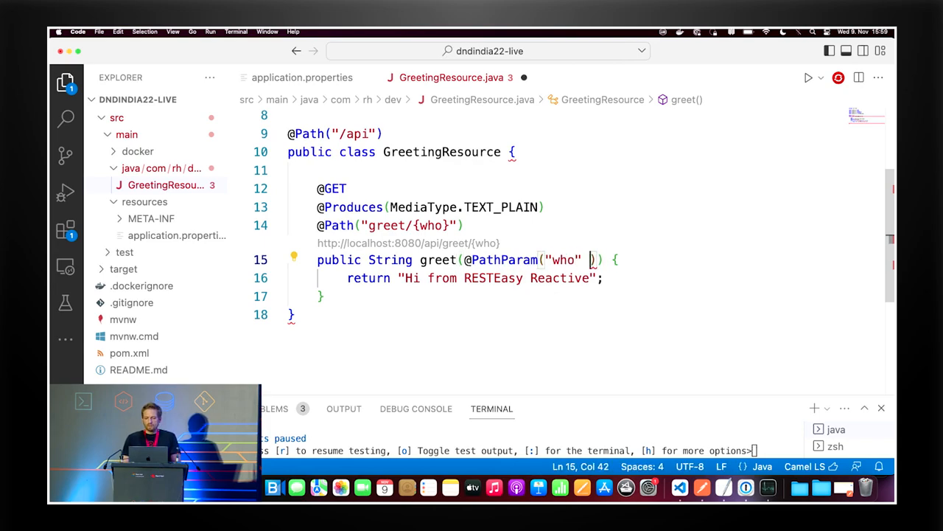
{"action": "type", "text": "Srin"}
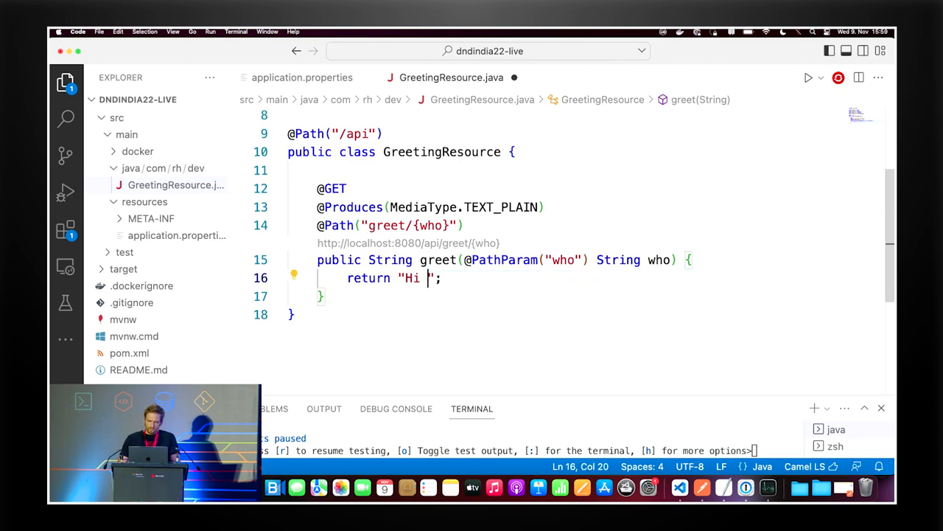
{"action": "type", "text": "+who"}
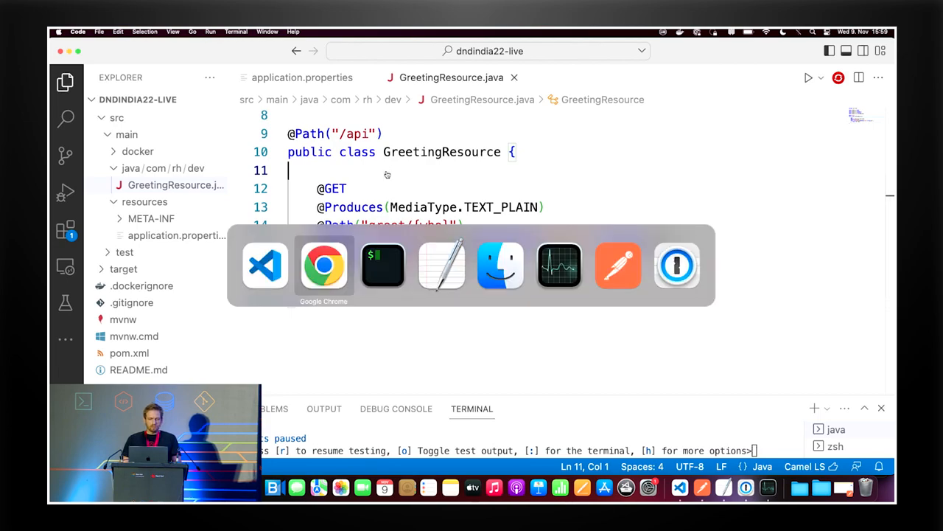
Load localhost:8080/api/greet/Neha in the browser for a personalised greeting.
{"action": "left_click", "coordinate": [323, 265]}
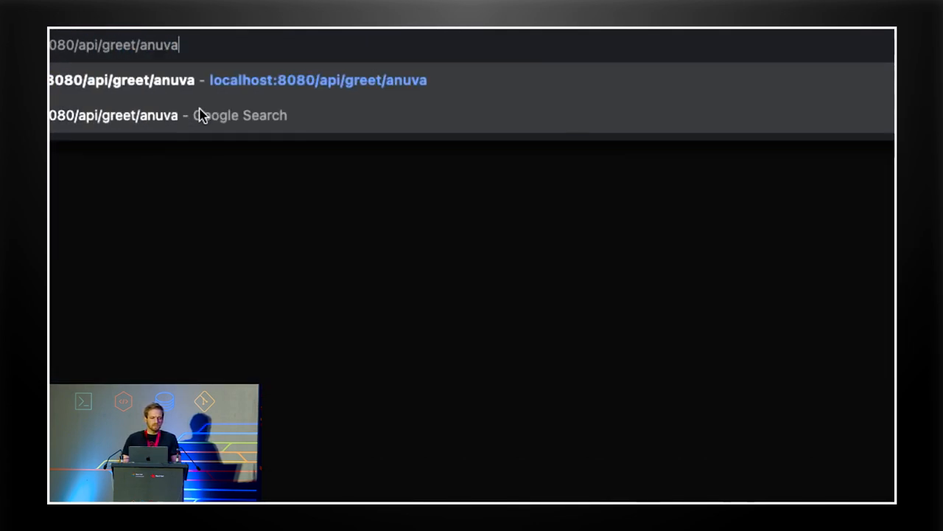
{"action": "type", "text": "Neha"}
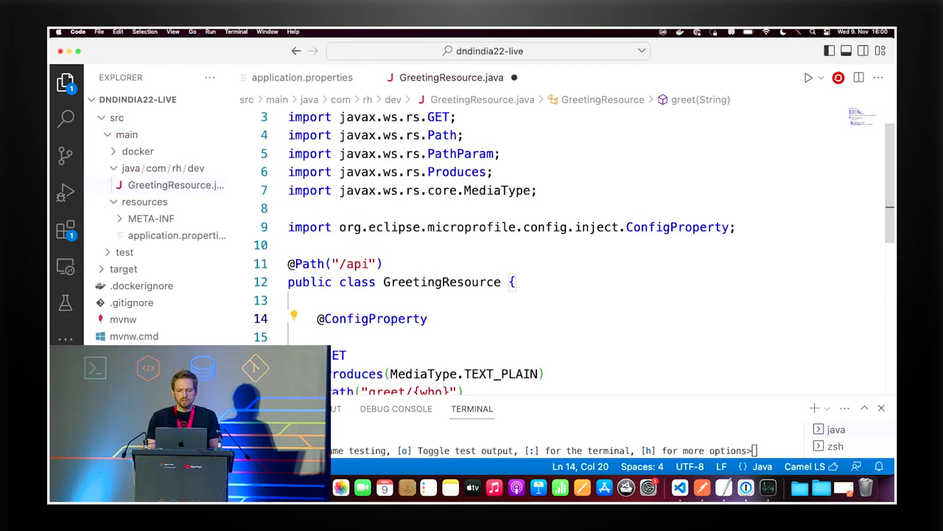
{"action": "type", "text": "(name=\"\")"}
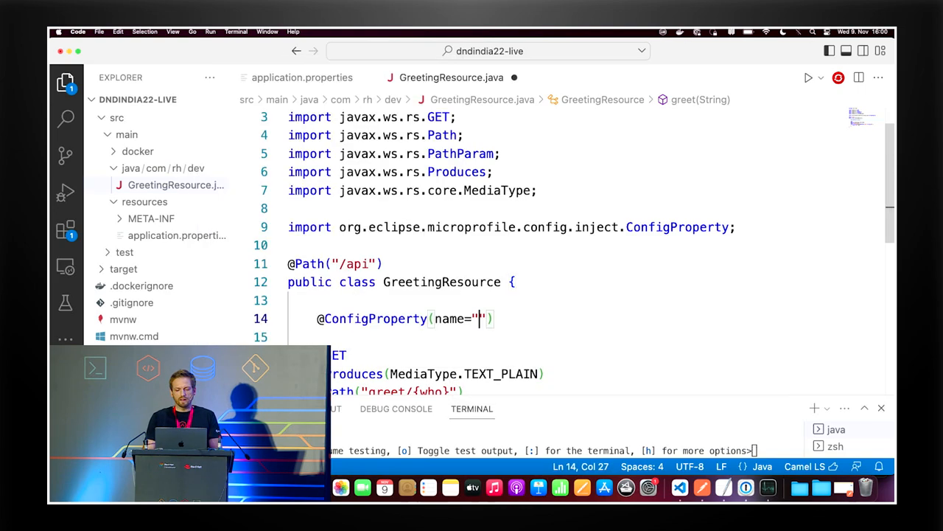
{"action": "type", "text": "customer"}
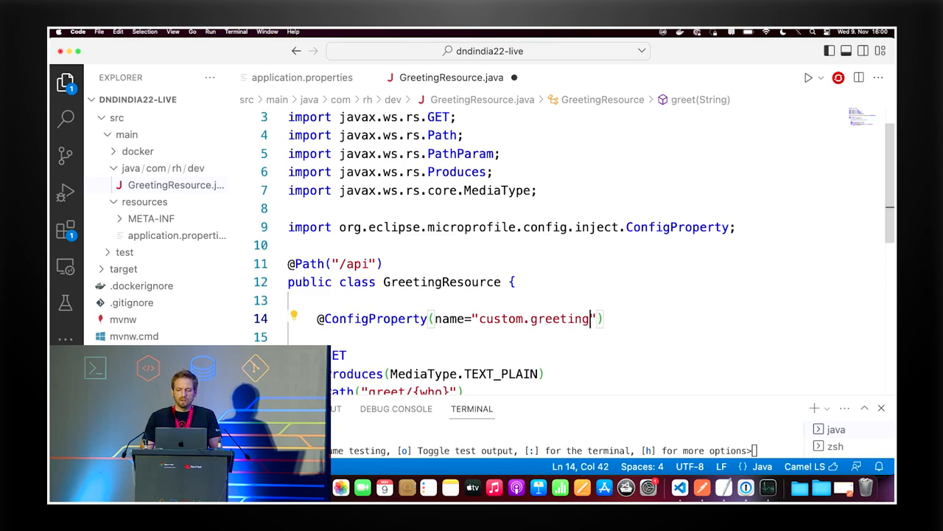
{"action": "key", "text": "Return"}
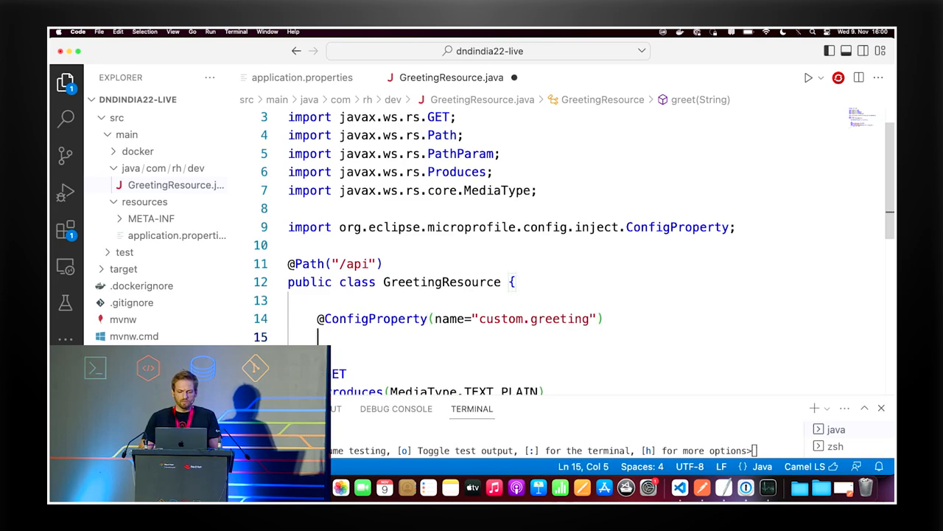
{"action": "type", "text": "String"}
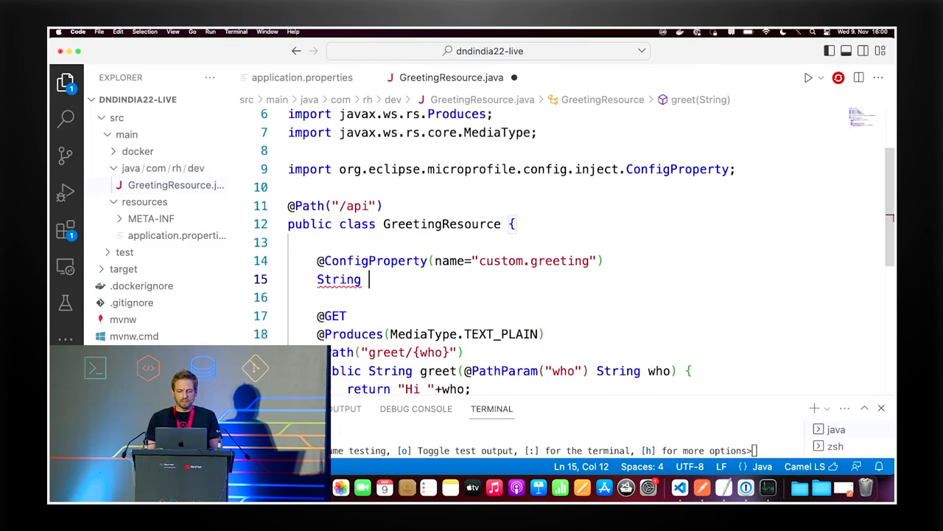
{"action": "type", "text": "customGreet"}
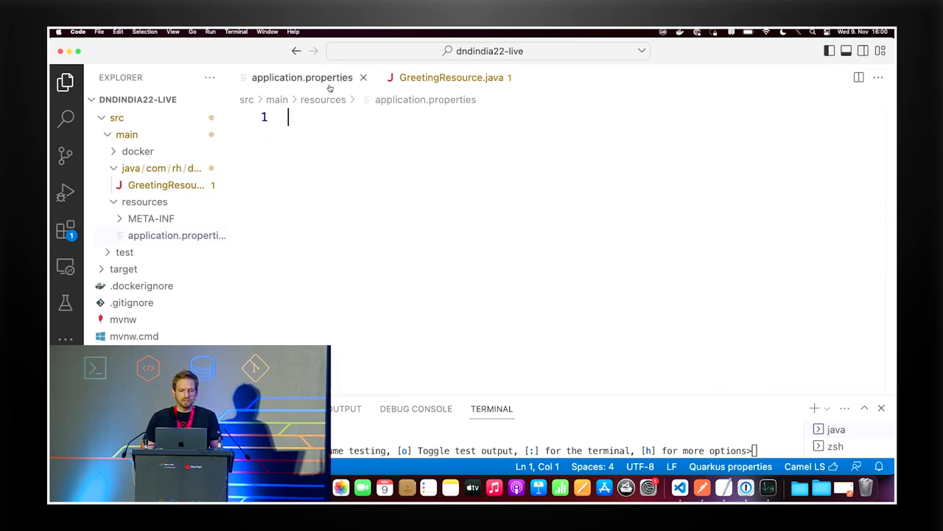
Define custom.greeting=Good afternoon in application.properties.
{"action": "type", "text": "custom.greeting=G"}
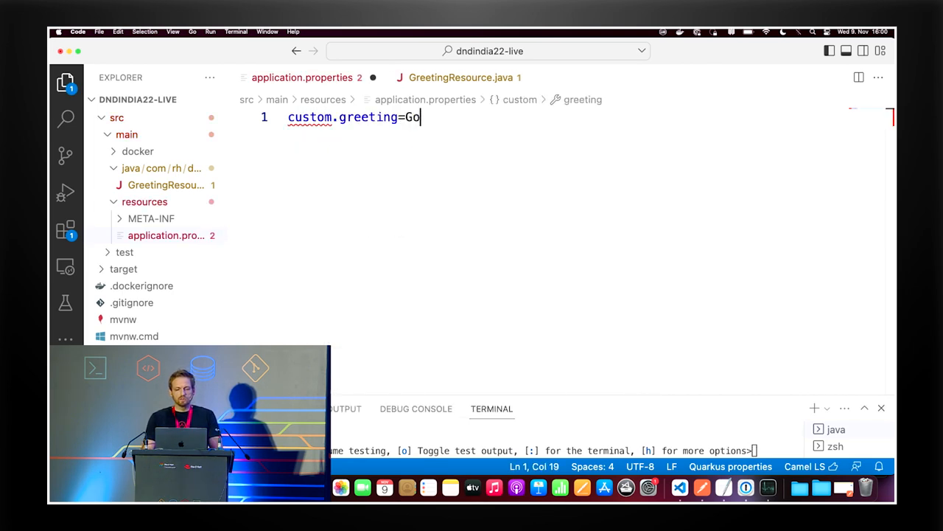
{"action": "type", "text": "od afternoon"}
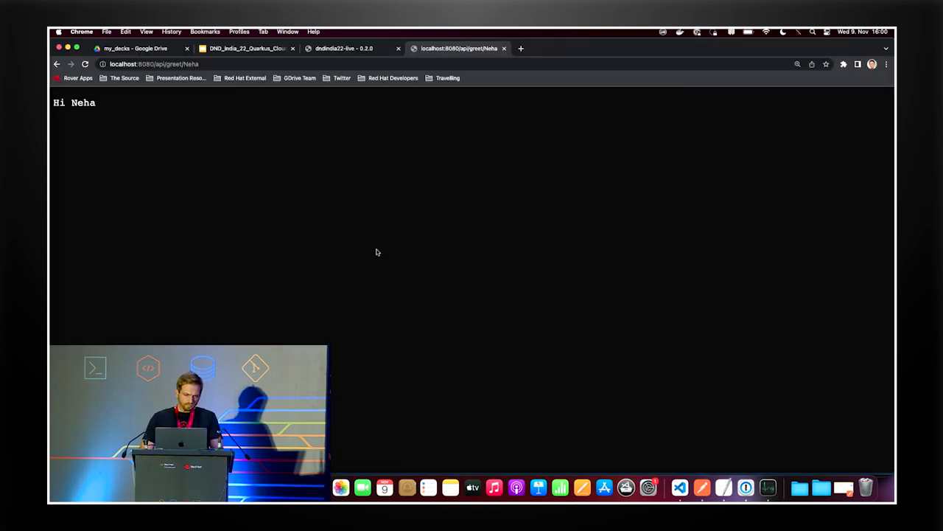
{"action": "mouse_move", "coordinate": [361, 248]}
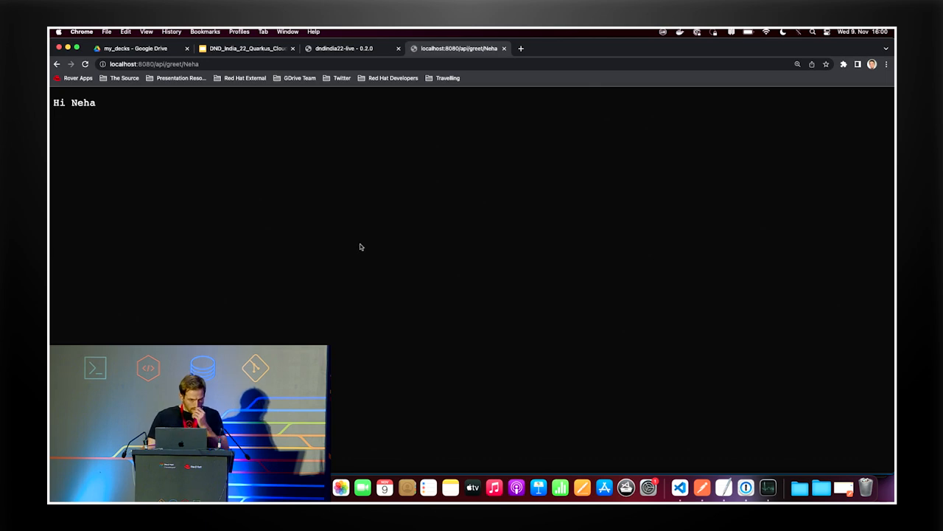
Refresh the greet page for Neha, which still responds 'Hi Neha'.
{"action": "left_click", "coordinate": [679, 486]}
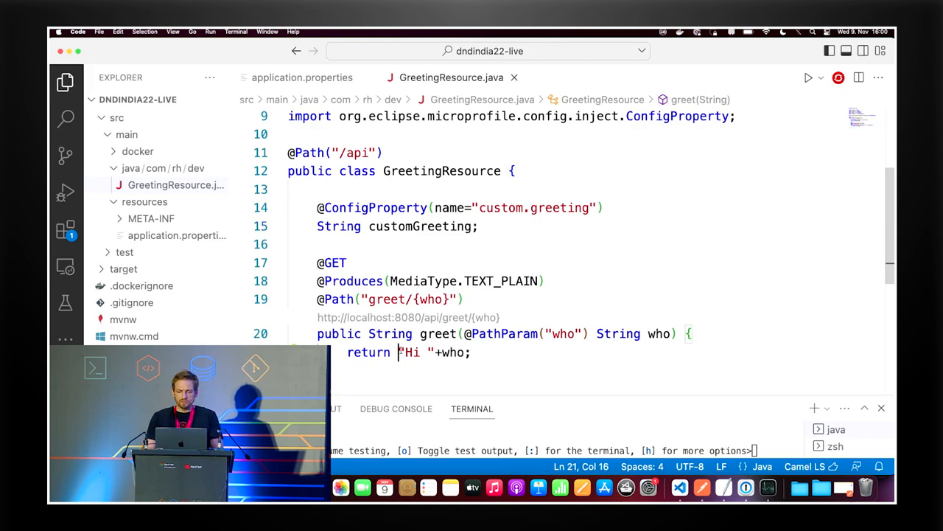
Make greet return customGreeting+" "+who and review the file.
{"action": "type", "text": "customGreeting+"}
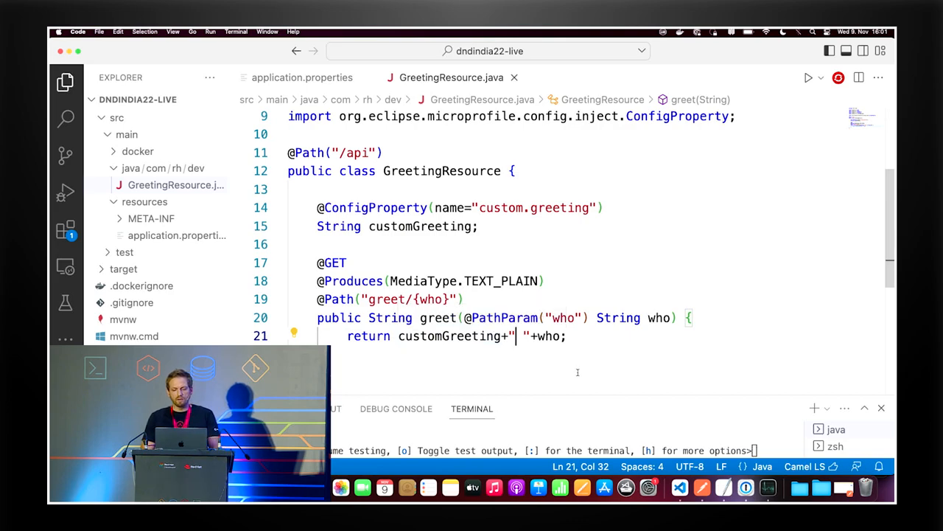
{"action": "scroll", "scroll_direction": "down", "scroll_amount": 3}
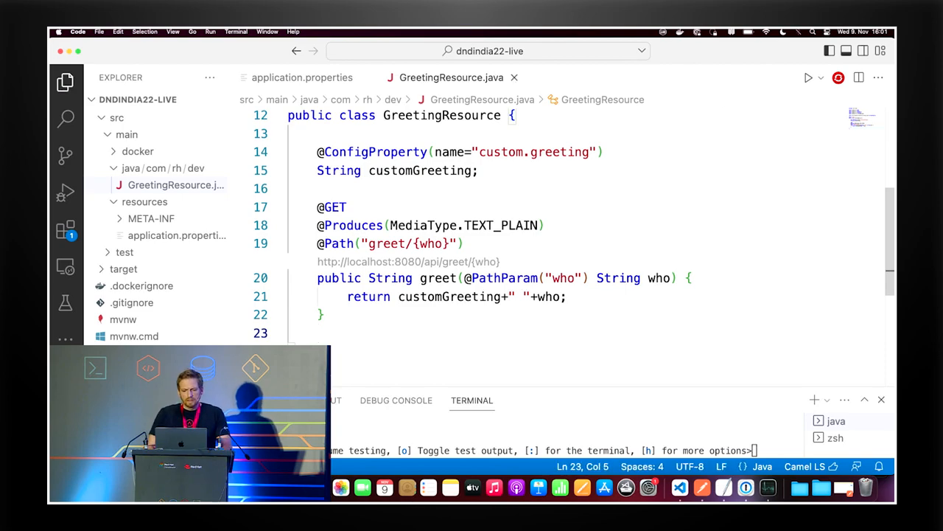
{"action": "scroll", "scroll_direction": "up", "scroll_amount": 3}
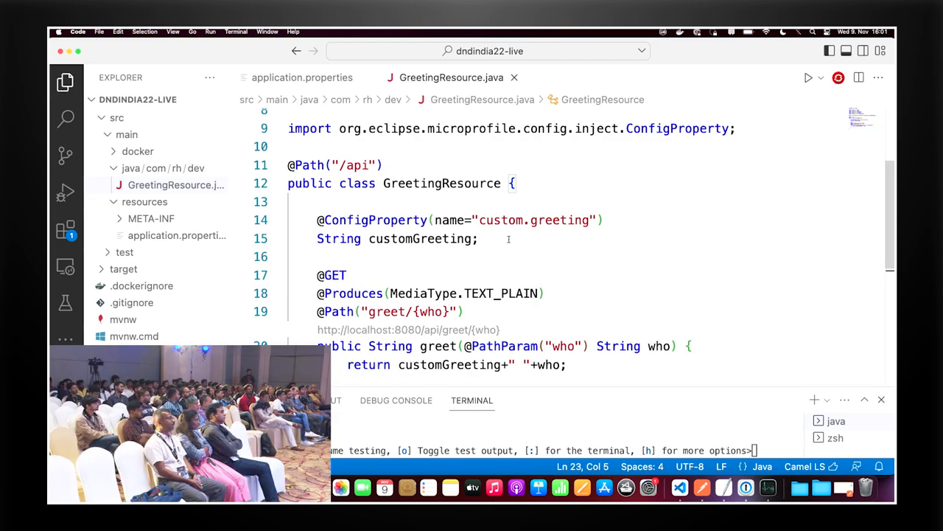
{"action": "left_click", "coordinate": [478, 239]}
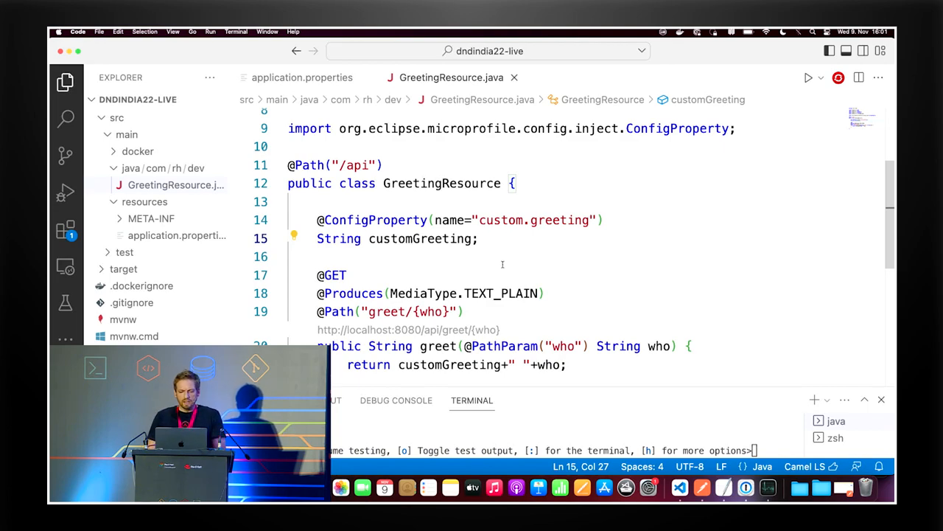
{"action": "scroll", "scroll_direction": "up", "scroll_amount": 3}
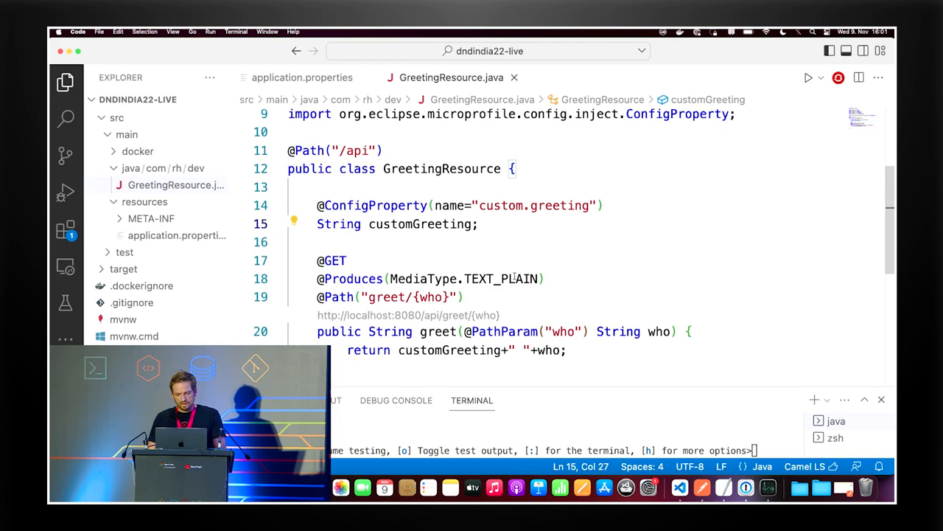
{"action": "scroll", "scroll_direction": "down", "scroll_amount": 3}
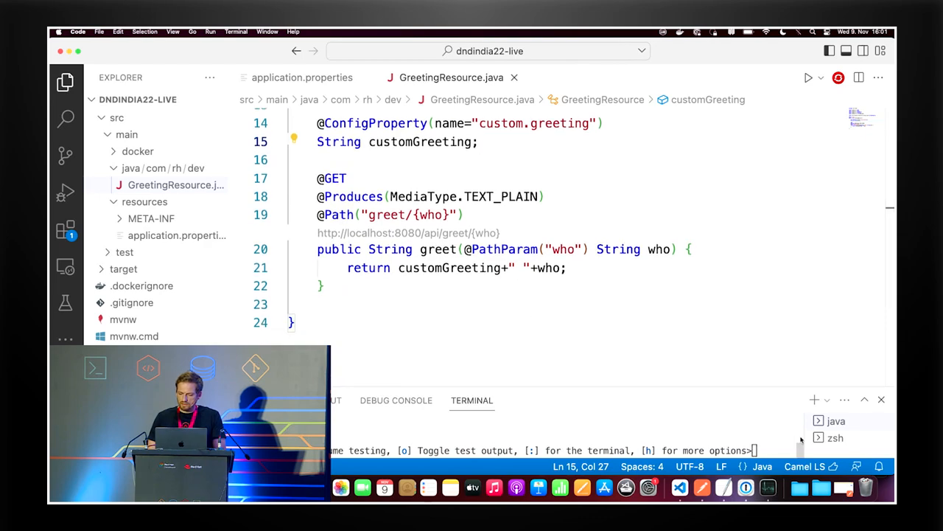
Run quarkus ext add quarkus-kubernetes quarkus-container-image-jib and accept the Java classpath sync.
{"action": "left_click", "coordinate": [834, 438]}
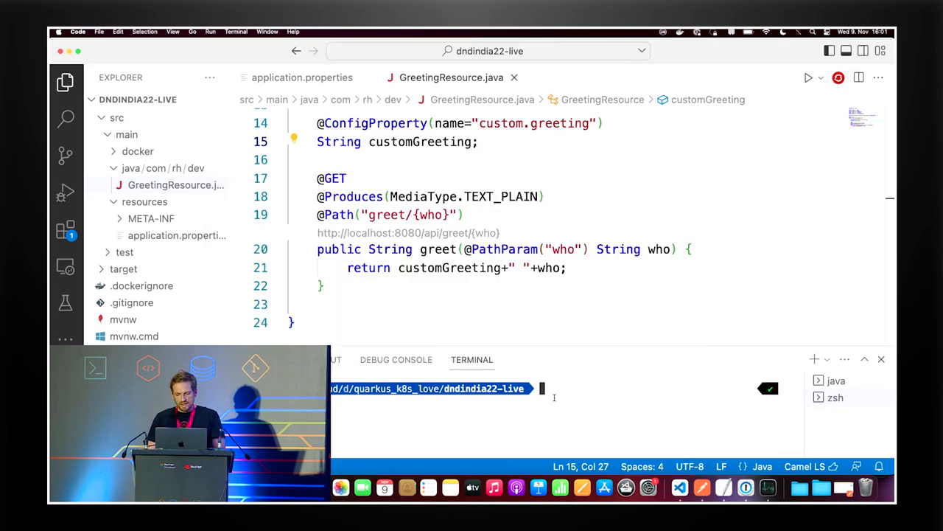
{"action": "type", "text": "quarkus ext add quarkus-kubernetes quarkus-con"}
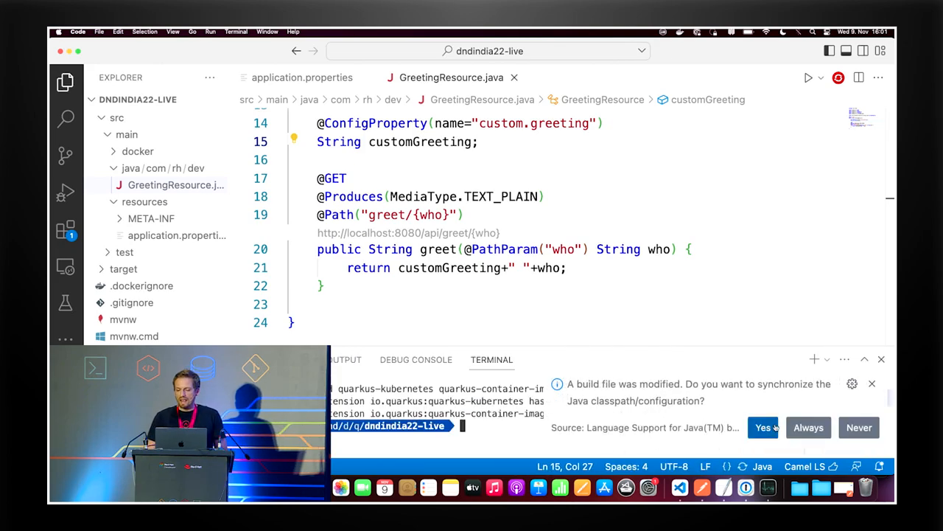
{"action": "left_click", "coordinate": [763, 428]}
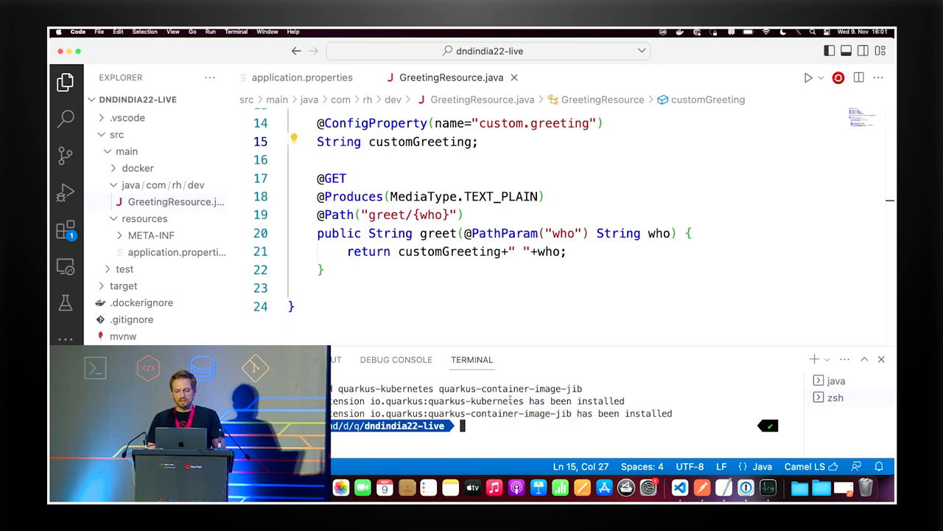
{"action": "mouse_move", "coordinate": [490, 177]}
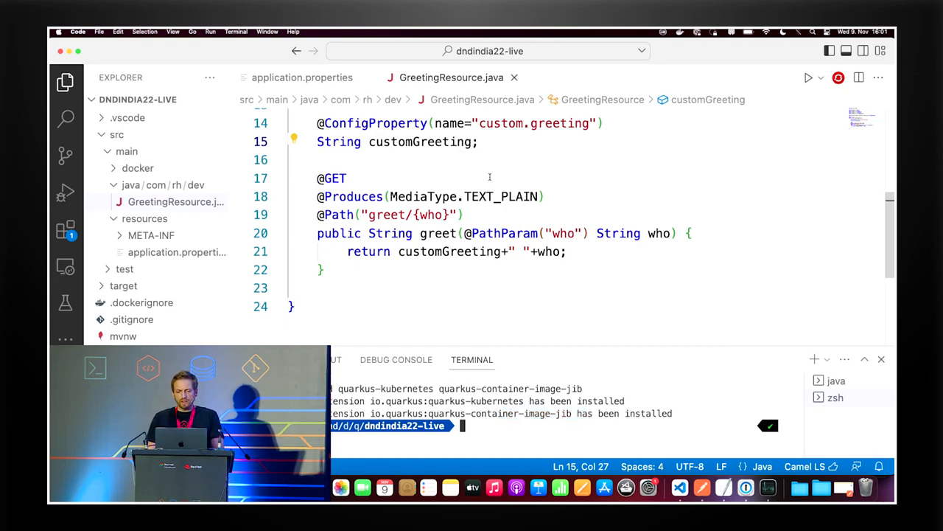
Paste jar packaging, Jib container-image and Kubernetes properties after custom.greeting, then run quarkus build.
{"action": "left_click", "coordinate": [302, 77]}
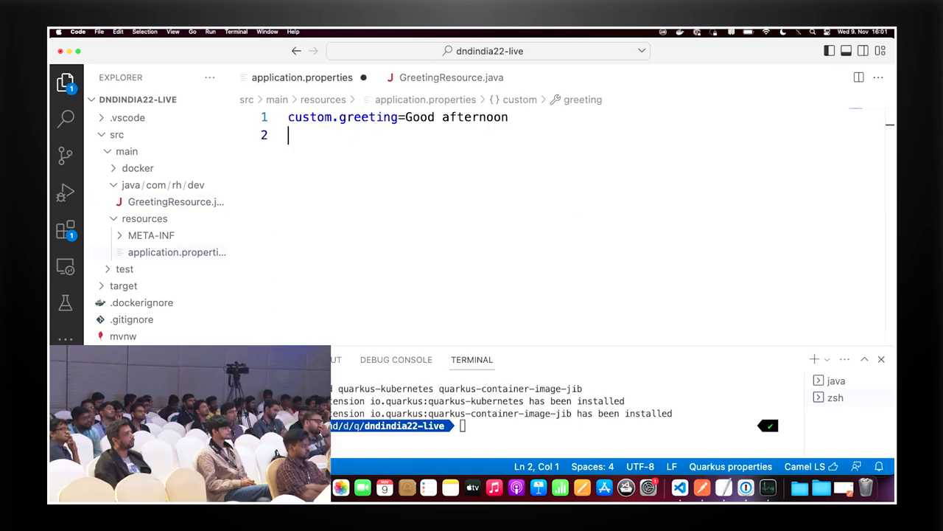
{"action": "key", "text": "Return"}
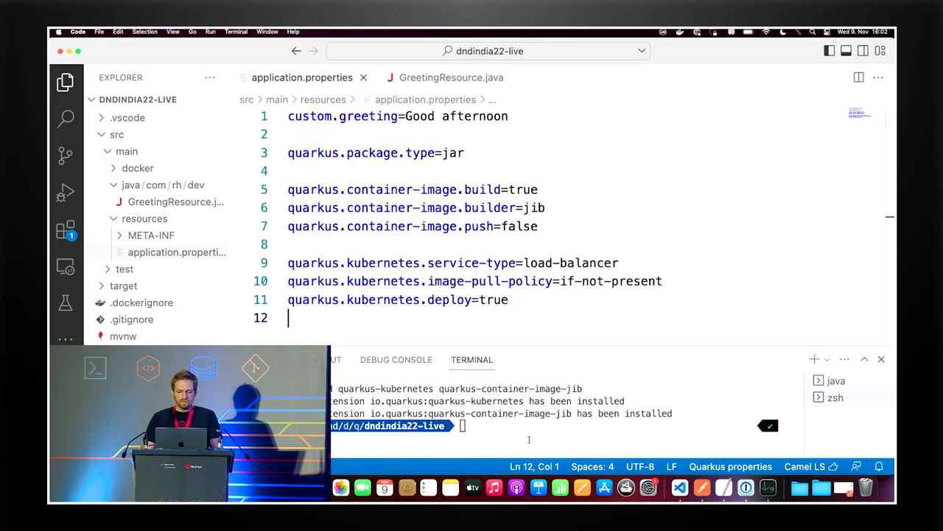
{"action": "type", "text": "quarkus build"}
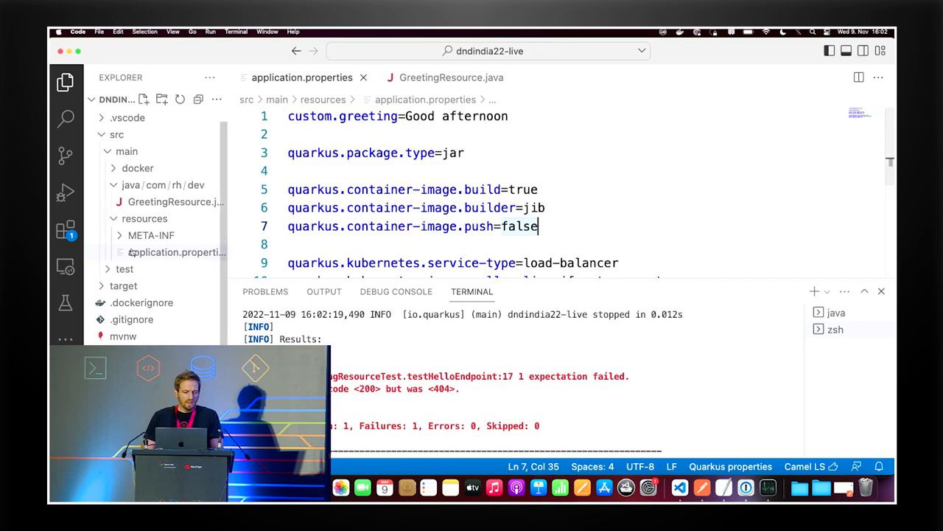
In GreetingResourceTest set pathParam who=Neha and request /api/greet/{who}.
{"action": "left_click", "coordinate": [172, 302]}
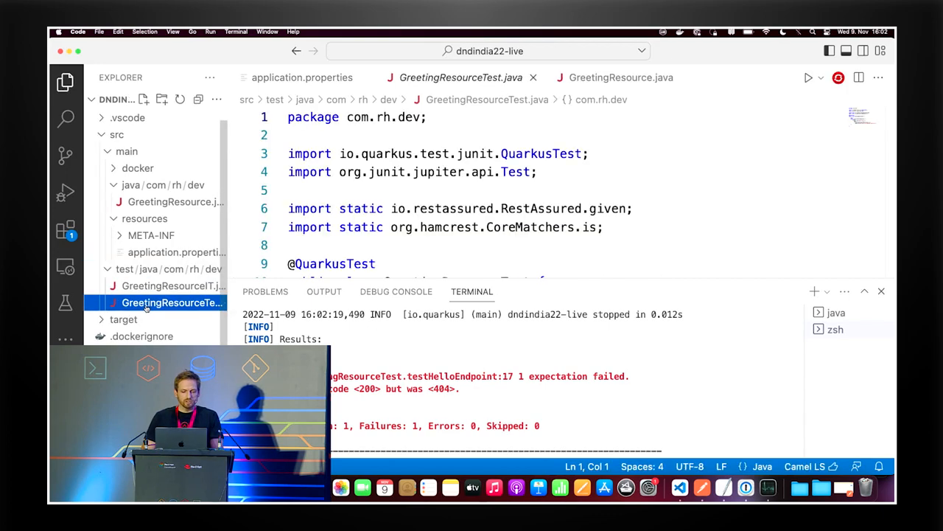
{"action": "scroll", "scroll_direction": "down", "scroll_amount": 3}
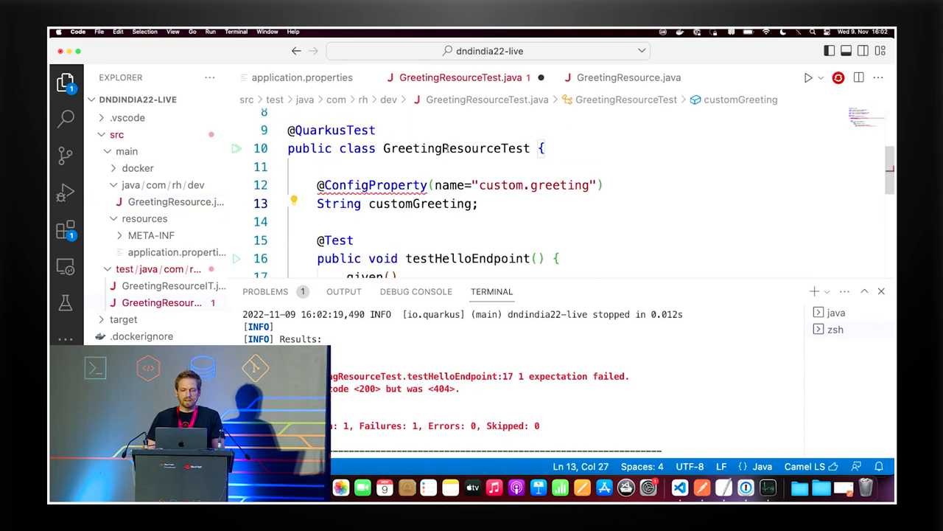
{"action": "scroll", "scroll_direction": "up", "scroll_amount": 3}
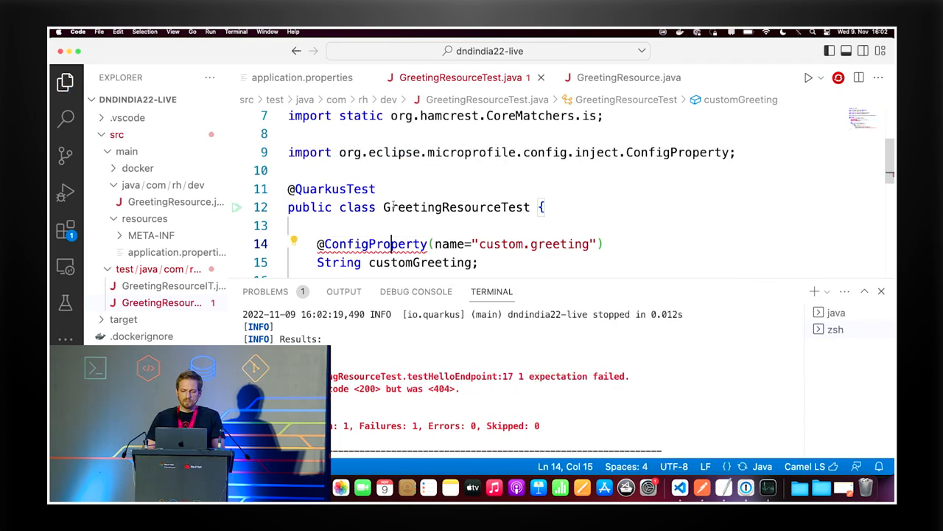
{"action": "scroll", "scroll_direction": "down", "scroll_amount": 3}
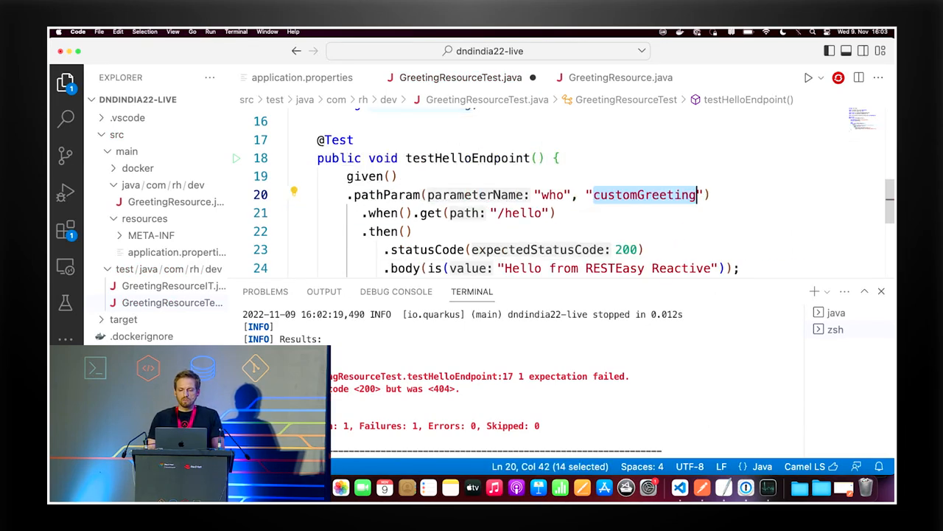
{"action": "type", "text": "Neha"}
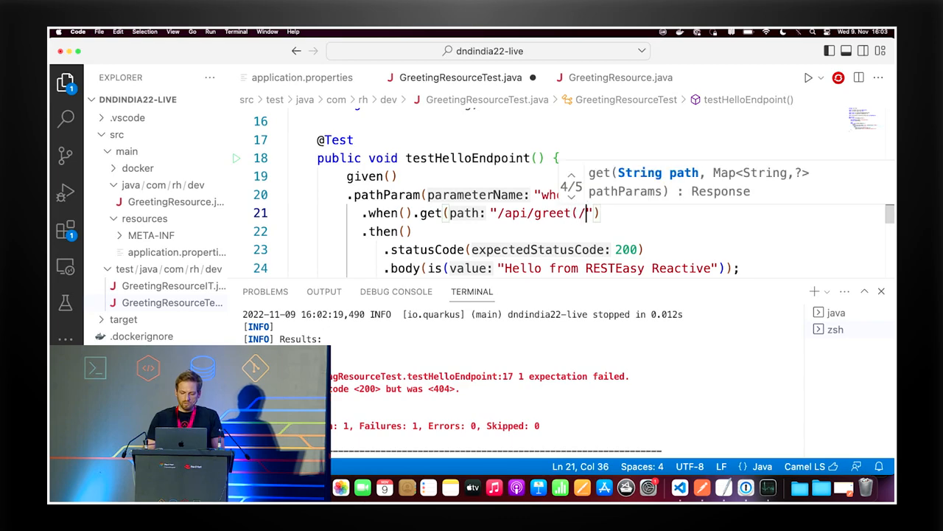
{"action": "type", "text": "{}"}
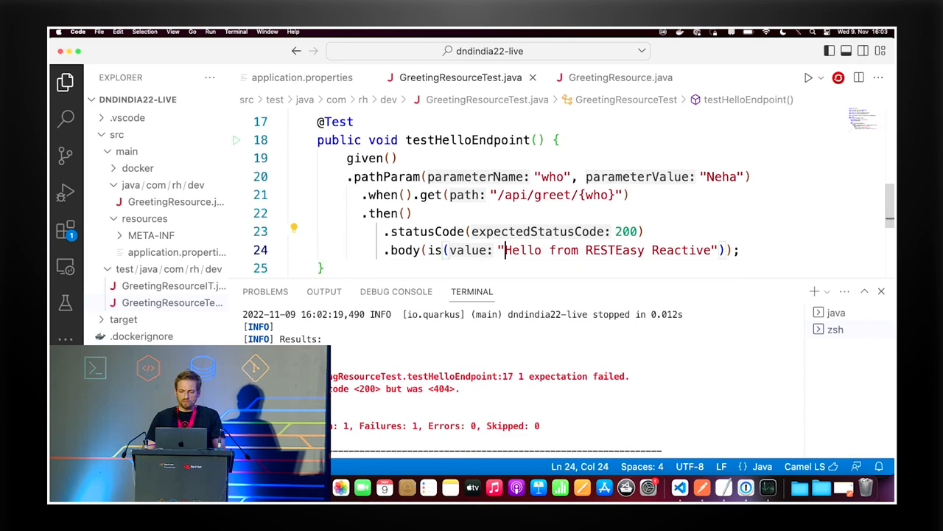
Replace the Hello from RESTEasy Reactive expectation with customGreeting + " Neha" so tests pass.
{"action": "key", "text": "Backspace"}
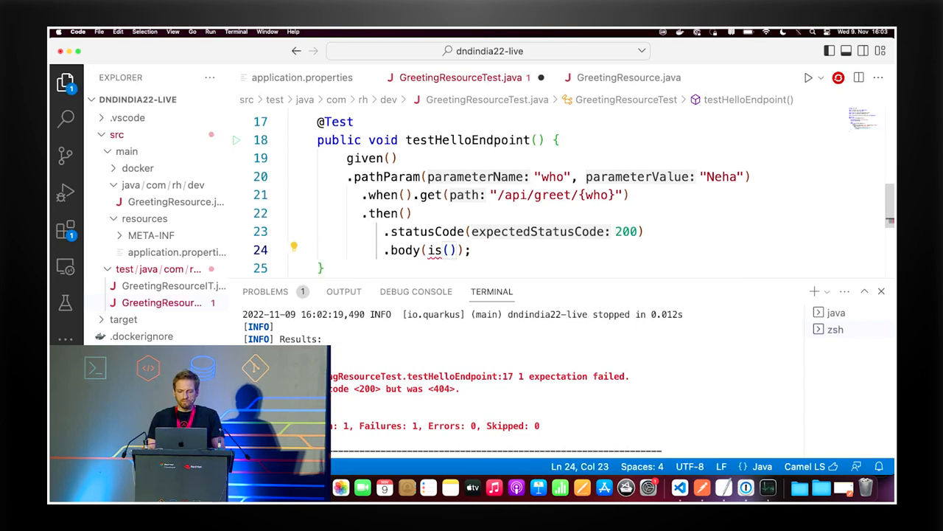
{"action": "type", "text": "cu"}
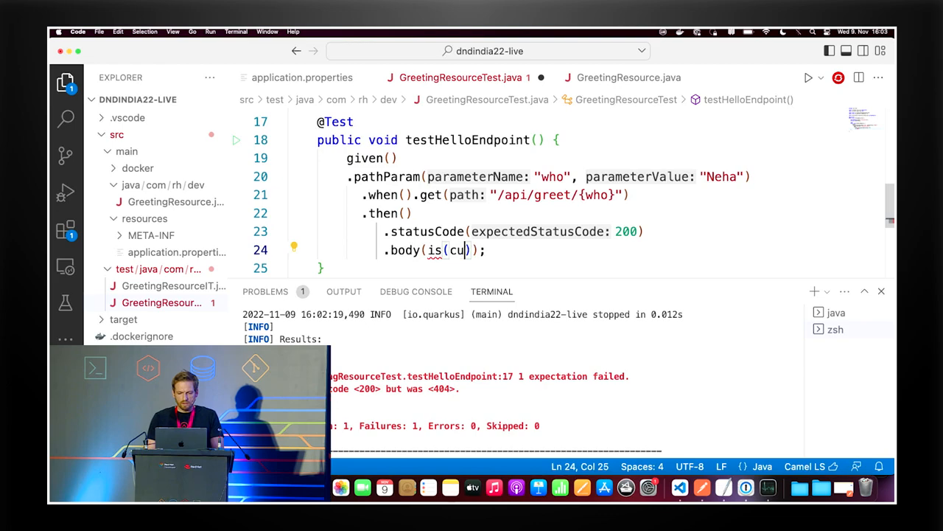
{"action": "type", "text": "customGreeting+\" \"ü"}
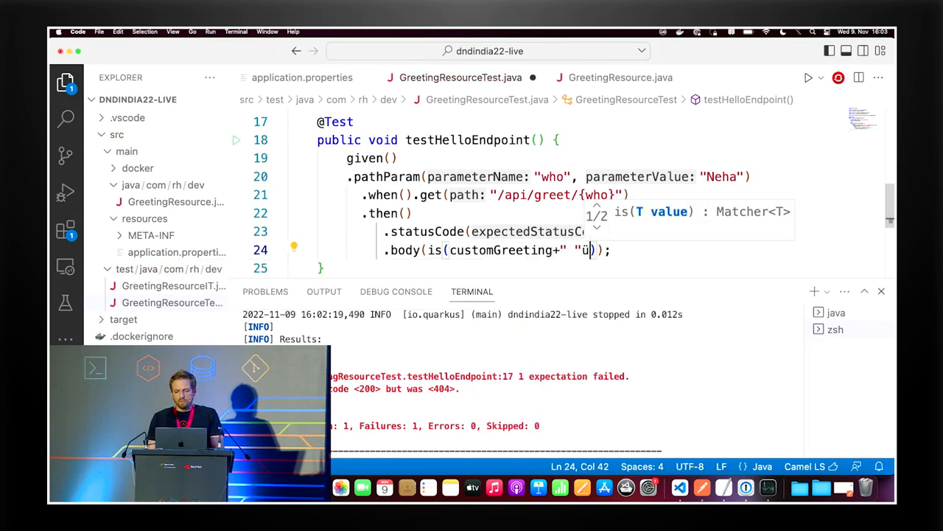
{"action": "type", "text": "who"}
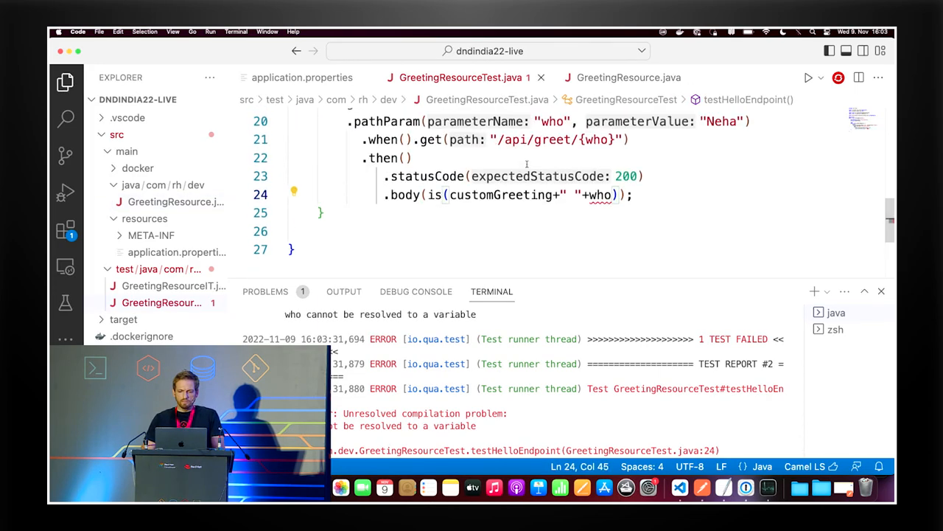
{"action": "key", "text": "Backspace"}
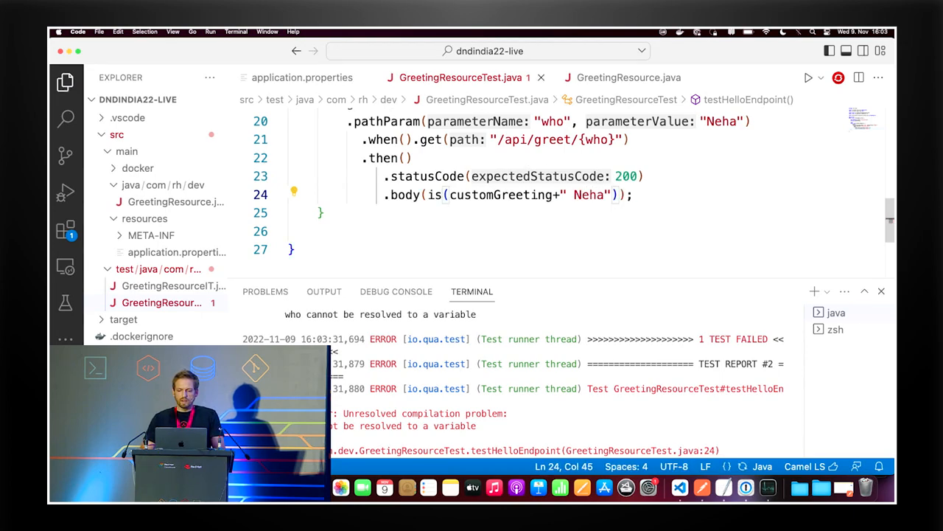
{"action": "scroll", "scroll_direction": "up", "scroll_amount": 3}
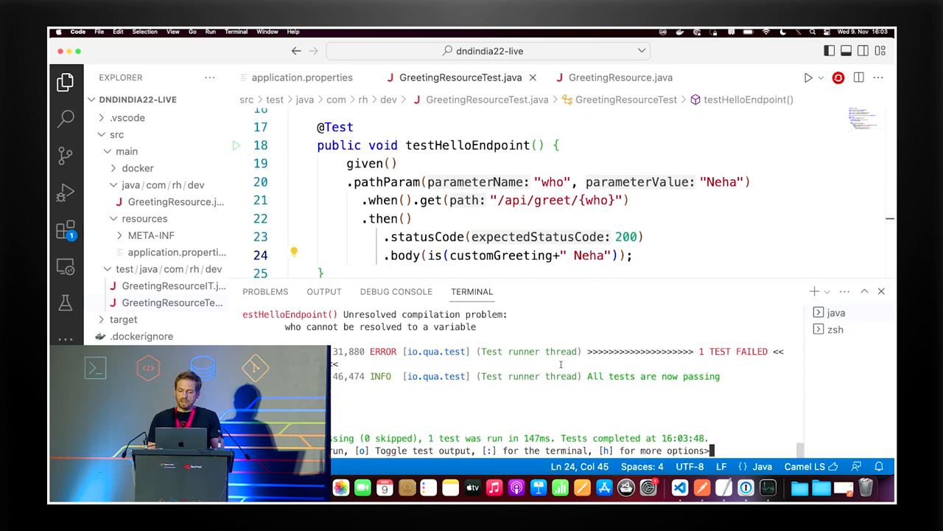
{"action": "mouse_move", "coordinate": [837, 339]}
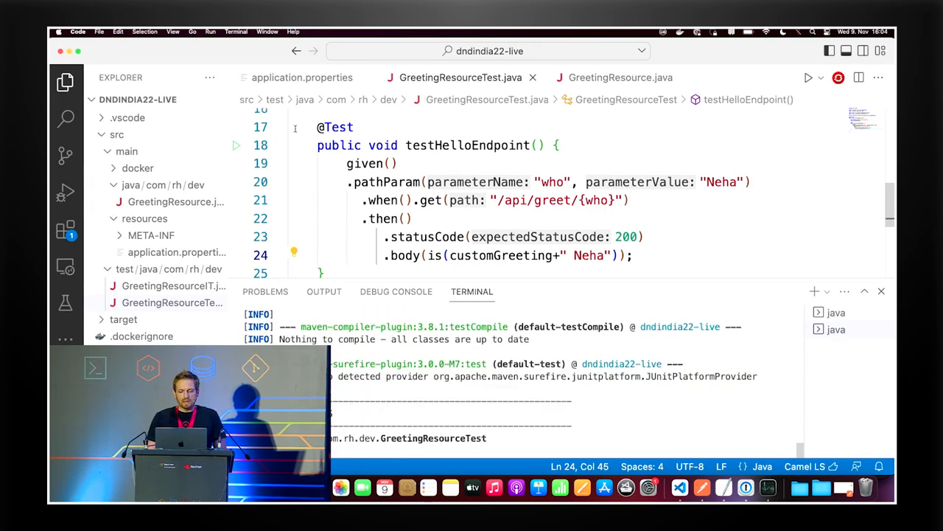
Review the passing Maven build output, then return to application.properties to check the config.
{"action": "scroll", "scroll_direction": "down", "scroll_amount": 3}
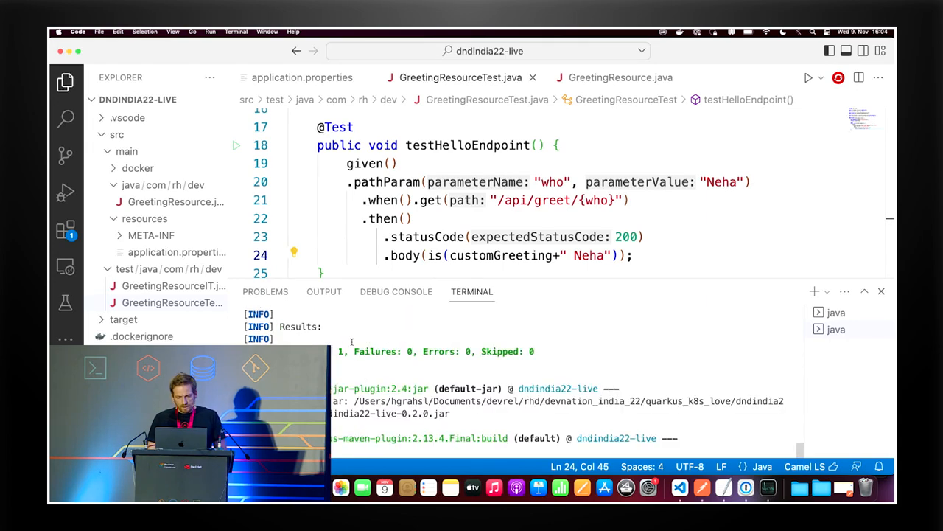
{"action": "left_click", "coordinate": [303, 77]}
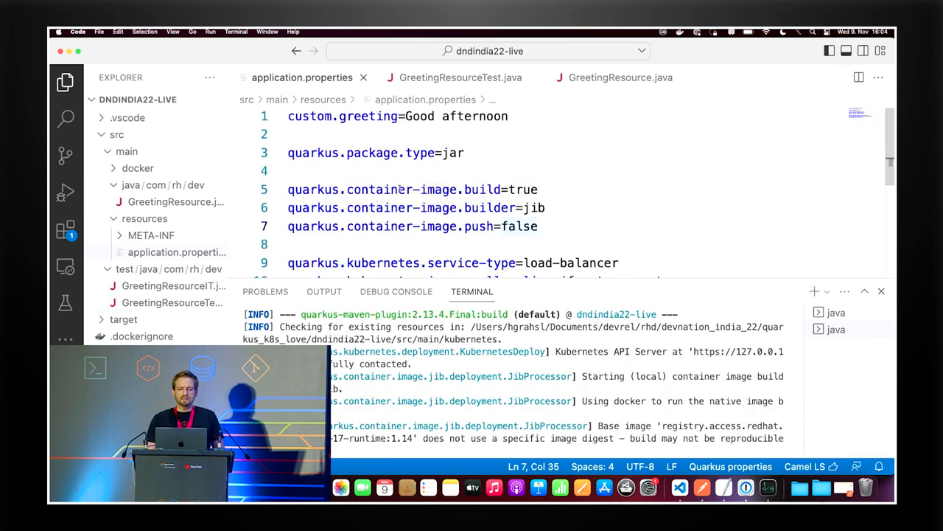
{"action": "left_click_drag", "start_coordinate": [523, 188], "coordinate": [545, 207]}
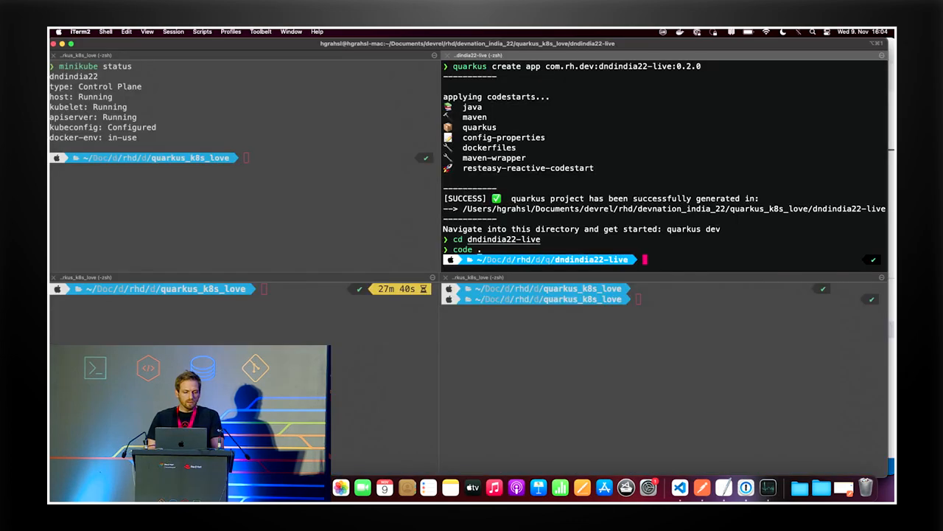
Watch kubectl get pods, show logs of dndindia22-live-native-7cbfd694b9-lsz8, and check minikube status.
{"action": "type", "text": "watch kubectl get pods"}
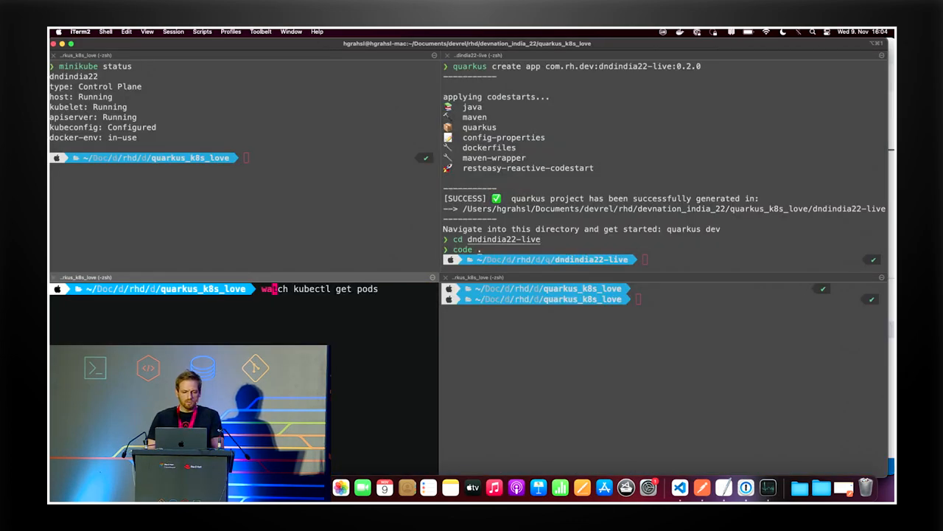
{"action": "key", "text": "Return"}
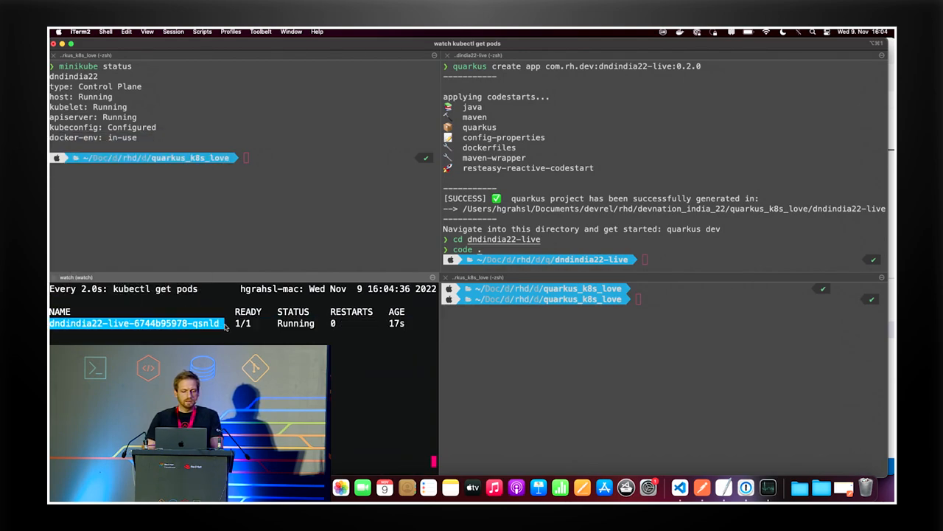
{"action": "type", "text": "kubectl logs dndindia22-live-native-7cbfd694b9-lsz89"}
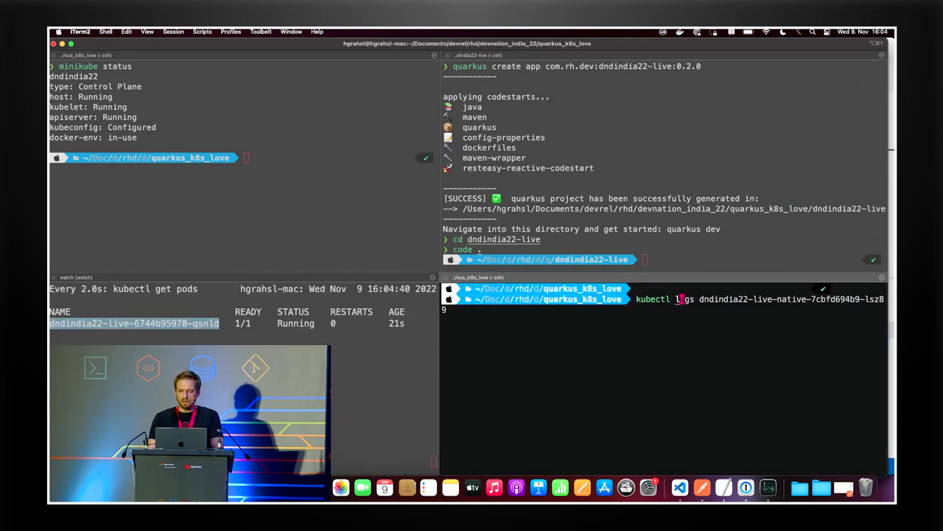
{"action": "key", "text": "Return"}
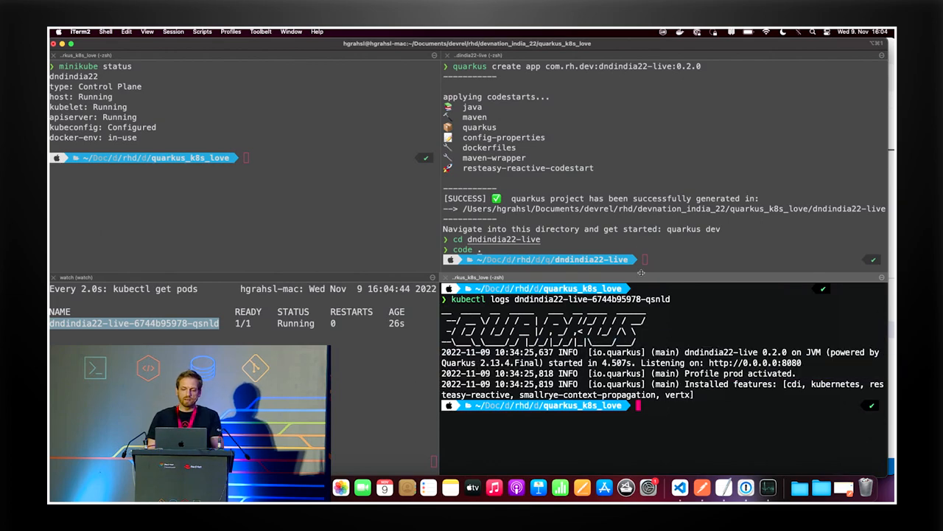
{"action": "type", "text": "minikube status"}
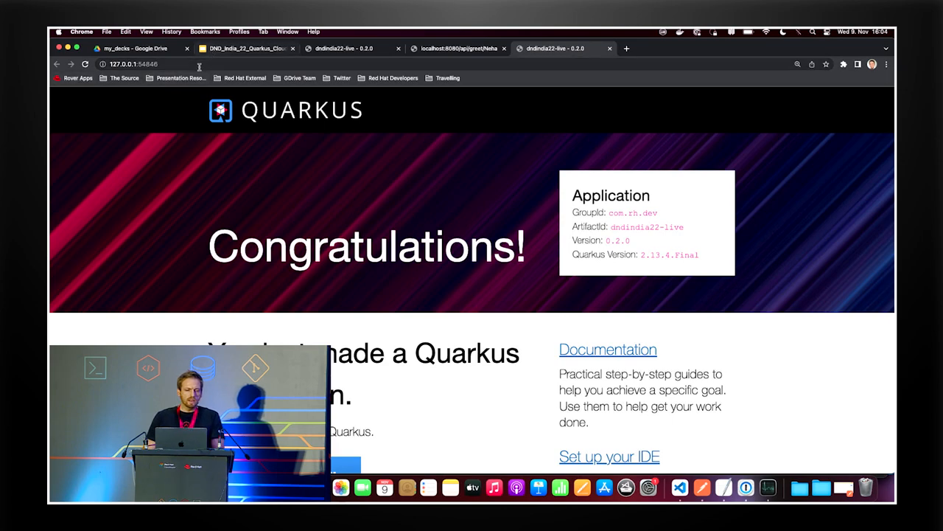
Load 127.0.0.1:54848/api/greet/everyone in Chrome.
{"action": "type", "text": "/apu"}
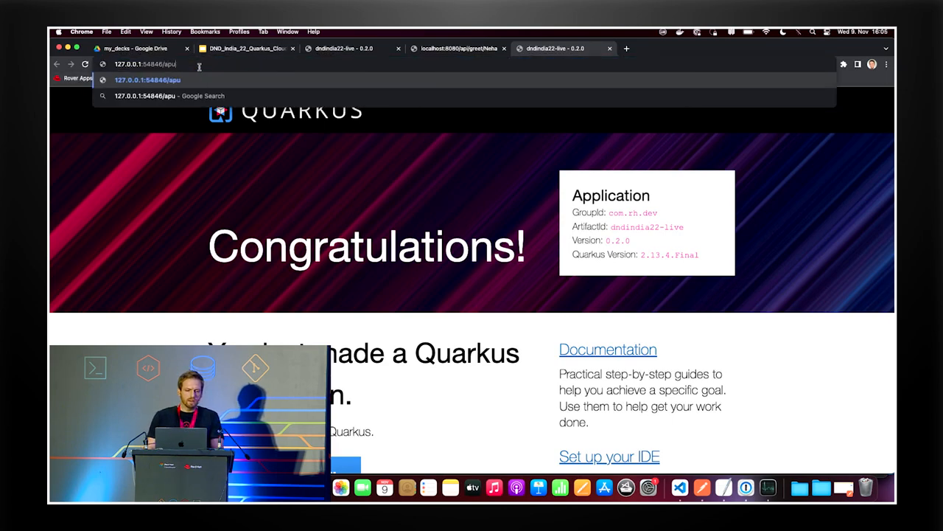
{"action": "type", "text": "api/ge"}
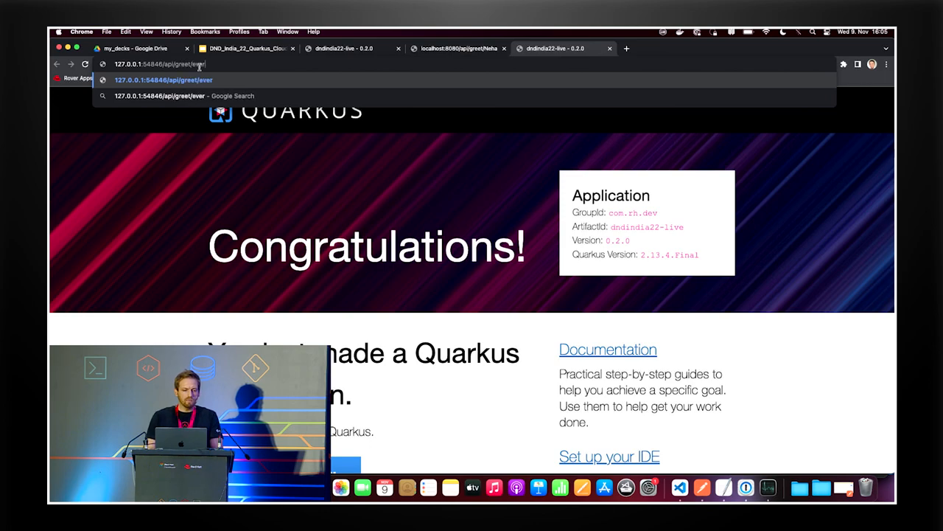
{"action": "key", "text": "Return"}
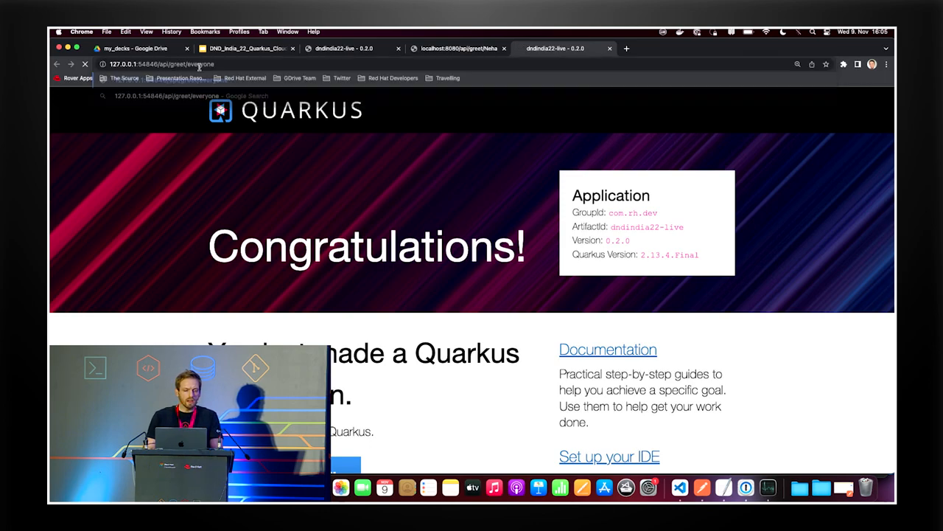
{"action": "key", "text": "Return"}
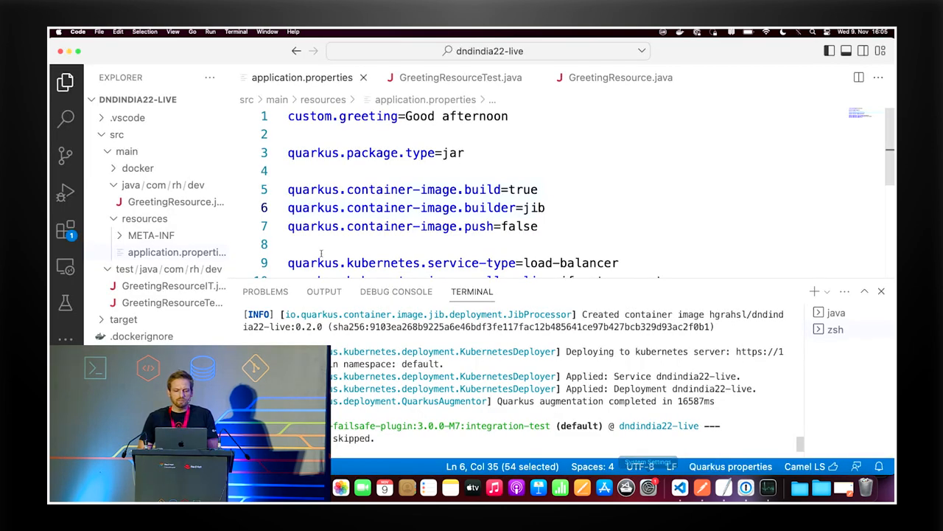
{"action": "scroll", "scroll_direction": "down", "scroll_amount": 3}
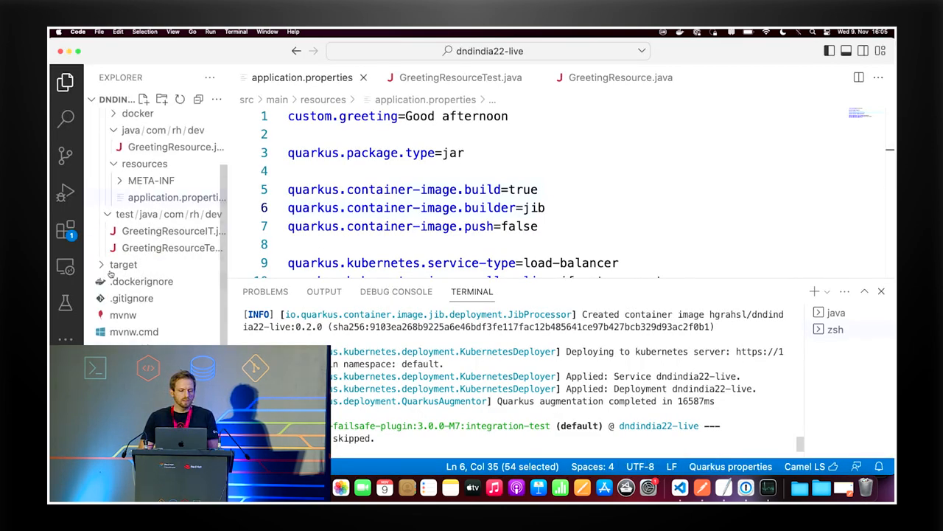
{"action": "left_click", "coordinate": [124, 264]}
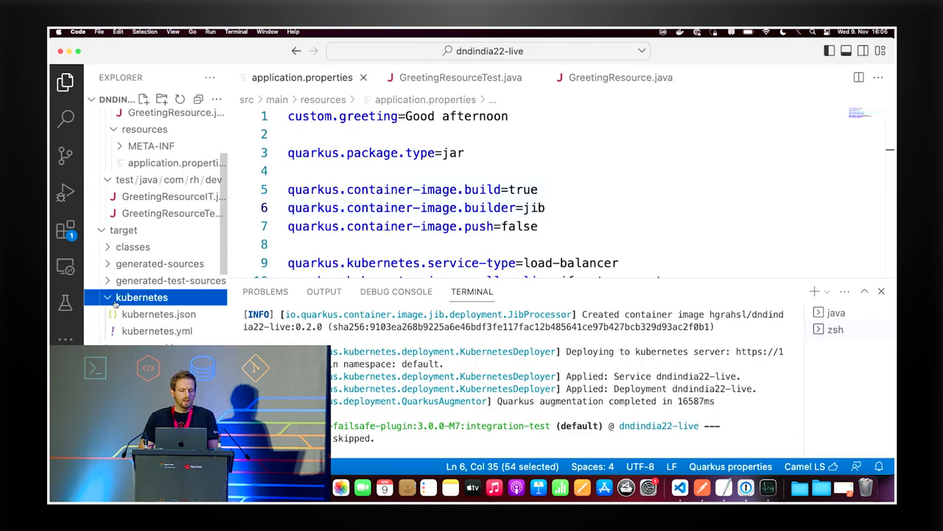
{"action": "left_click", "coordinate": [156, 330]}
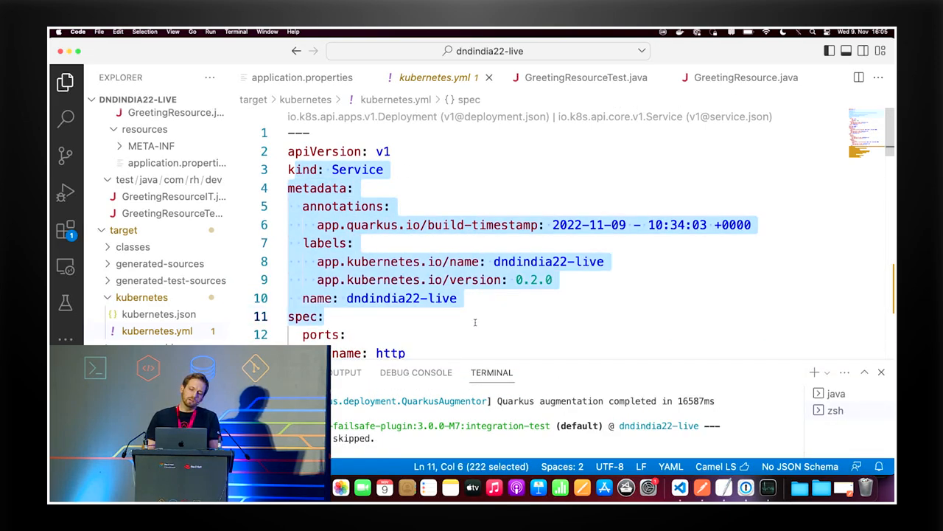
{"action": "scroll", "scroll_direction": "down", "scroll_amount": 3}
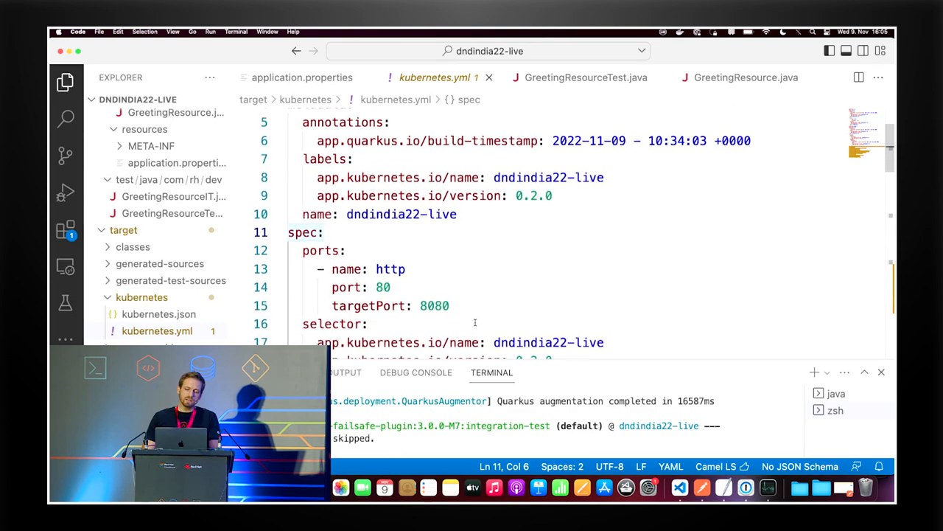
{"action": "scroll", "scroll_direction": "down", "scroll_amount": 3}
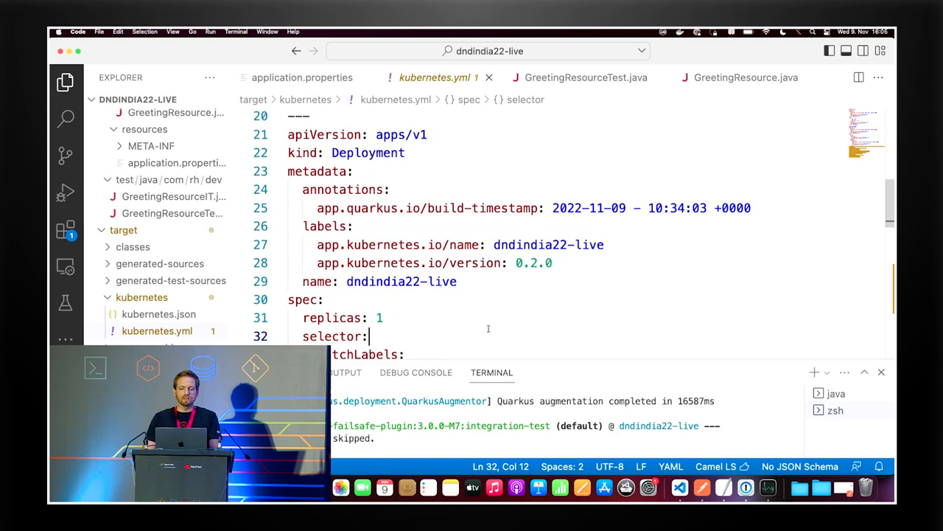
{"action": "scroll", "scroll_direction": "down", "scroll_amount": 3}
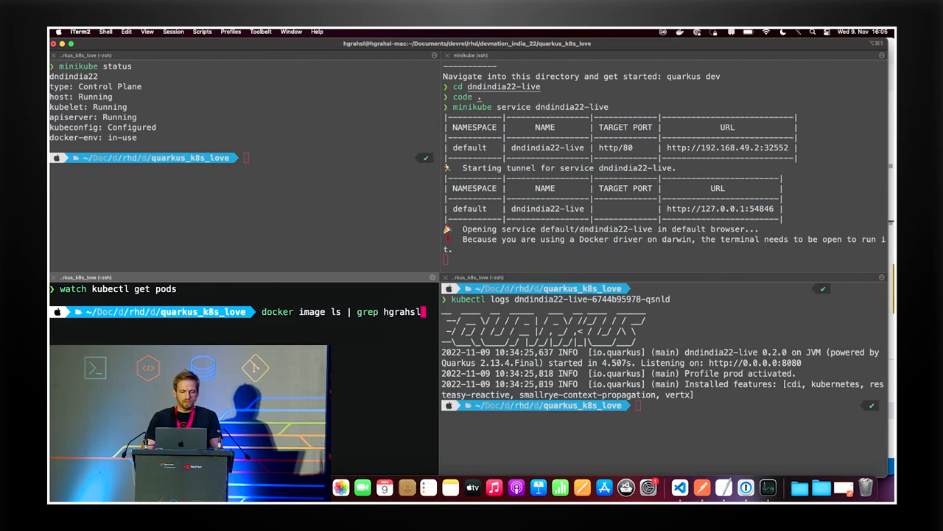
Run docker image ls piped through grep to list the app's built images.
{"action": "key", "text": "Return"}
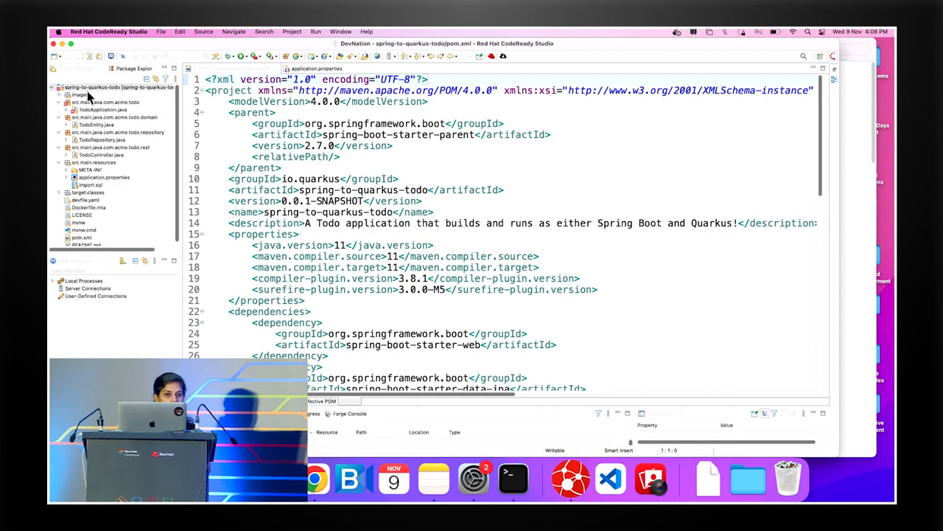
Show the spring-to-quarkus-todo pom.xml with its Spring Boot parent and dependencies.
{"action": "left_click", "coordinate": [91, 86]}
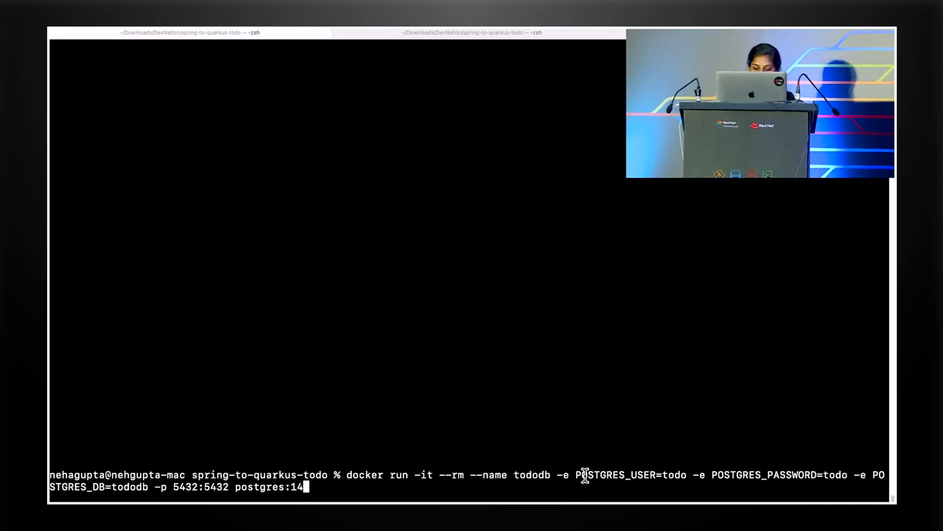
Start the postgres:14 tododb container with docker run.
{"action": "key", "text": "Return"}
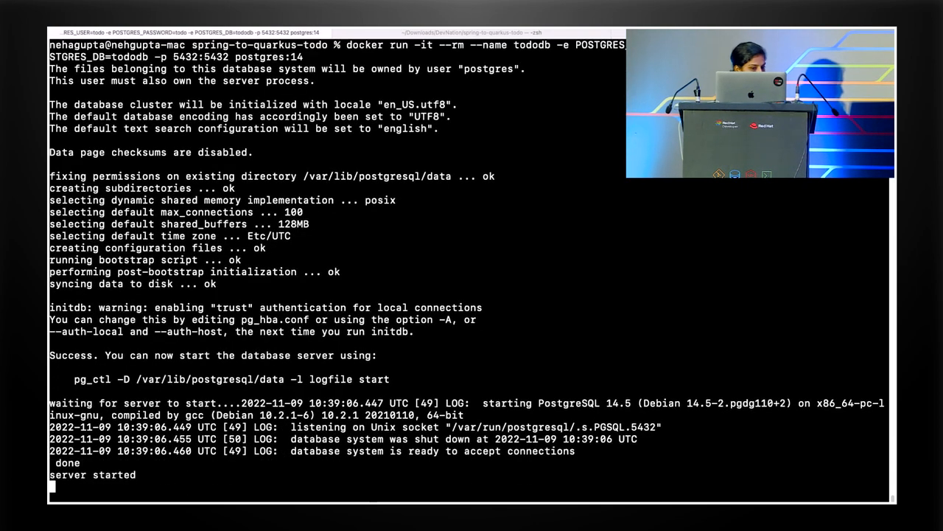
{"action": "scroll", "scroll_direction": "down", "scroll_amount": 3}
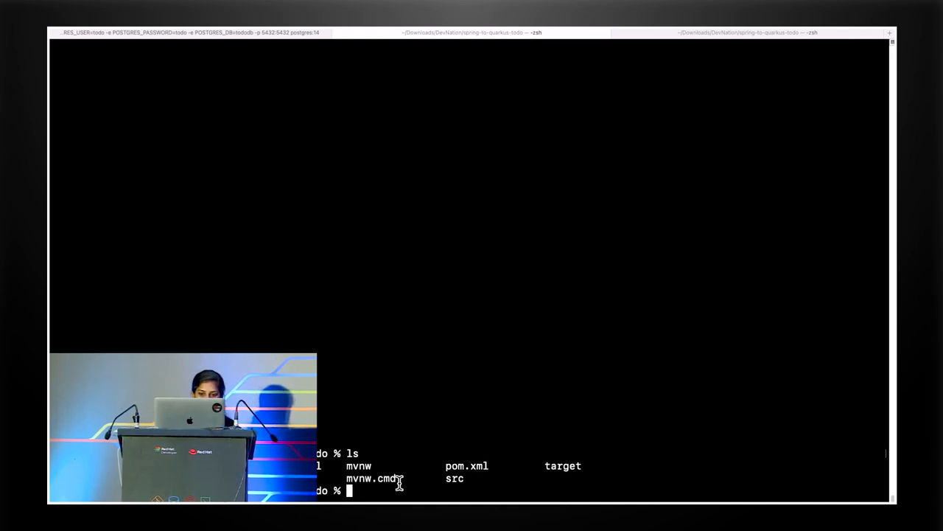
Launch the todo app with ./mvnw clean spring-boot:run in the project folder.
{"action": "type", "text": "./"}
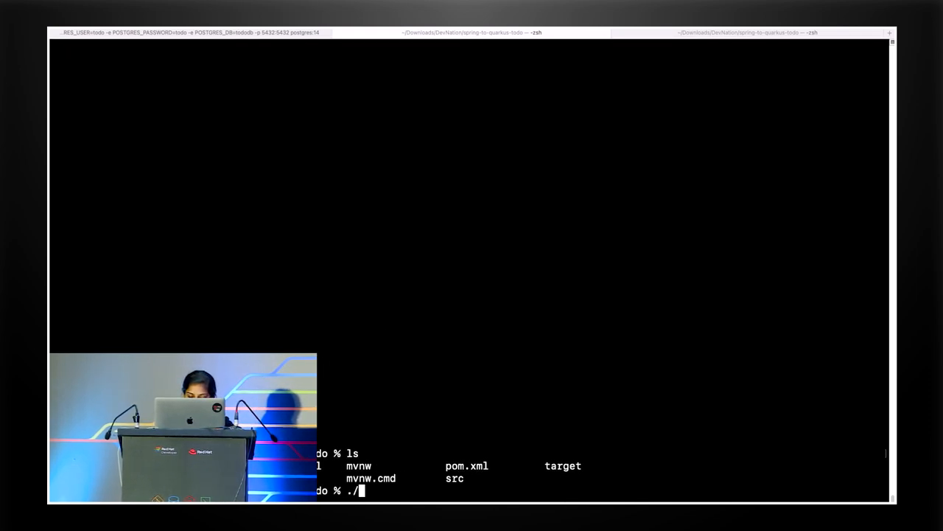
{"action": "type", "text": "m"}
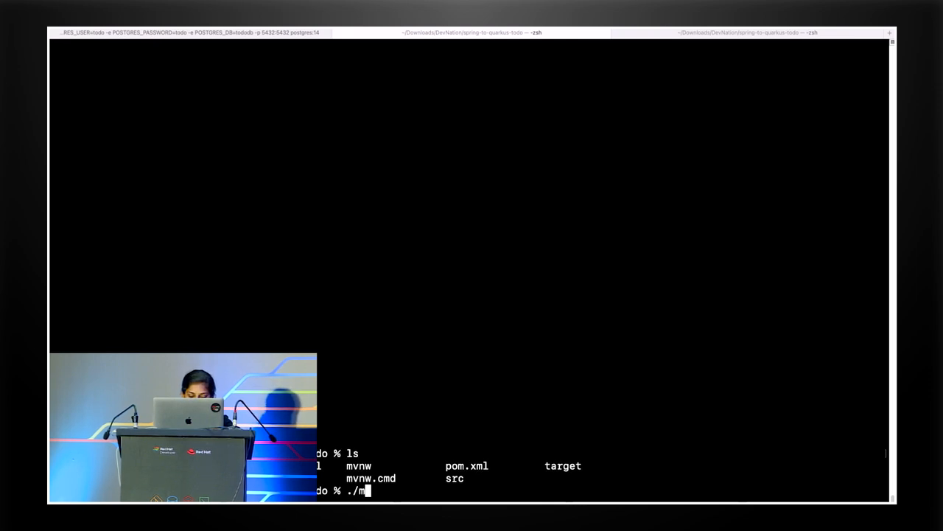
{"action": "type", "text": "vnw cle"}
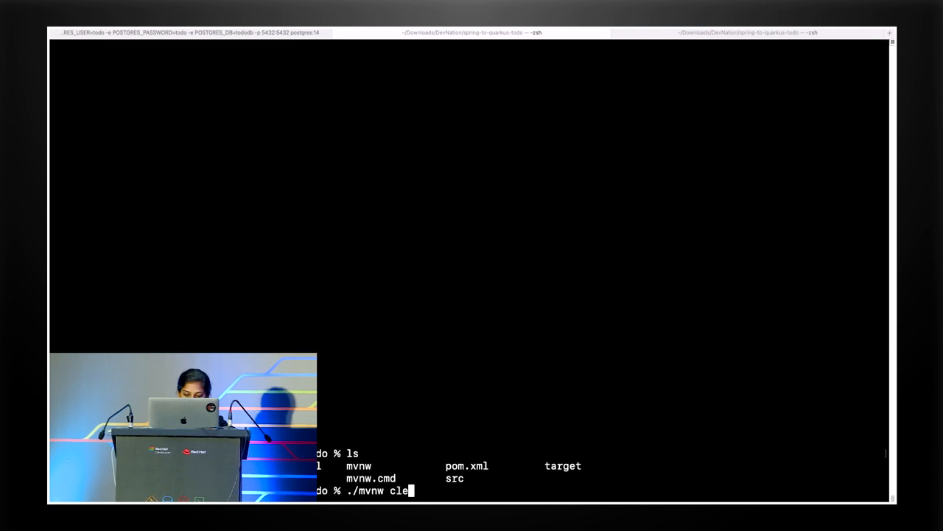
{"action": "type", "text": "an spr"}
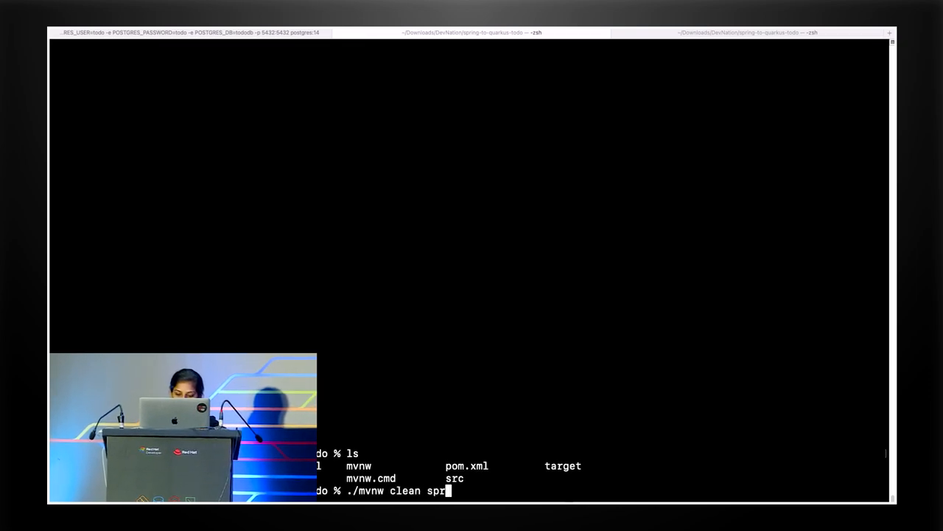
{"action": "type", "text": "ing-b"}
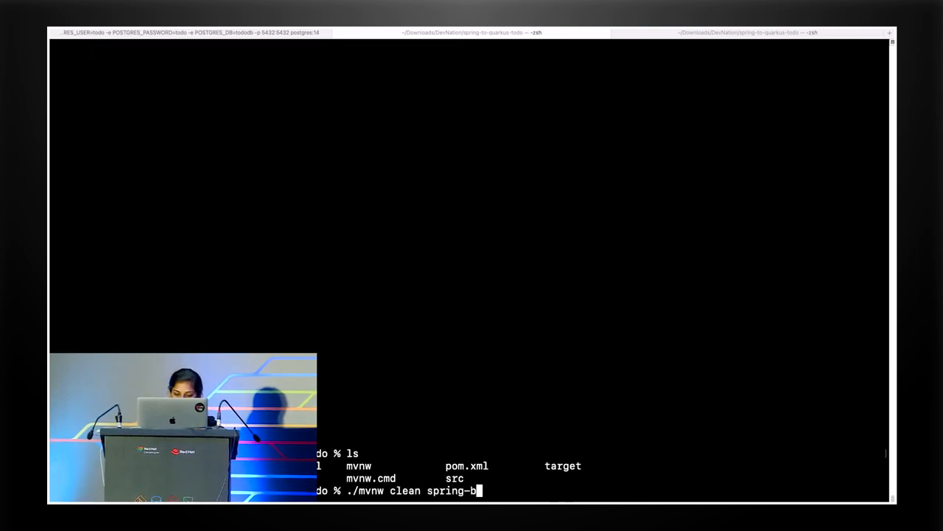
{"action": "type", "text": "oot:run"}
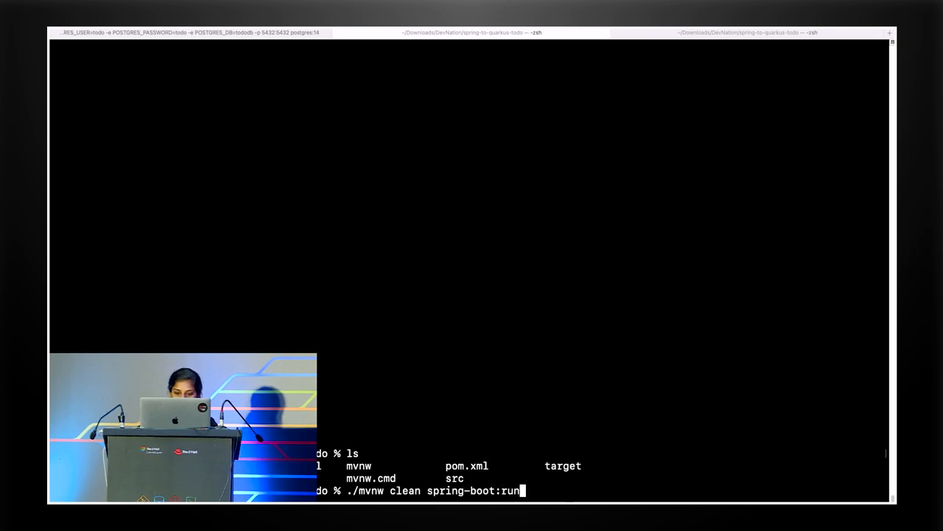
{"action": "key", "text": "Return"}
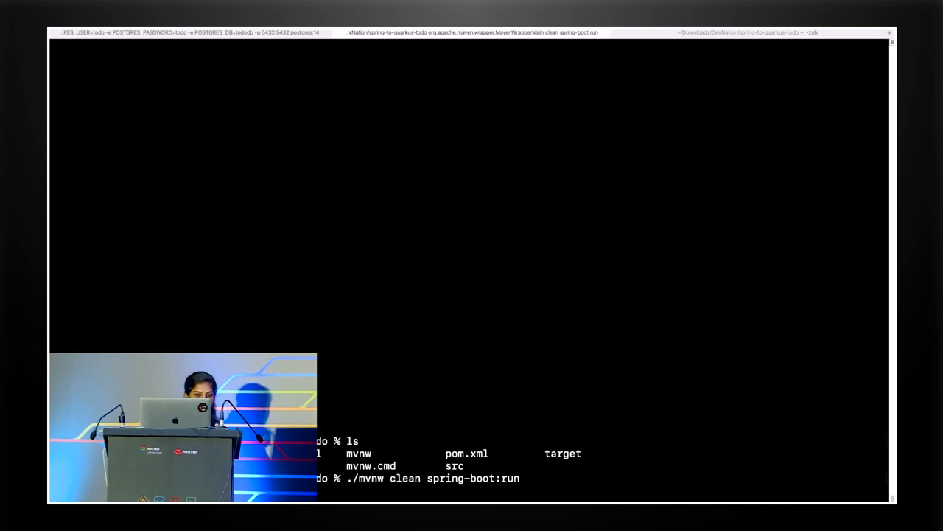
{"action": "key", "text": "Return"}
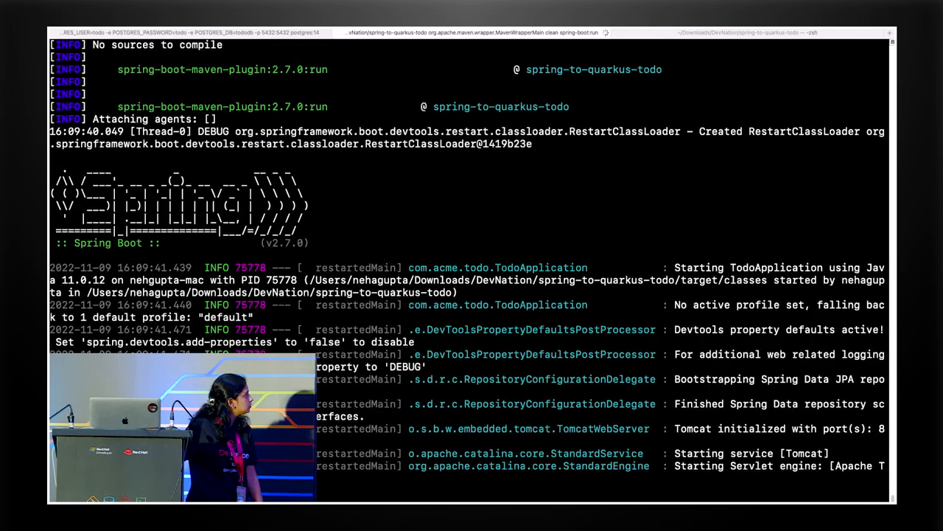
{"action": "scroll", "scroll_direction": "down", "scroll_amount": 3}
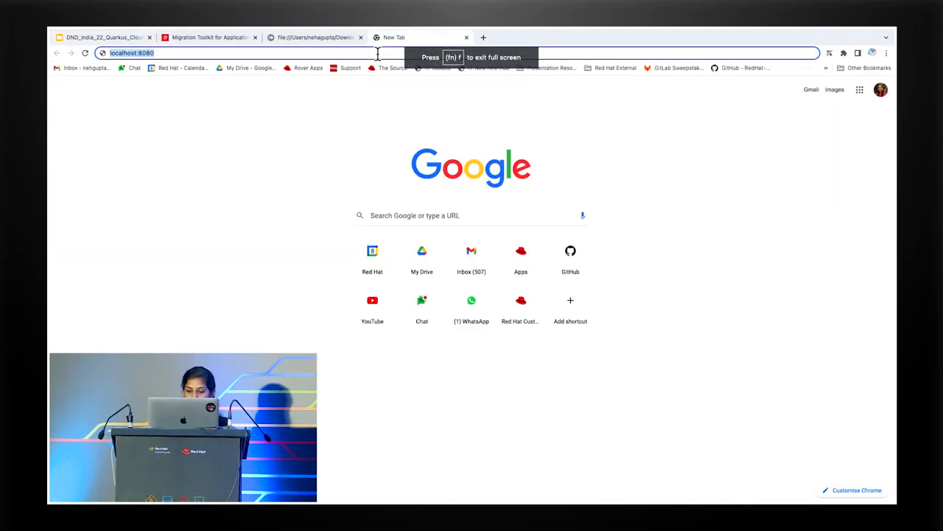
Load localhost:8080 and add a 'go to vacation' todo.
{"action": "key", "text": "Return"}
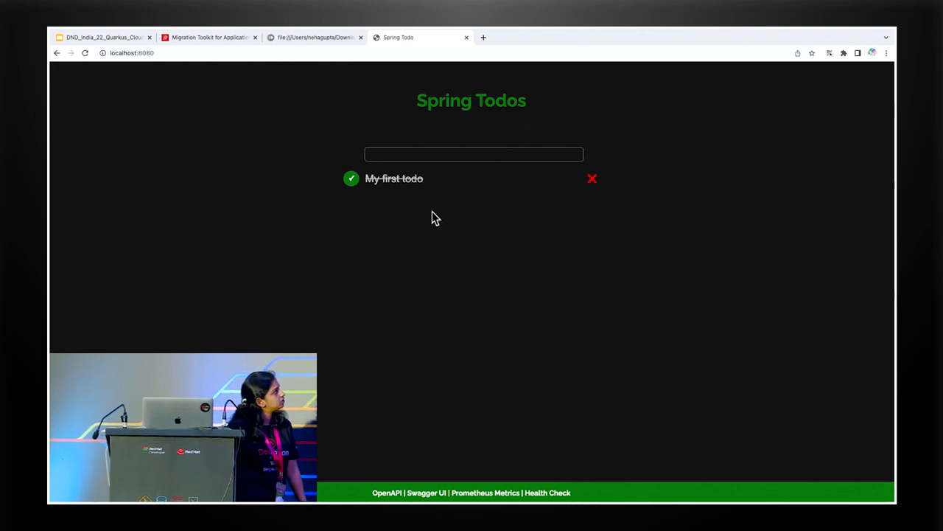
{"action": "mouse_move", "coordinate": [433, 168]}
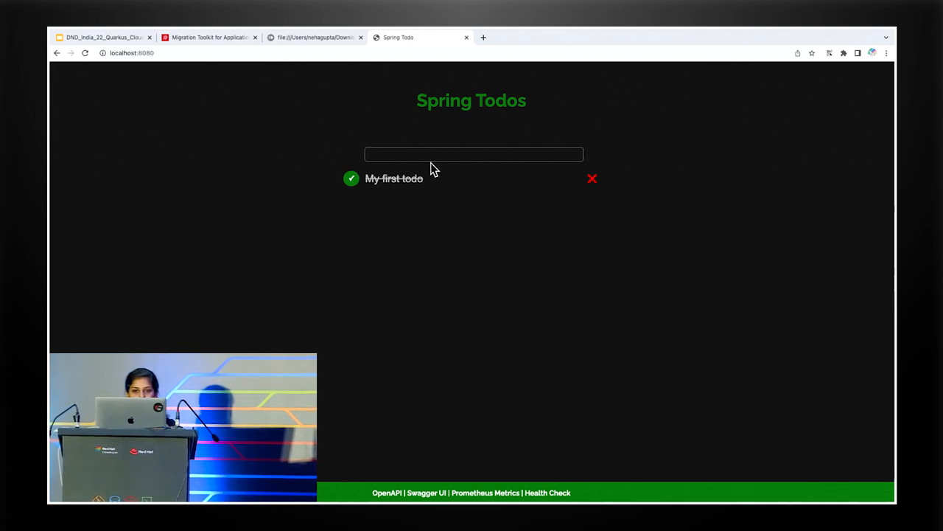
{"action": "left_click", "coordinate": [473, 154]}
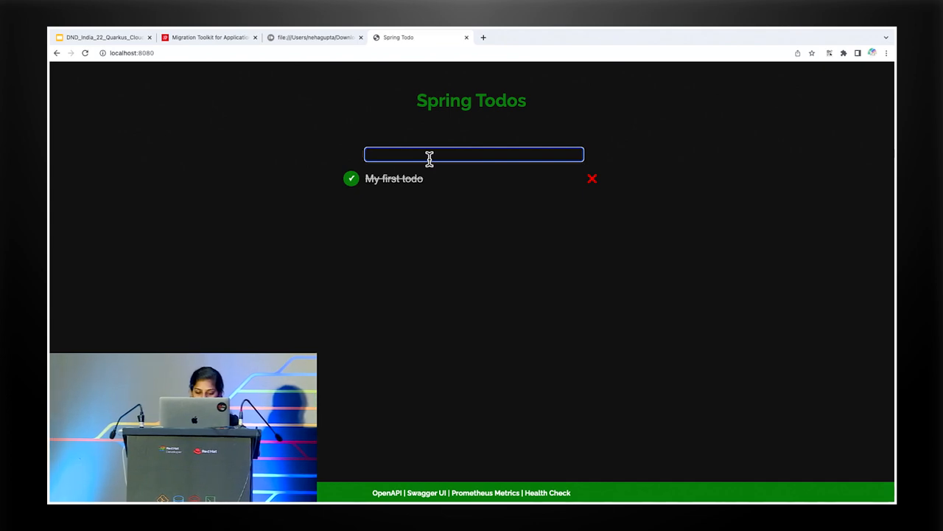
{"action": "type", "text": "go to"}
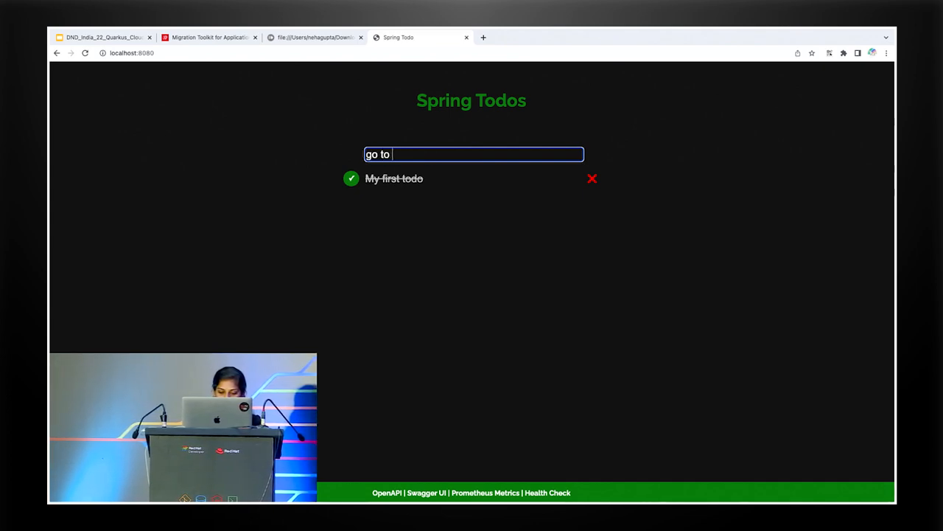
{"action": "type", "text": "vacation"}
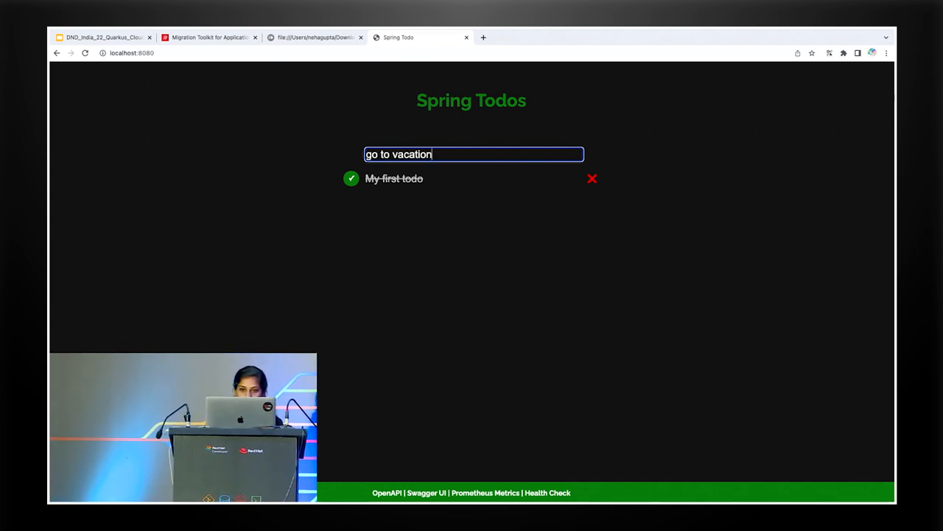
{"action": "key", "text": "Return"}
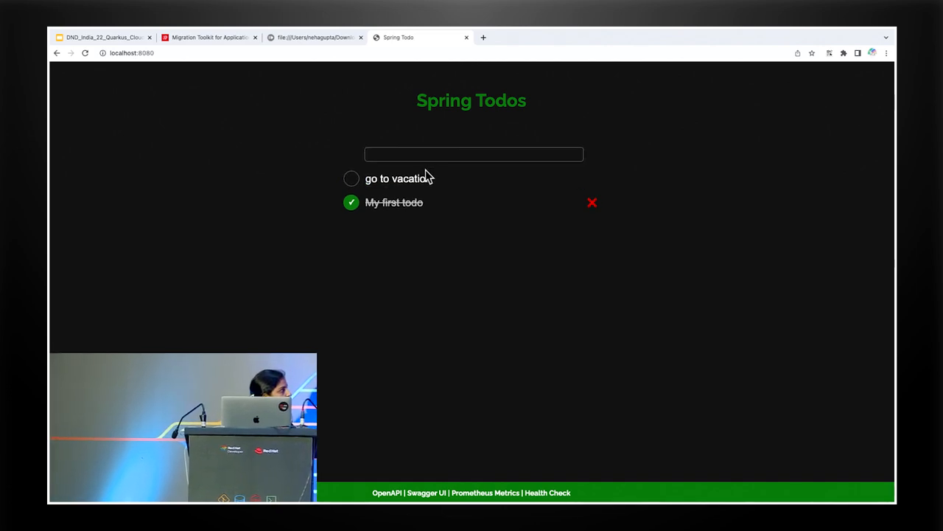
Mark the 'go to vacation' todo done, then delete it.
{"action": "left_click", "coordinate": [351, 179]}
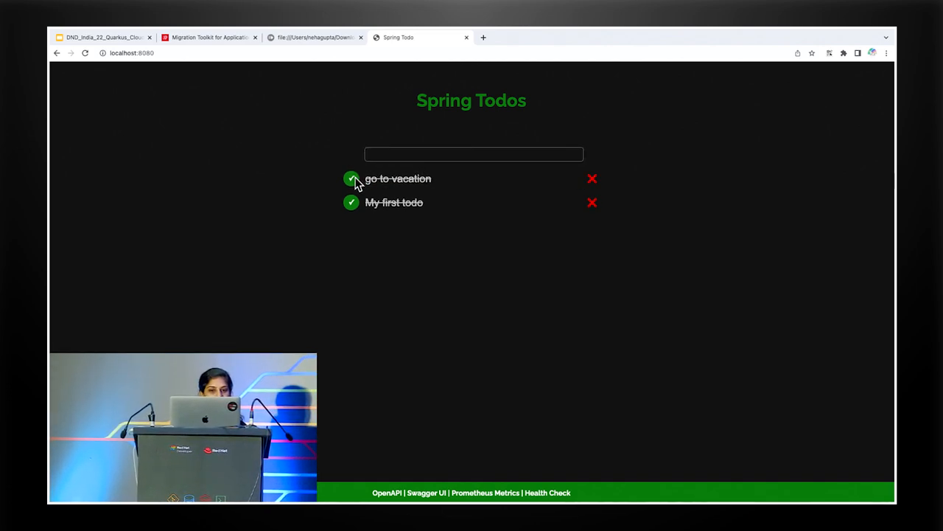
{"action": "left_click", "coordinate": [593, 178]}
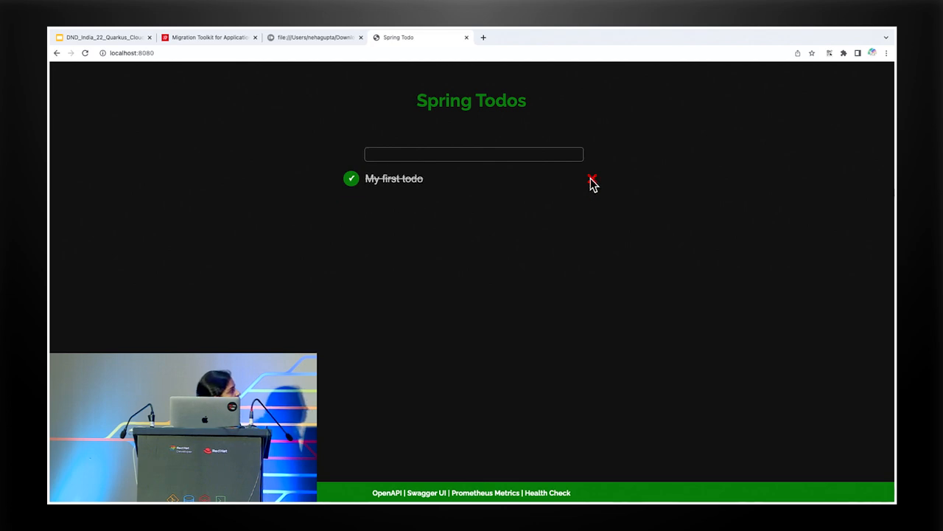
{"action": "mouse_move", "coordinate": [560, 230]}
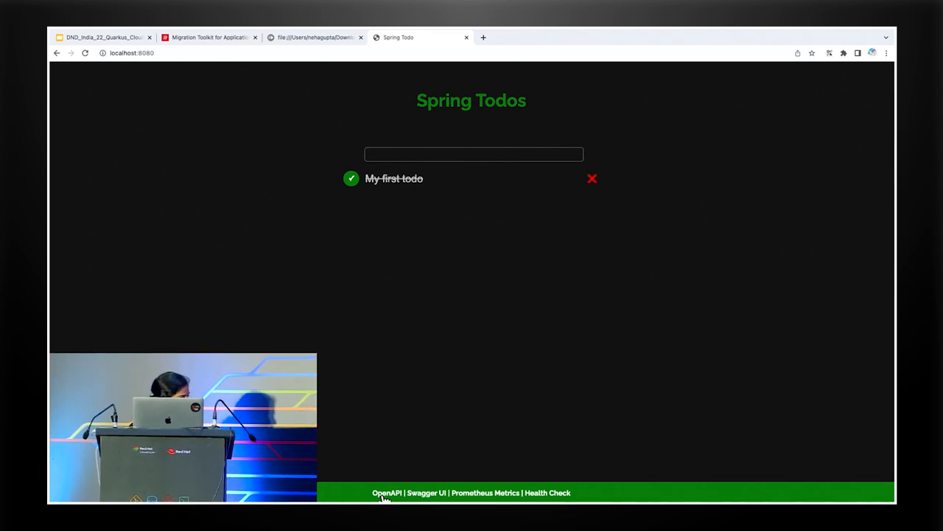
Visit the Swagger UI API docs, the Prometheus metrics and the health check reporting status UP.
{"action": "left_click", "coordinate": [386, 492]}
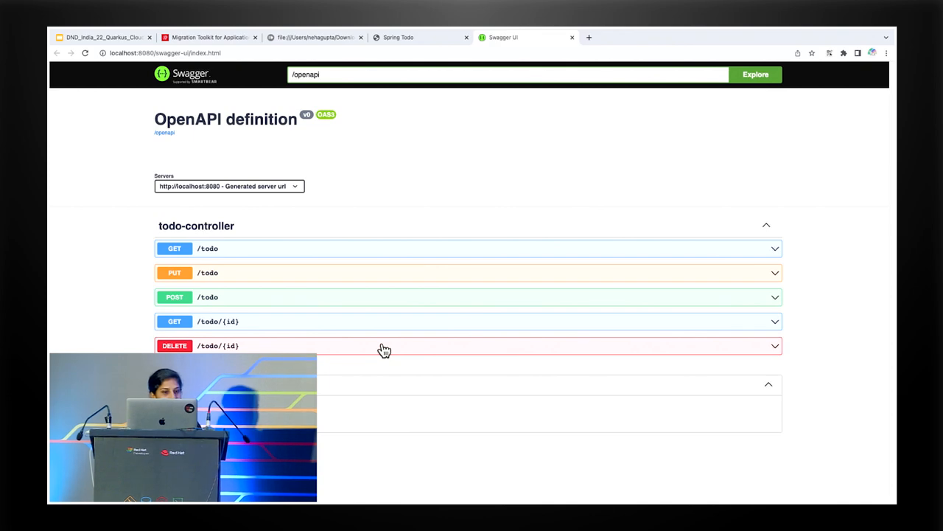
{"action": "mouse_move", "coordinate": [323, 371]}
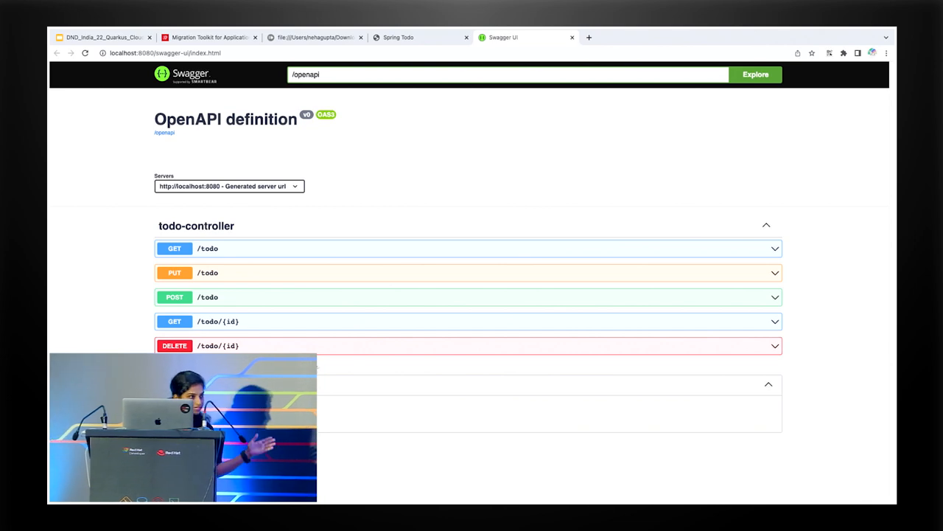
{"action": "left_click", "coordinate": [422, 37]}
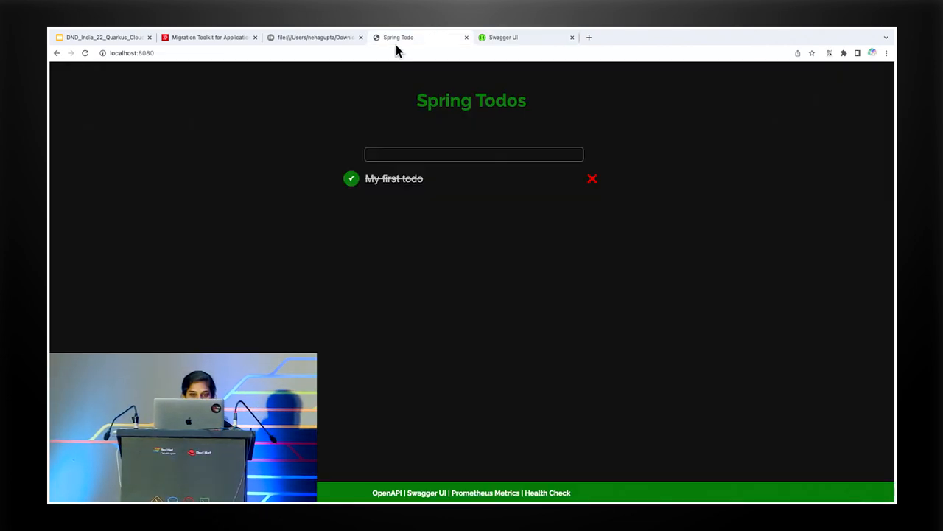
{"action": "left_click", "coordinate": [504, 37]}
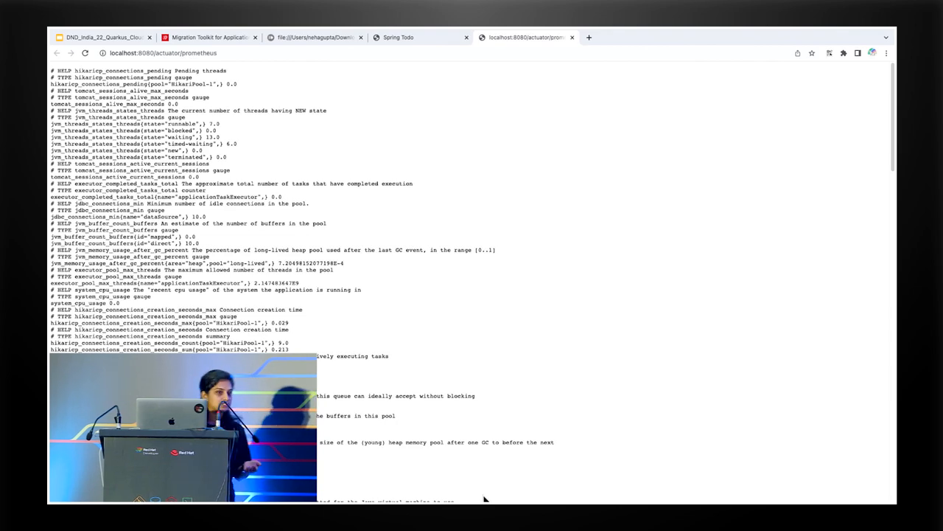
{"action": "mouse_move", "coordinate": [483, 283]}
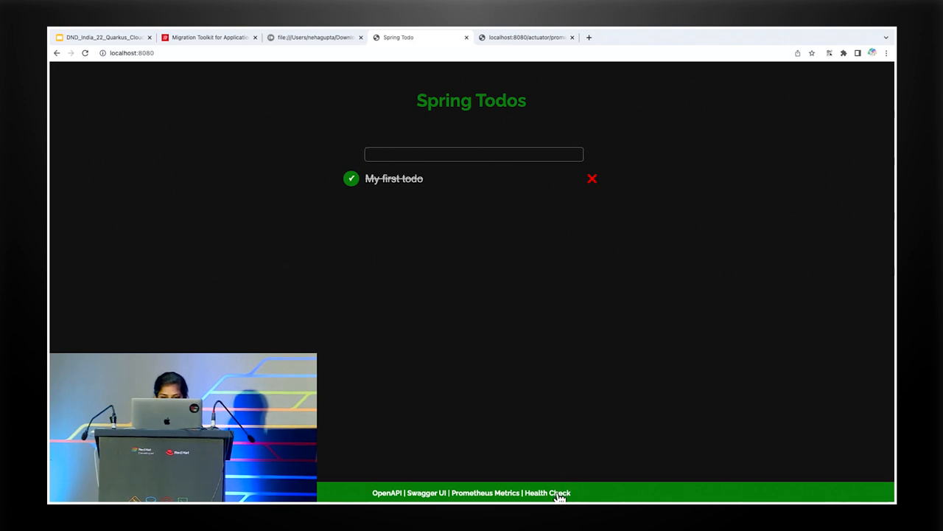
{"action": "left_click", "coordinate": [548, 492]}
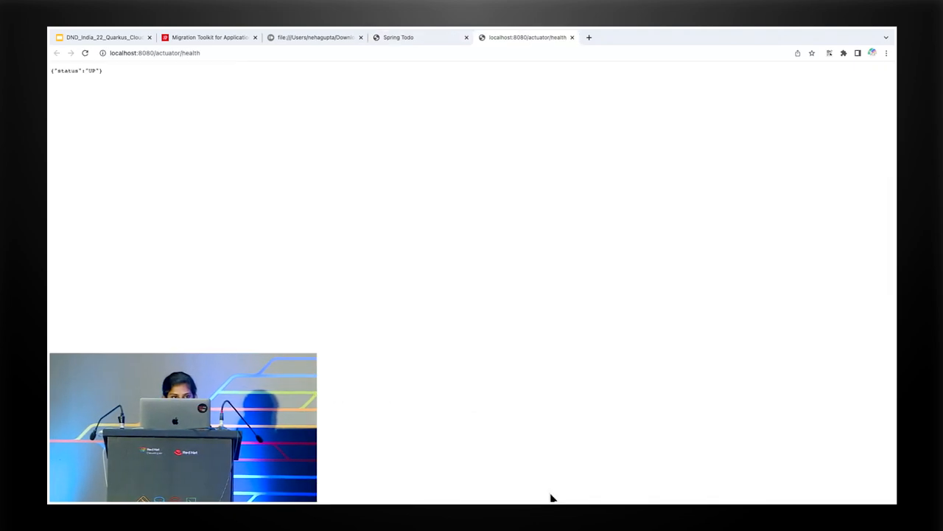
{"action": "mouse_move", "coordinate": [392, 316]}
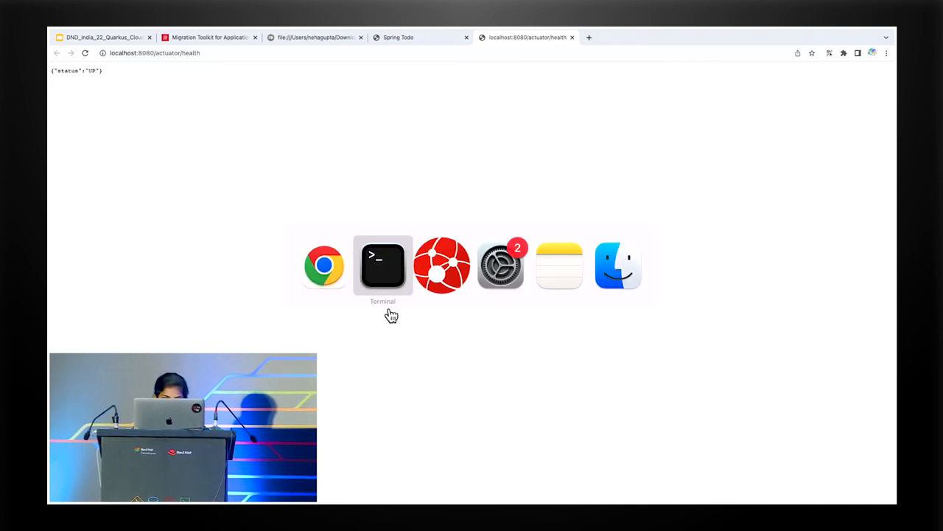
{"action": "mouse_move", "coordinate": [324, 266]}
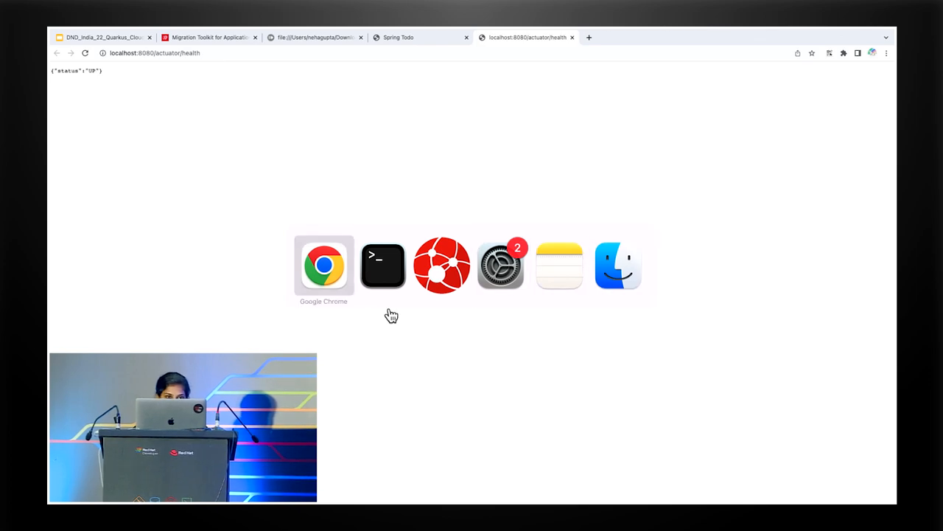
Go to the Migration Toolkit for Applications overview tab and load its Download page.
{"action": "left_click", "coordinate": [209, 37]}
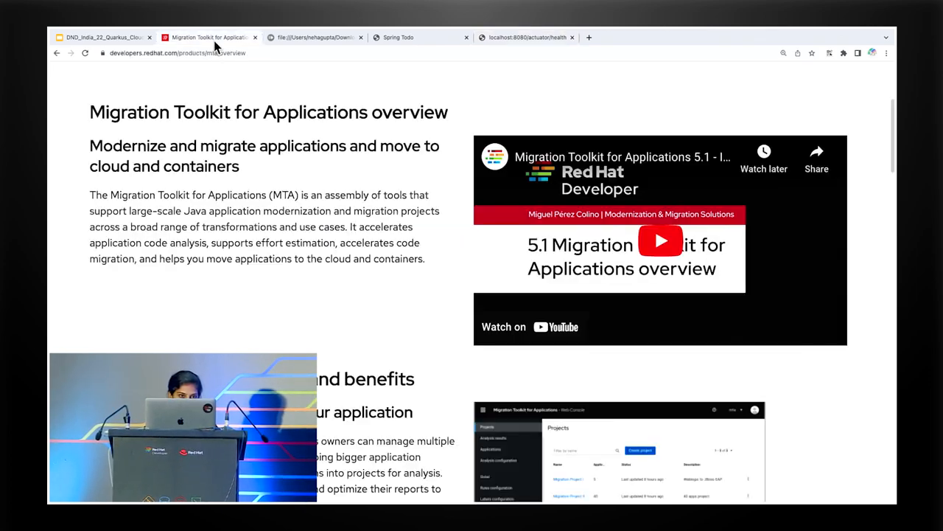
{"action": "scroll", "scroll_direction": "up", "scroll_amount": 3}
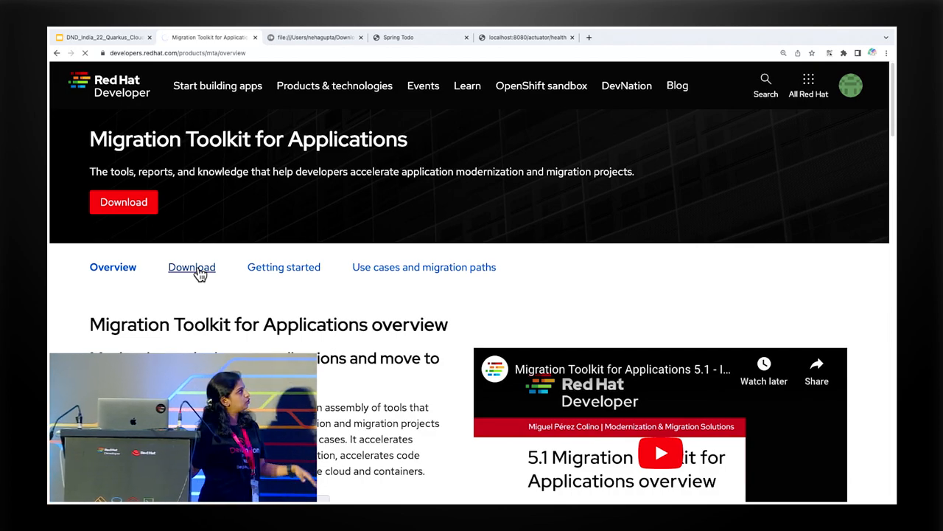
{"action": "left_click", "coordinate": [191, 267]}
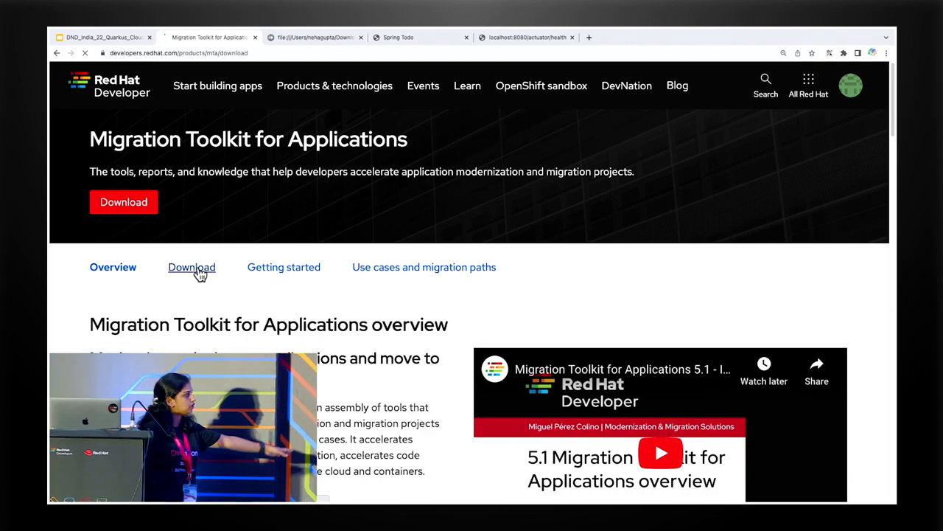
{"action": "left_click", "coordinate": [192, 267]}
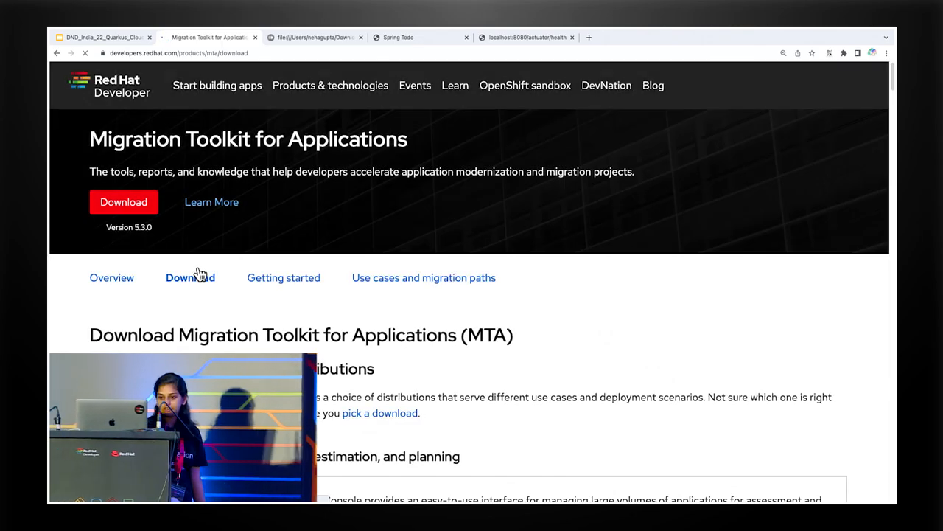
{"action": "scroll", "scroll_direction": "down", "scroll_amount": 3}
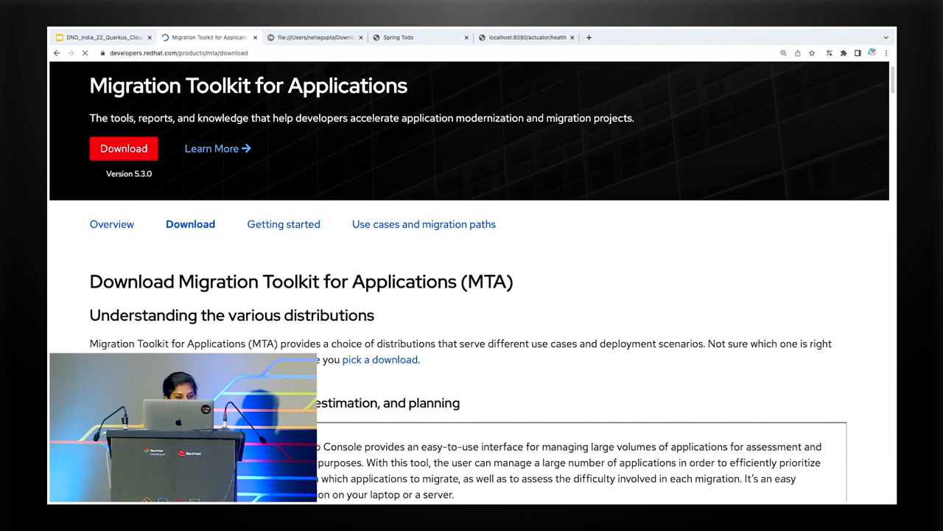
{"action": "scroll", "scroll_direction": "down", "scroll_amount": 3}
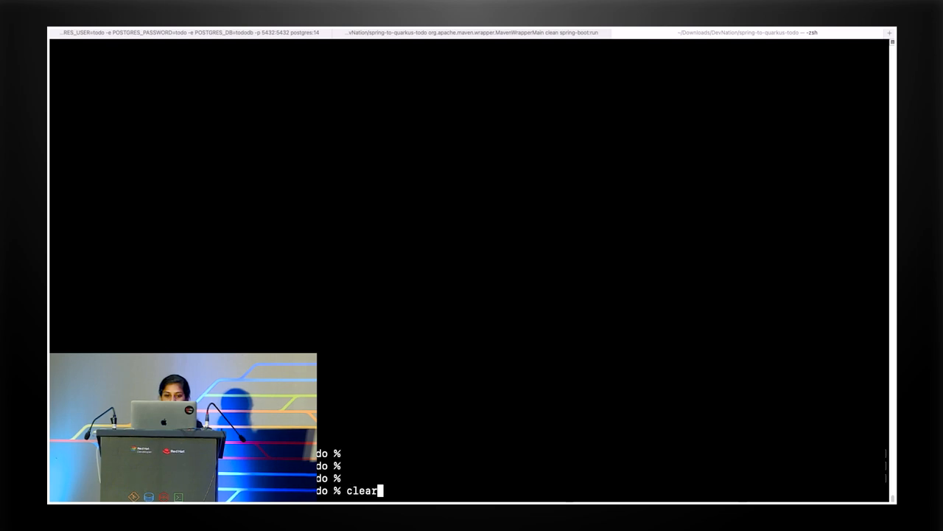
Run the MTA CLI docker container on the project, producing mta-report/index.html.
{"action": "type", "text": "docker run -it -v $(pwd):/opt/project:z -u $(id -u):$(id -g) quay.io/rhappsvcs/spring-t"}
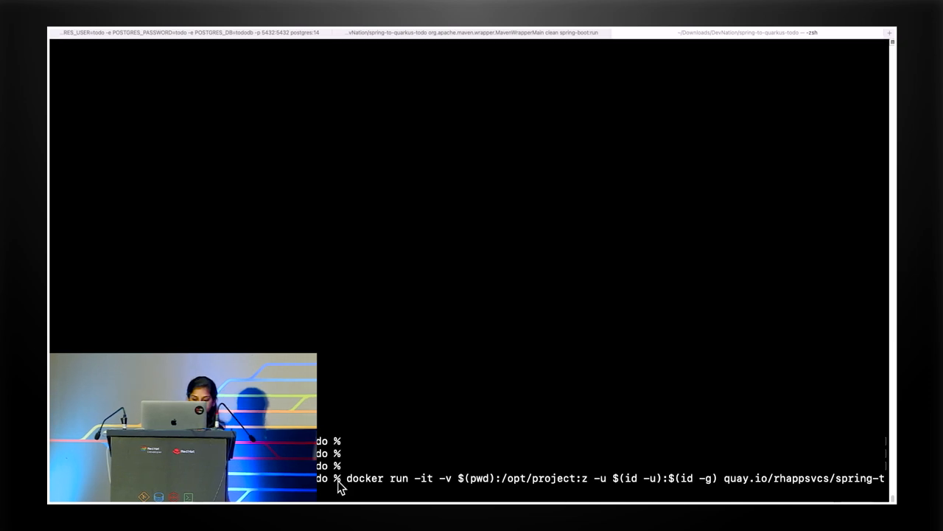
{"action": "key", "text": "Return"}
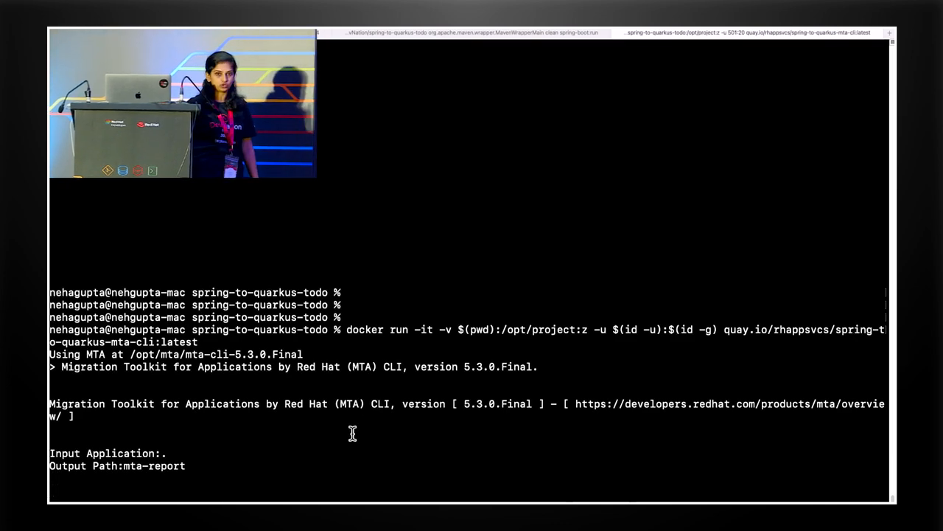
{"action": "scroll", "scroll_direction": "down", "scroll_amount": 3}
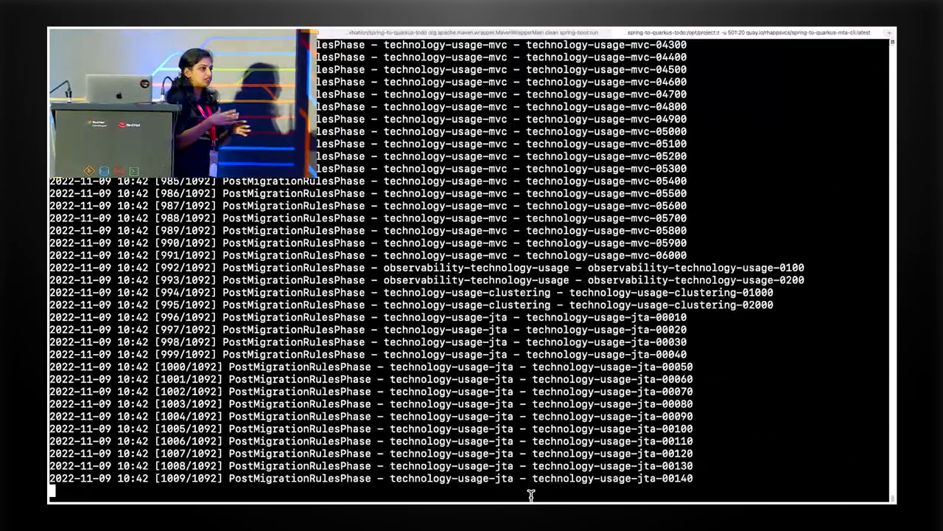
{"action": "scroll", "scroll_direction": "down", "scroll_amount": 3}
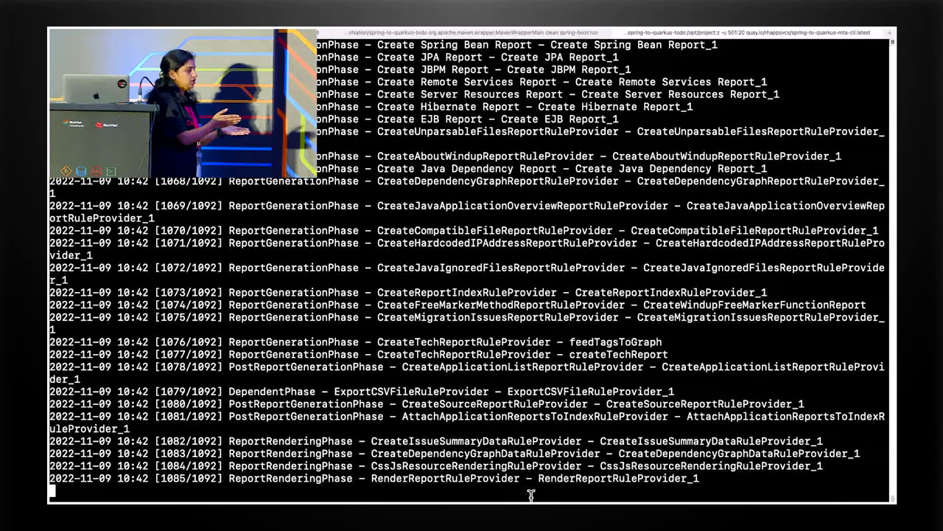
{"action": "scroll", "scroll_direction": "down", "scroll_amount": 3}
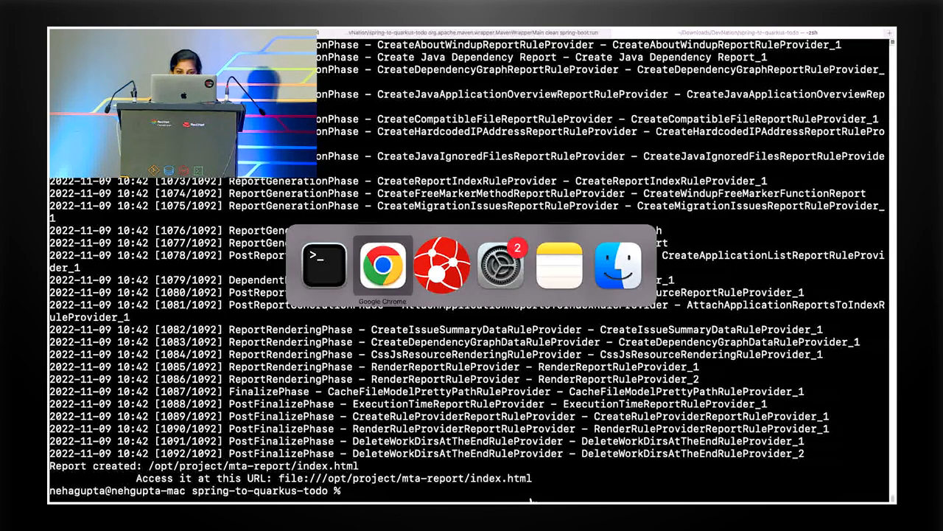
Load mta-report/index.html in Chrome and enter the project dashboard showing 32 story points.
{"action": "left_click", "coordinate": [382, 268]}
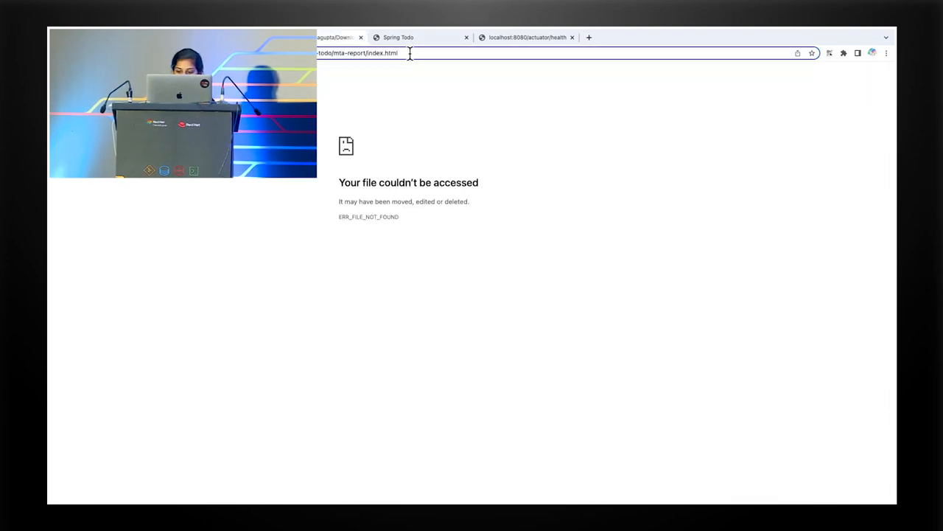
{"action": "key", "text": "Return"}
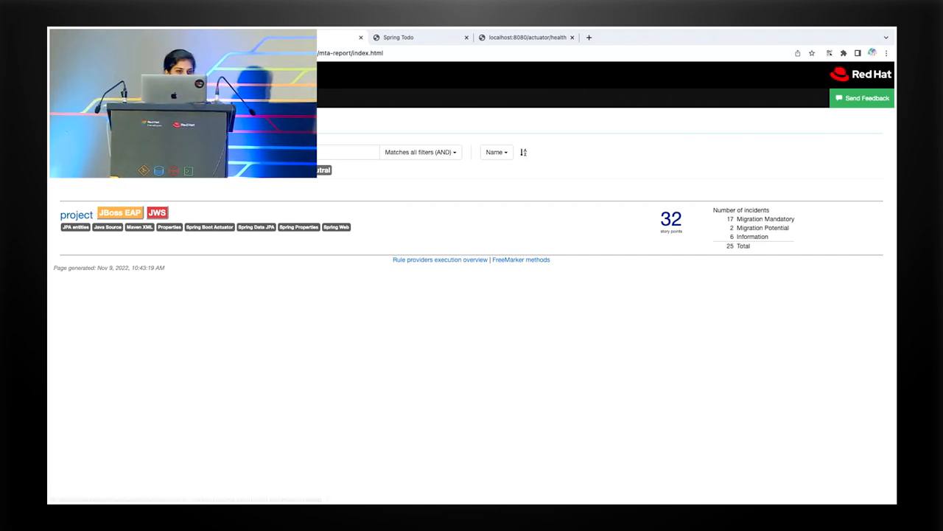
{"action": "mouse_move", "coordinate": [130, 282]}
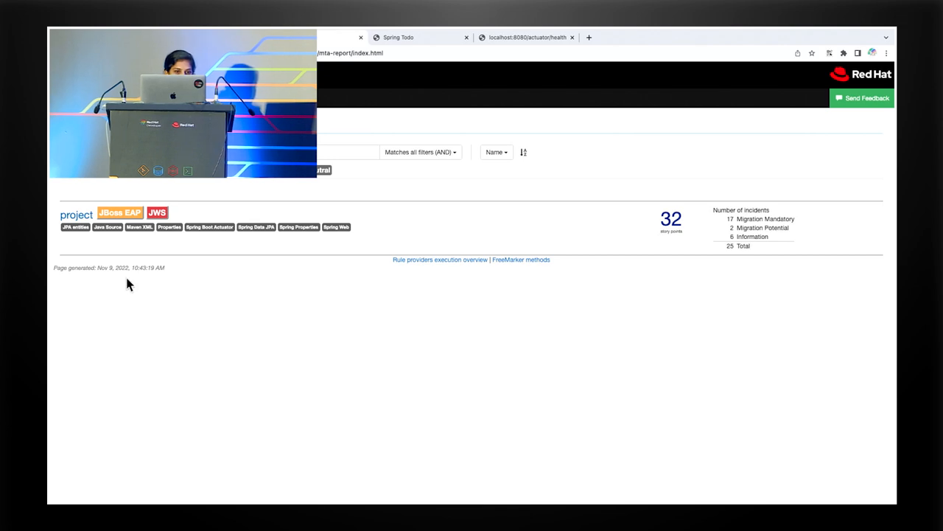
{"action": "mouse_move", "coordinate": [76, 215]}
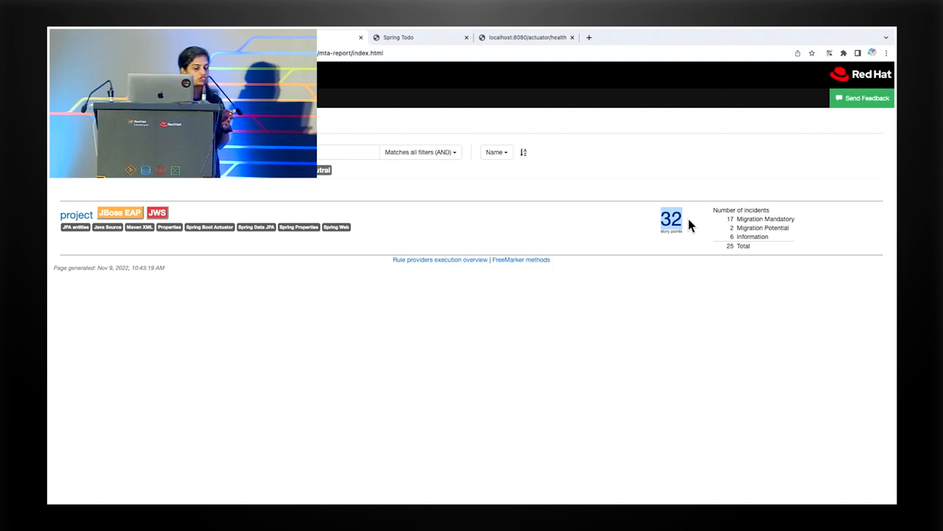
{"action": "mouse_move", "coordinate": [719, 235]}
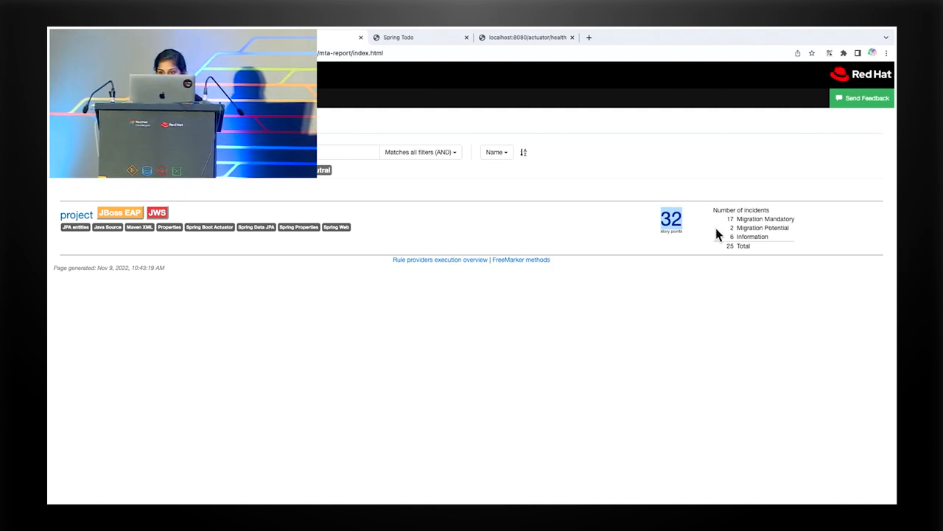
{"action": "left_click", "coordinate": [76, 215]}
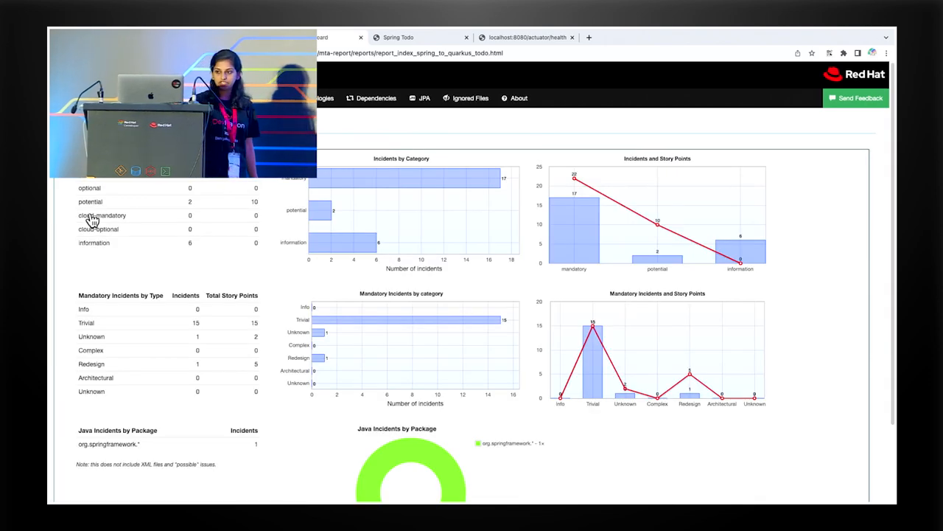
{"action": "mouse_move", "coordinate": [136, 229]}
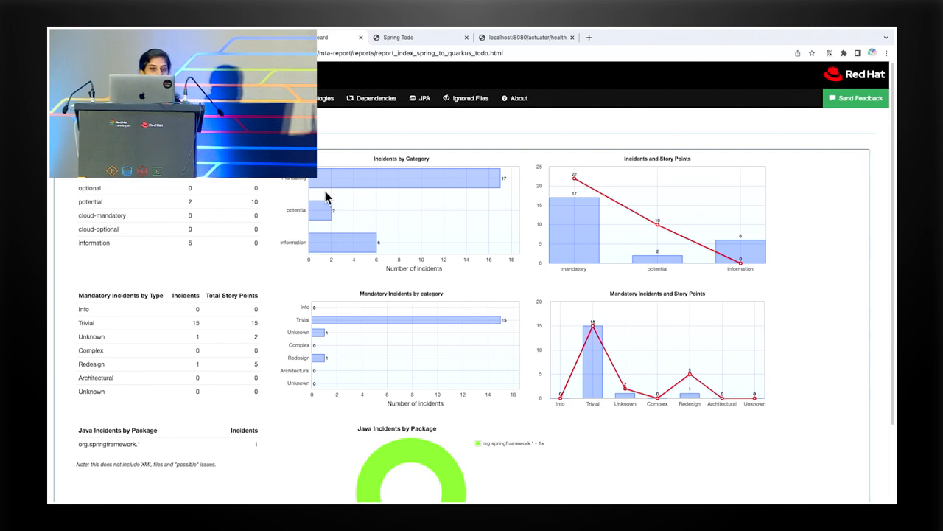
{"action": "mouse_move", "coordinate": [327, 195]}
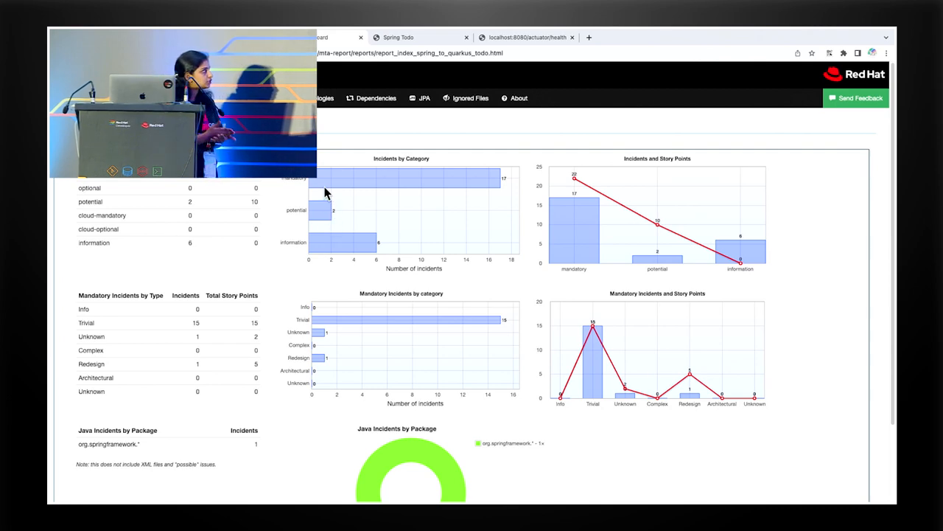
{"action": "mouse_move", "coordinate": [317, 227]}
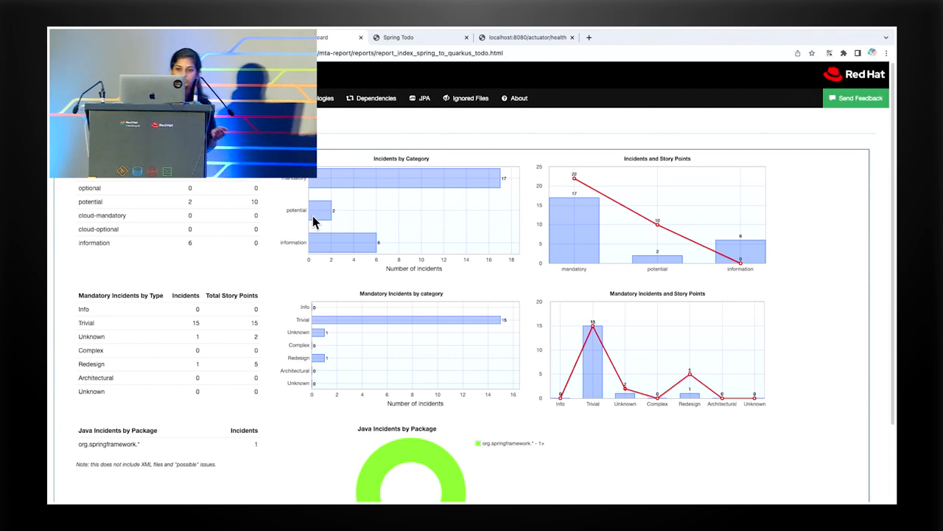
{"action": "mouse_move", "coordinate": [321, 257]}
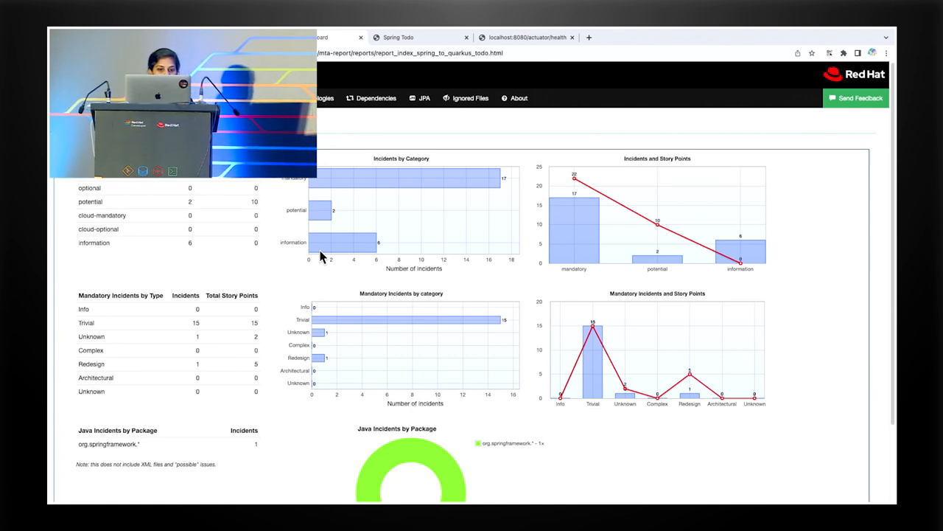
{"action": "mouse_move", "coordinate": [328, 159]}
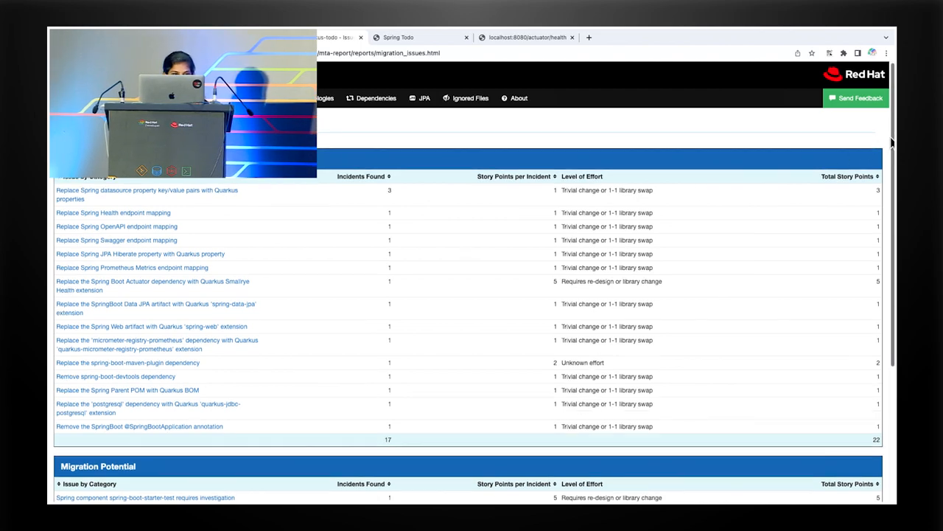
Expand the 'Replace the Spring Parent POM with Quarkus BOM' issue in the Issues list.
{"action": "scroll", "scroll_direction": "down", "scroll_amount": 3}
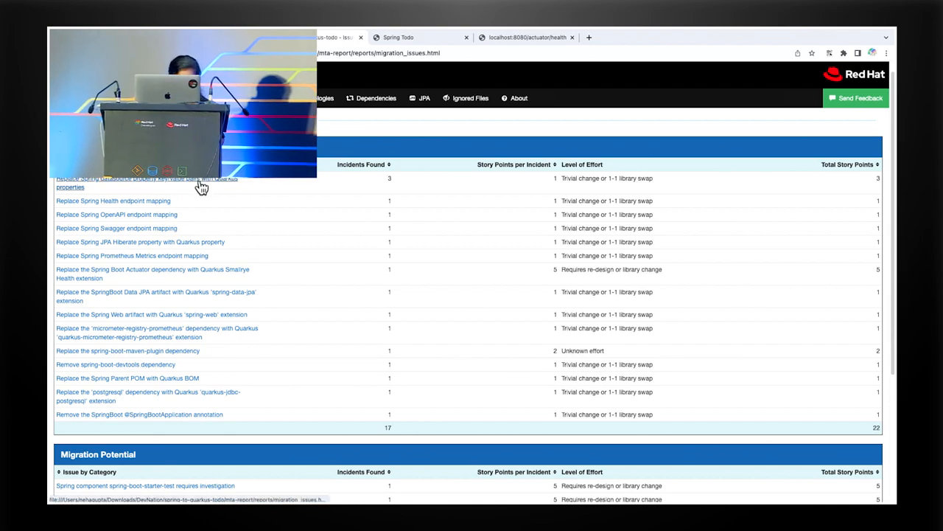
{"action": "mouse_move", "coordinate": [215, 308]}
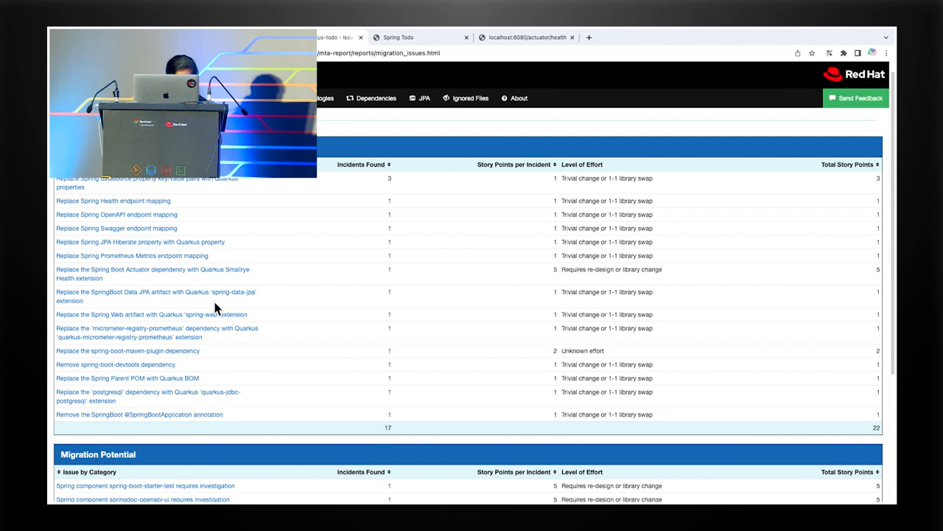
{"action": "mouse_move", "coordinate": [110, 390]}
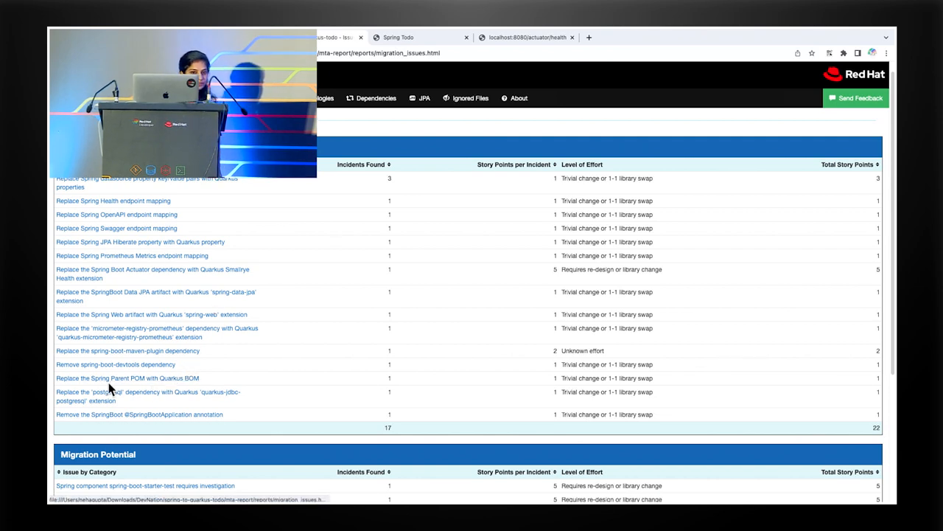
{"action": "mouse_move", "coordinate": [144, 389]}
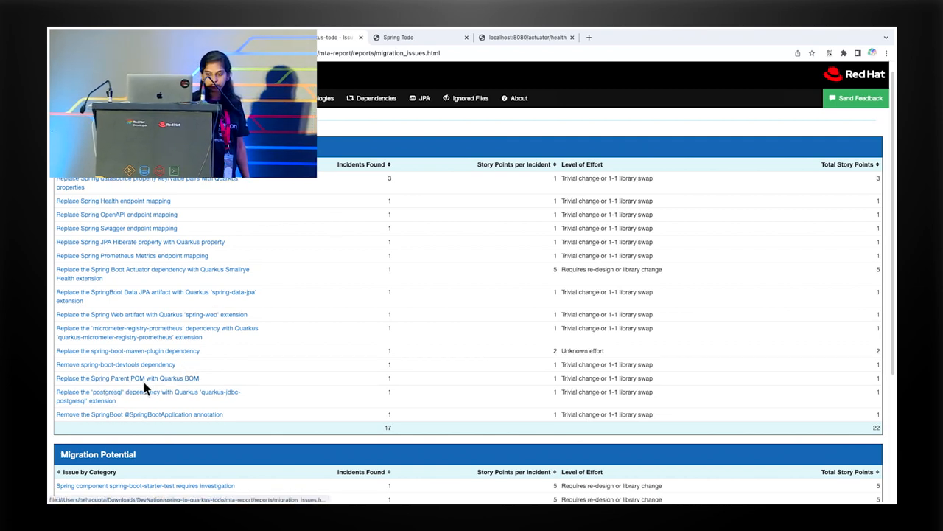
{"action": "mouse_move", "coordinate": [127, 377]}
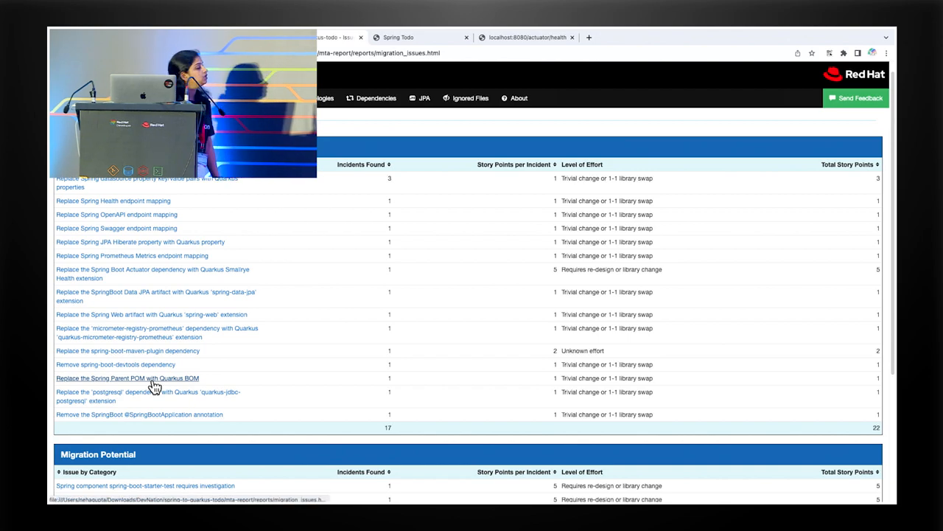
{"action": "left_click", "coordinate": [127, 377]}
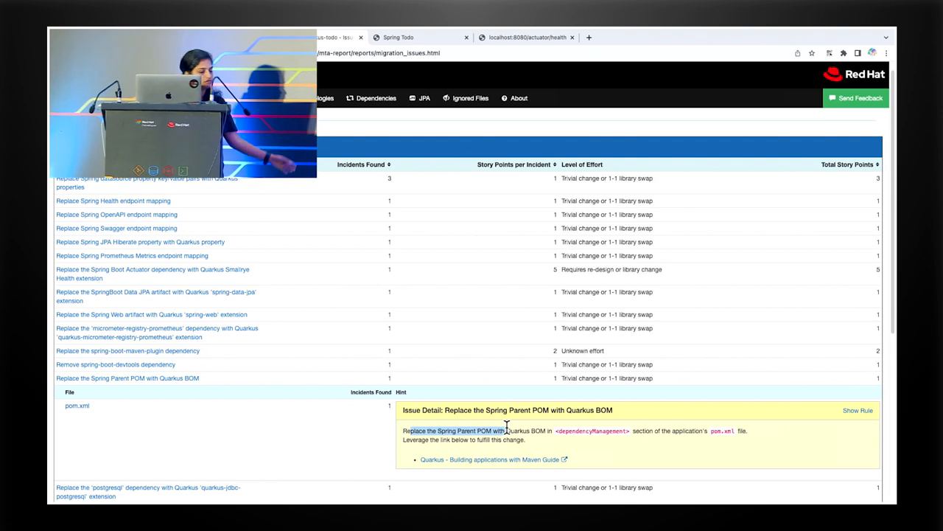
{"action": "mouse_move", "coordinate": [507, 460]}
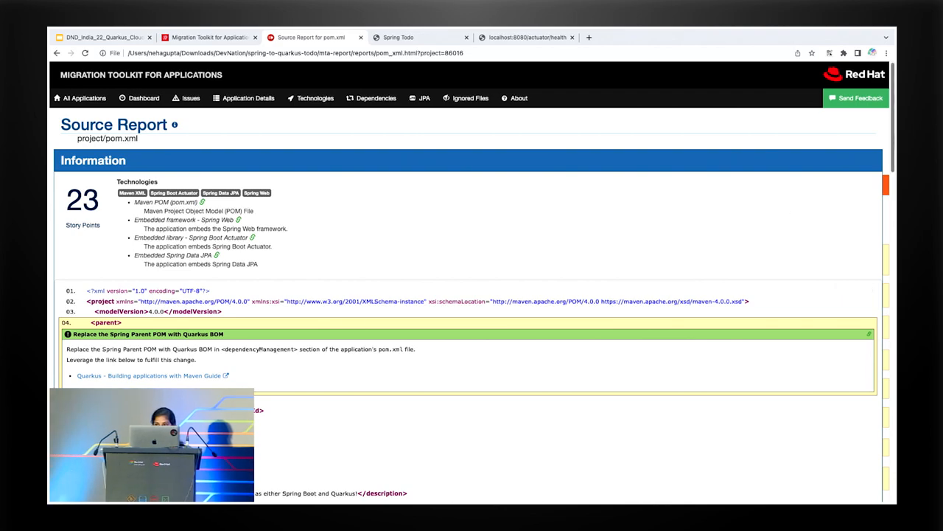
{"action": "scroll", "scroll_direction": "down", "scroll_amount": 3}
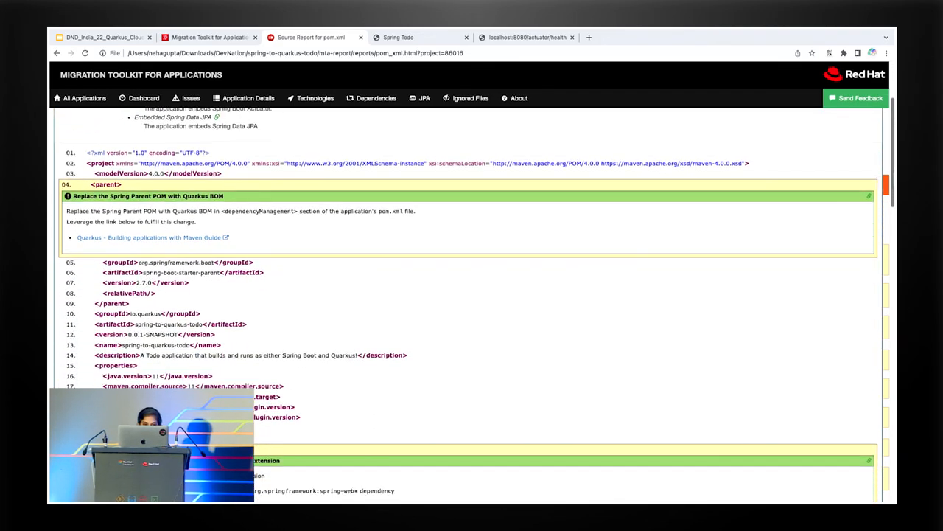
{"action": "scroll", "scroll_direction": "down", "scroll_amount": 3}
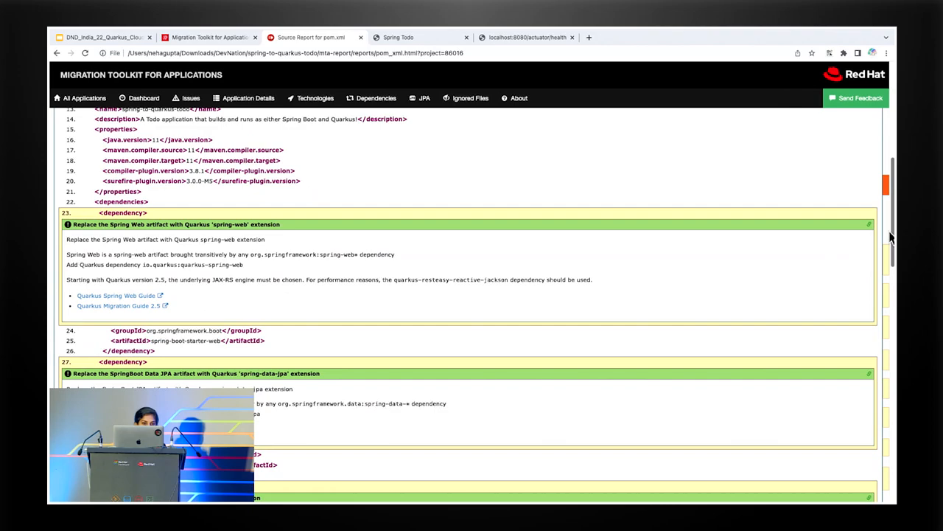
{"action": "scroll", "scroll_direction": "up", "scroll_amount": 3}
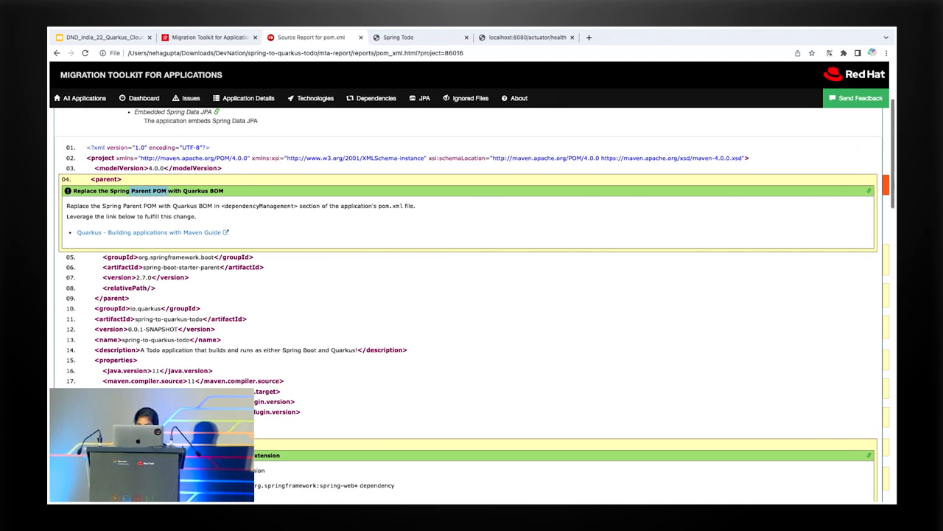
{"action": "scroll", "scroll_direction": "down", "scroll_amount": 3}
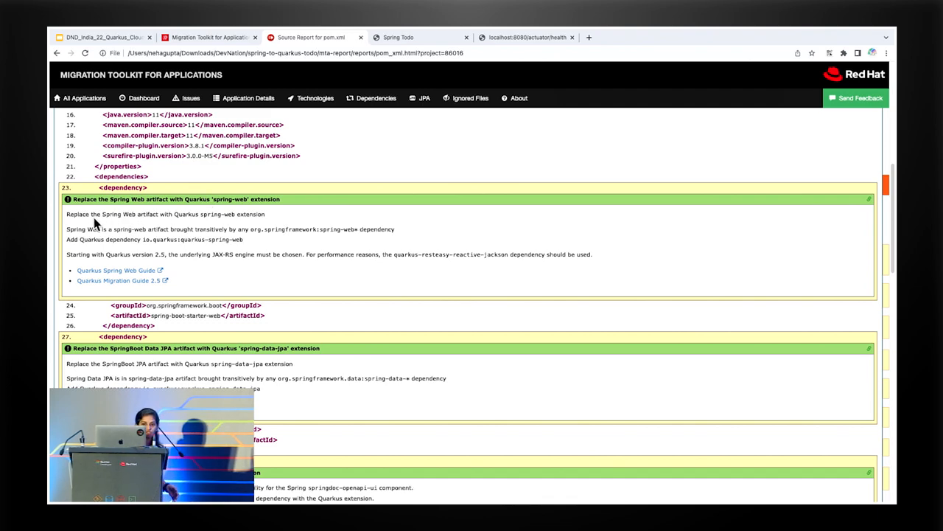
{"action": "mouse_move", "coordinate": [117, 280]}
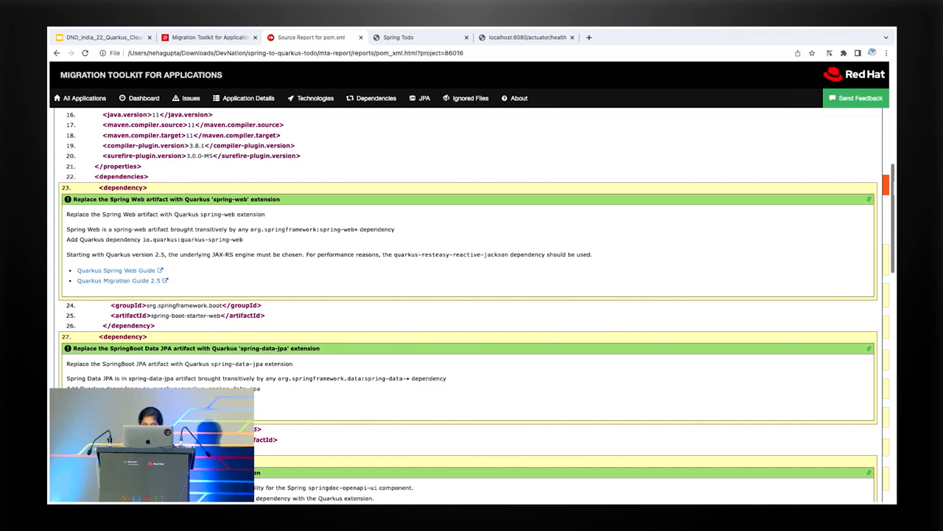
{"action": "scroll", "scroll_direction": "down", "scroll_amount": 3}
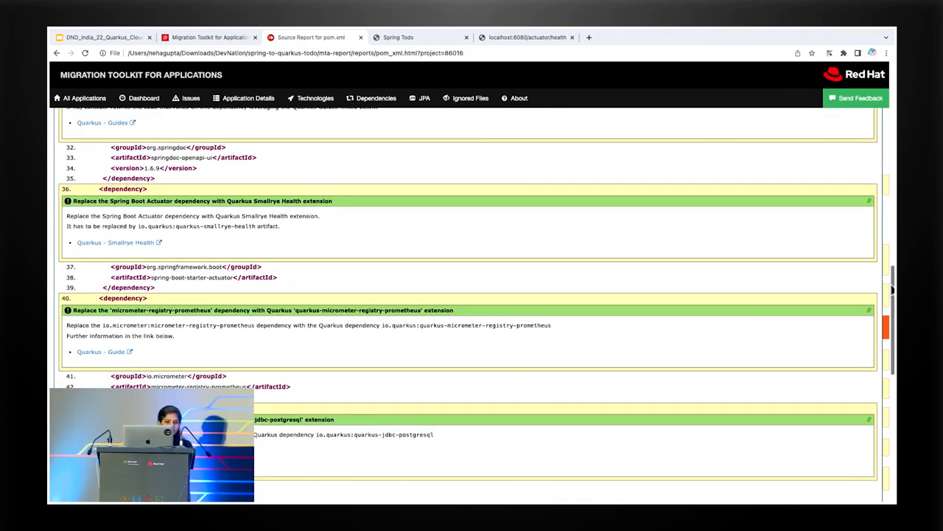
{"action": "scroll", "scroll_direction": "down", "scroll_amount": 3}
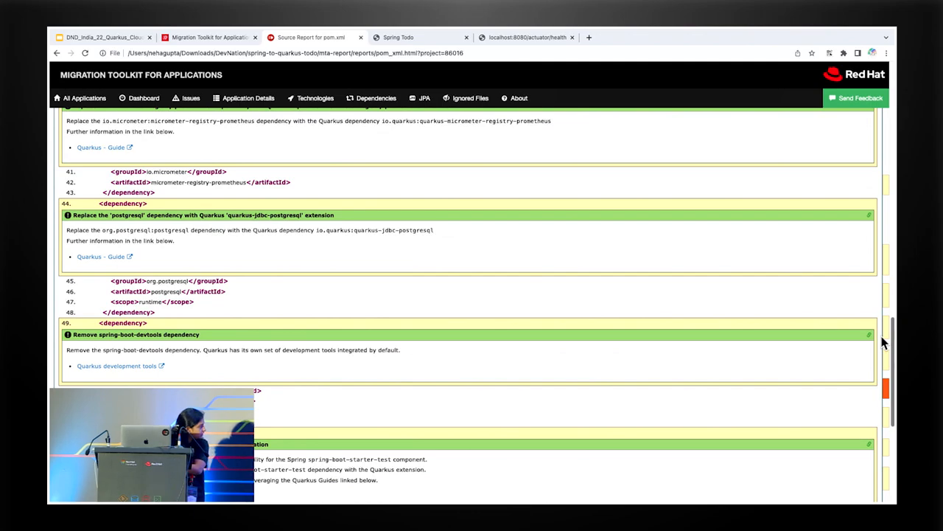
{"action": "scroll", "scroll_direction": "down", "scroll_amount": 3}
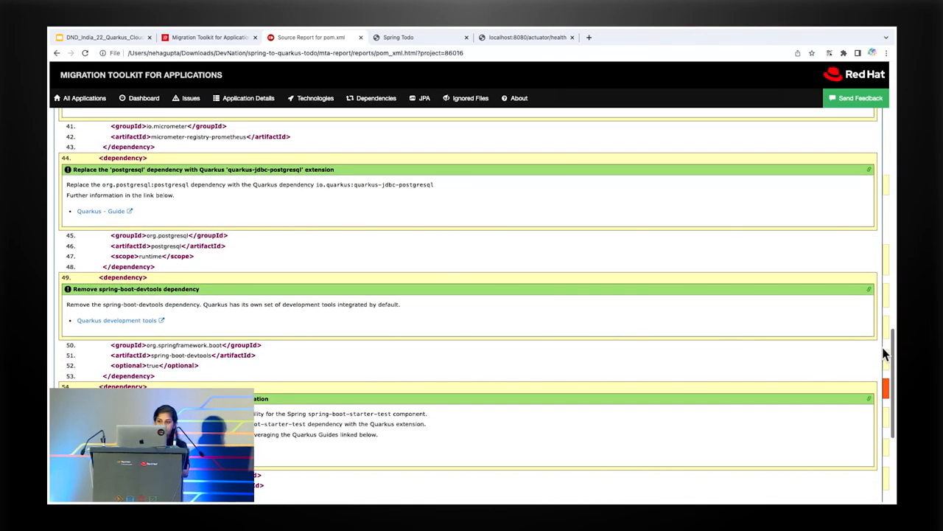
{"action": "scroll", "scroll_direction": "down", "scroll_amount": 3}
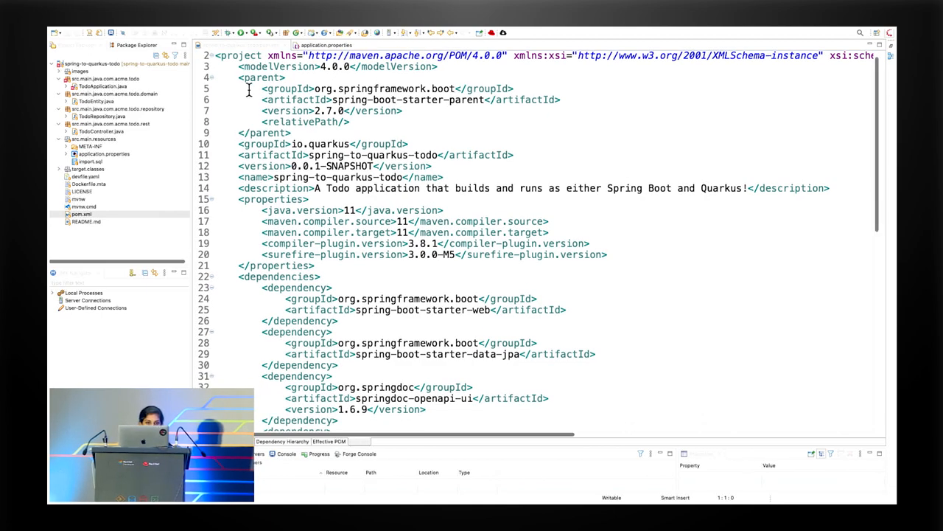
Delete the Spring Boot <parent> block from pom.xml.
{"action": "left_click_drag", "start_coordinate": [239, 76], "coordinate": [351, 133]}
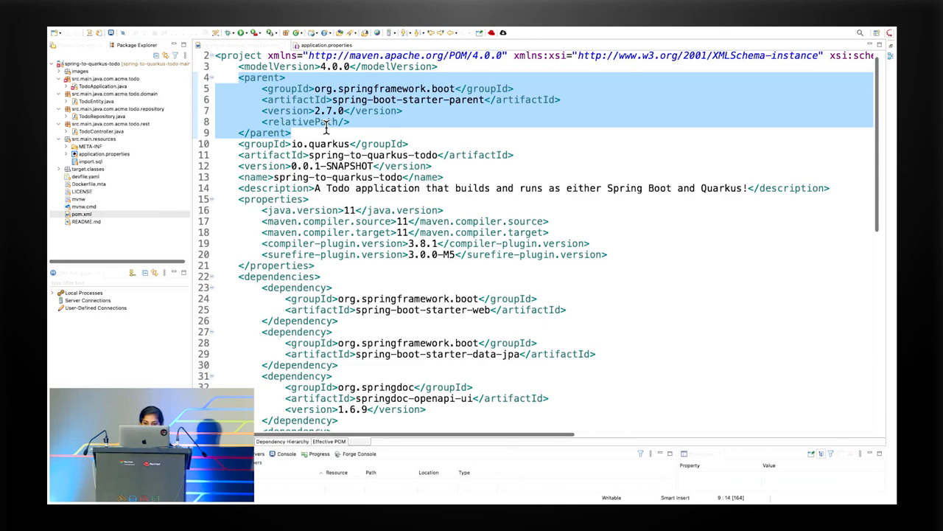
{"action": "key", "text": "Delete"}
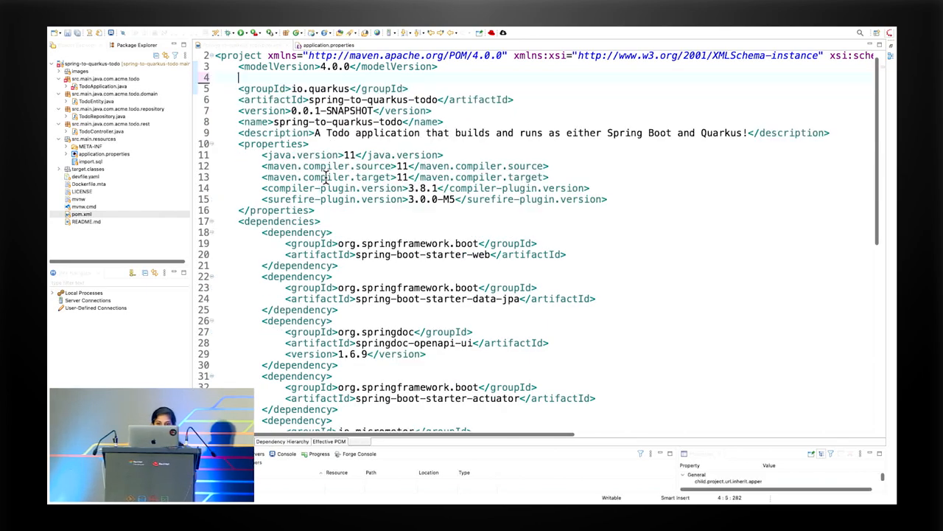
Select and remove every <dependency> entry, leaving an empty dependencies section.
{"action": "left_click", "coordinate": [365, 243]}
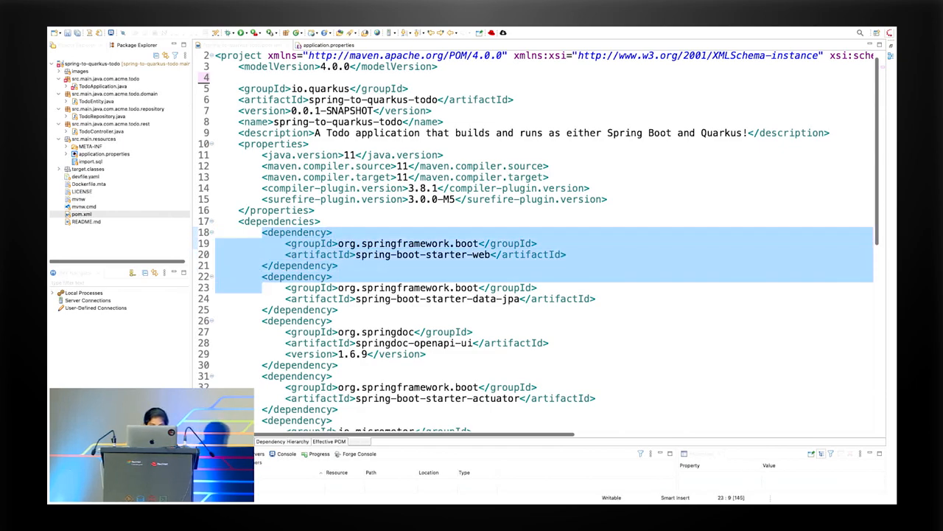
{"action": "scroll", "scroll_direction": "down", "scroll_amount": 3}
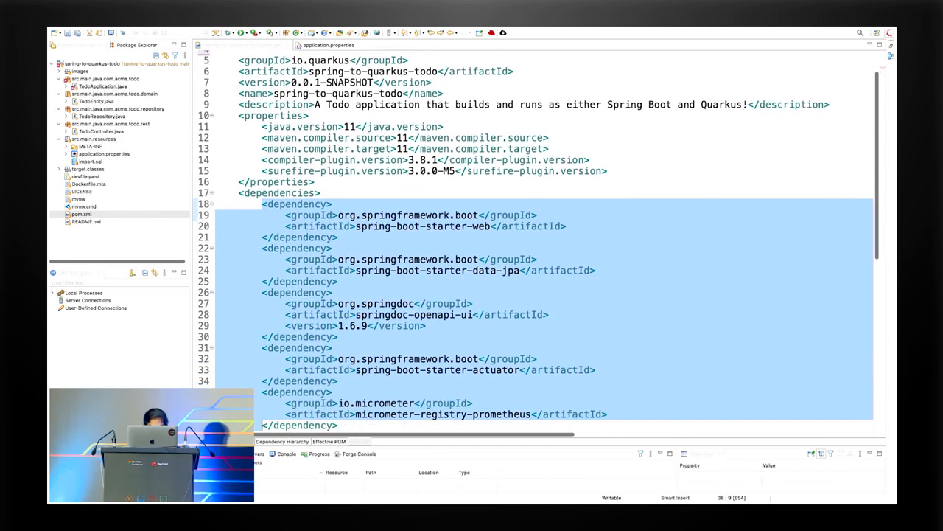
{"action": "scroll", "scroll_direction": "down", "scroll_amount": 3}
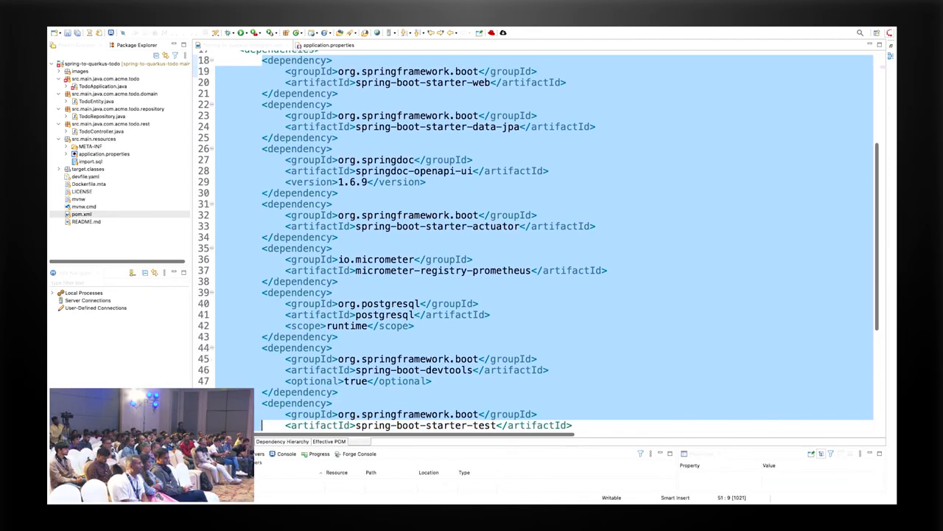
{"action": "scroll", "scroll_direction": "down", "scroll_amount": 3}
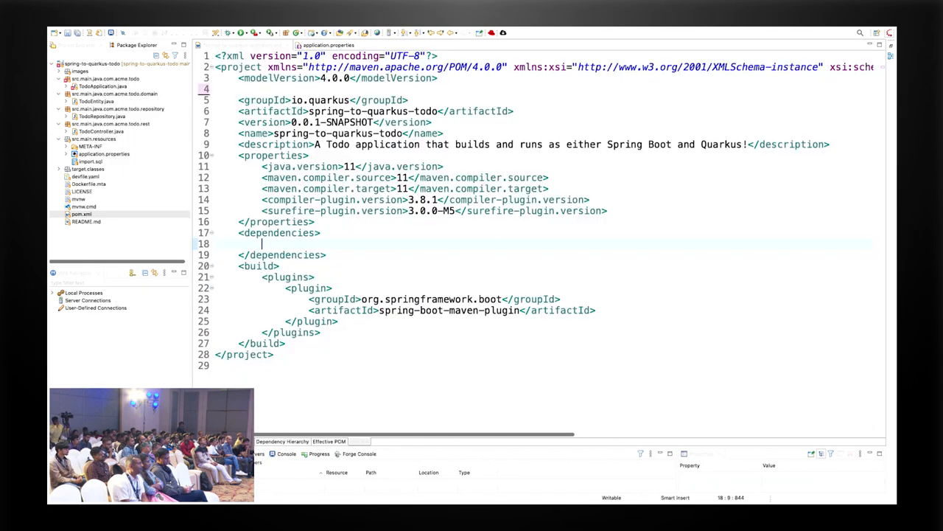
{"action": "left_click", "coordinate": [333, 287]}
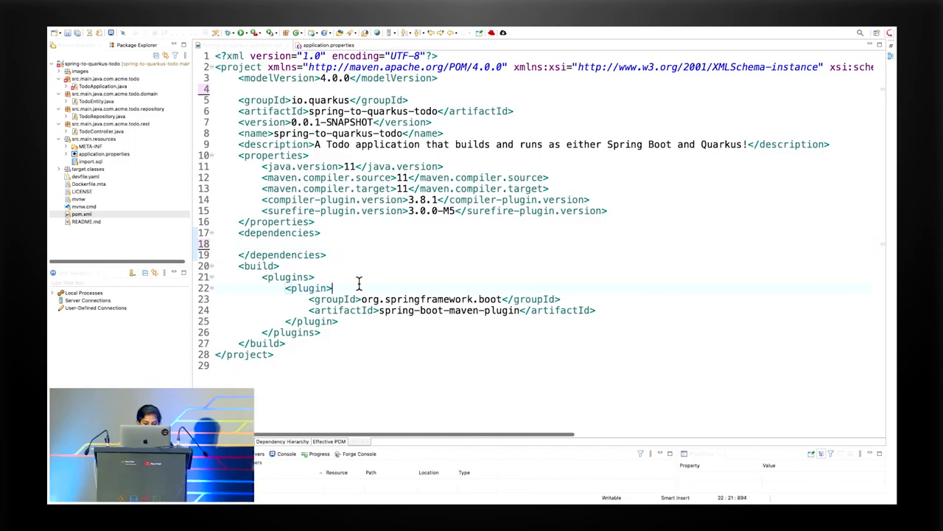
{"action": "left_click", "coordinate": [272, 243]}
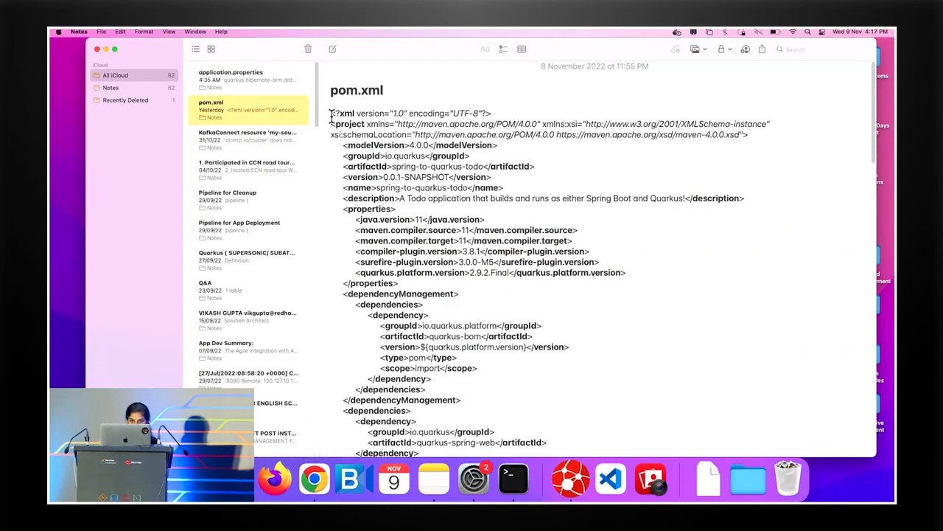
Read through the Quarkus pom.xml note to its native profile and return to the IDE.
{"action": "scroll", "scroll_direction": "down", "scroll_amount": 3}
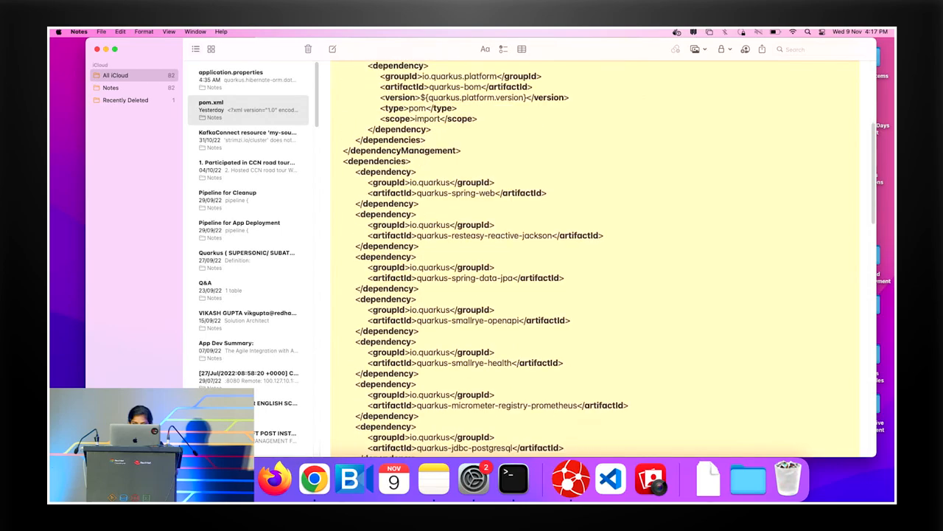
{"action": "scroll", "scroll_direction": "down", "scroll_amount": 3}
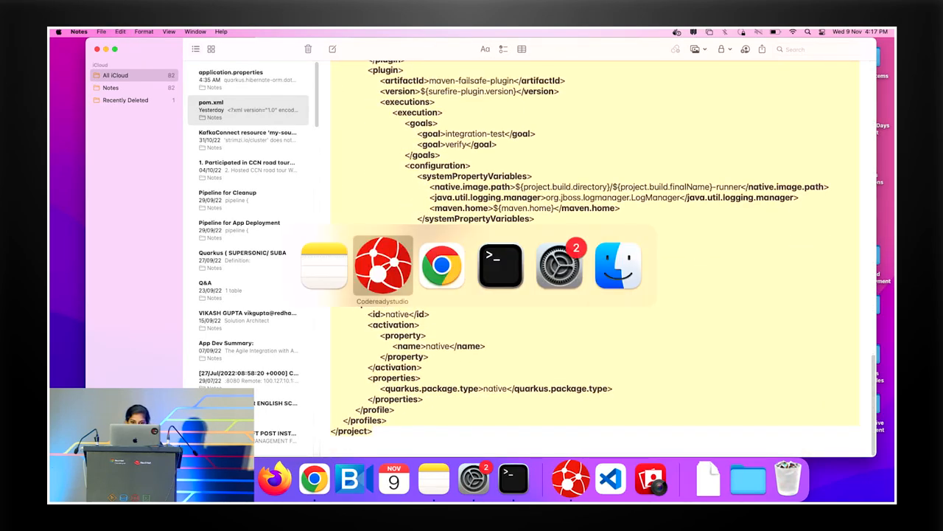
{"action": "left_click", "coordinate": [382, 265]}
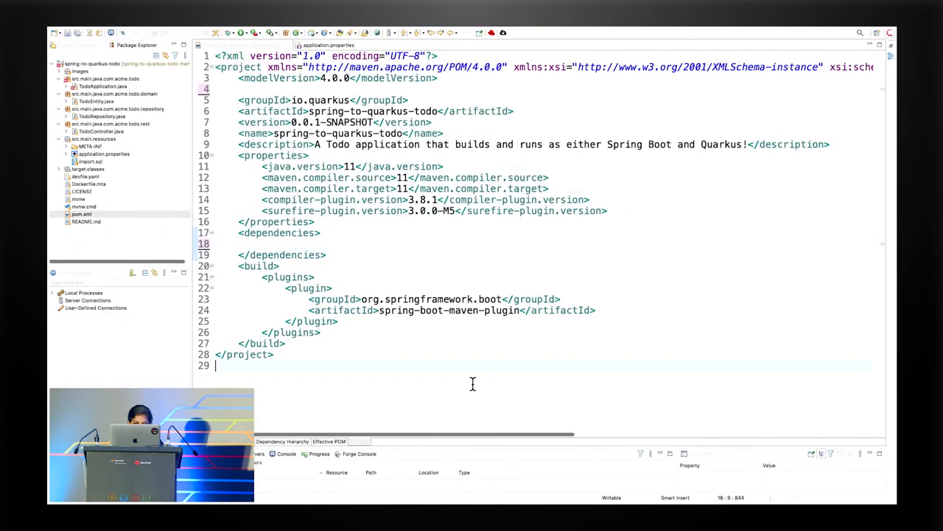
Review the replaced pom.xml with the Quarkus BOM, Spring extensions and plugins, then move to Terminal.
{"action": "scroll", "scroll_direction": "down", "scroll_amount": 3}
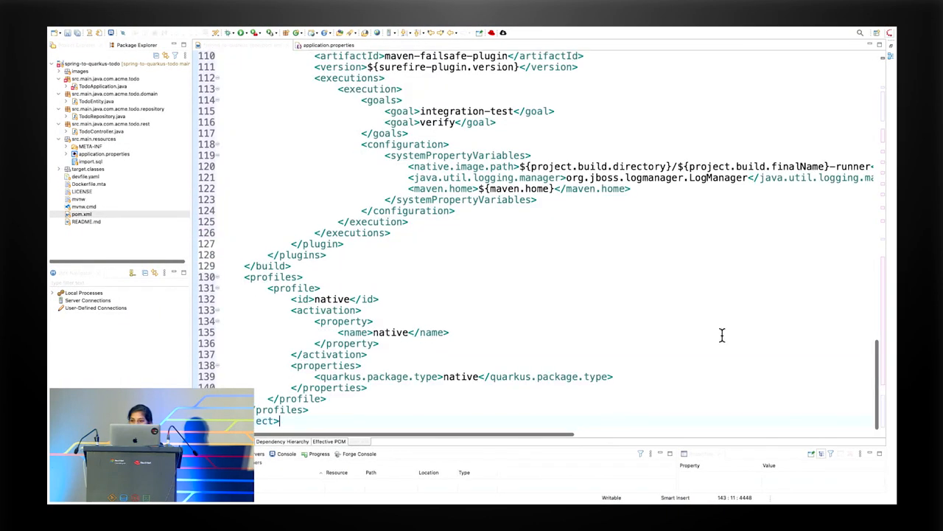
{"action": "scroll", "scroll_direction": "up", "scroll_amount": 3}
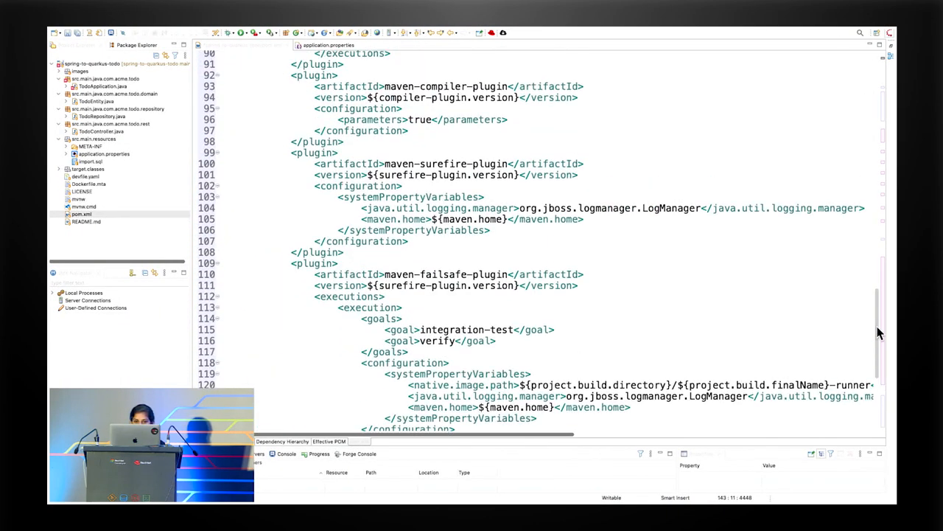
{"action": "scroll", "scroll_direction": "up", "scroll_amount": 3}
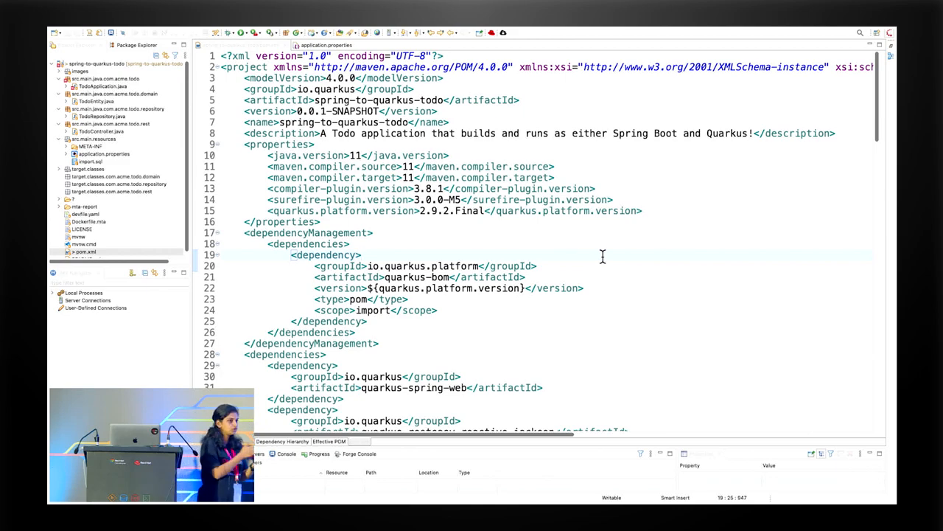
{"action": "left_click", "coordinate": [361, 255]}
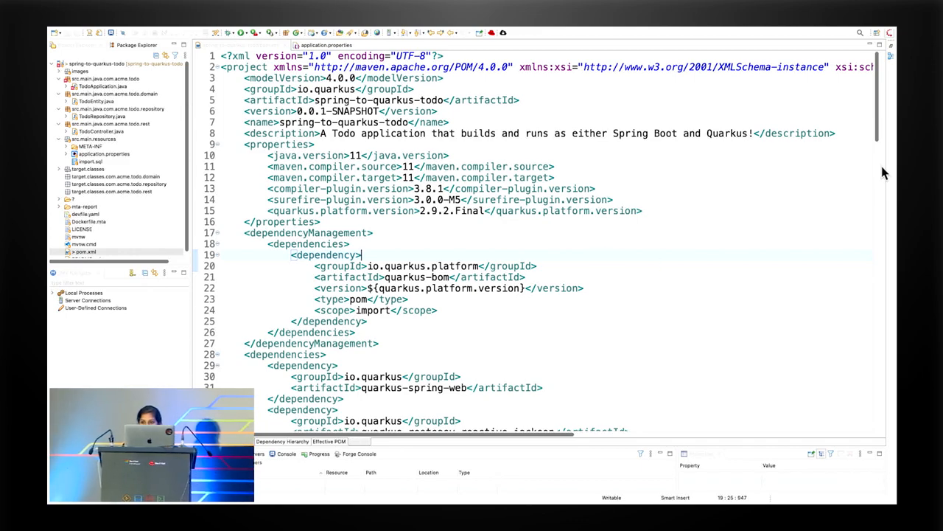
{"action": "scroll", "scroll_direction": "down", "scroll_amount": 3}
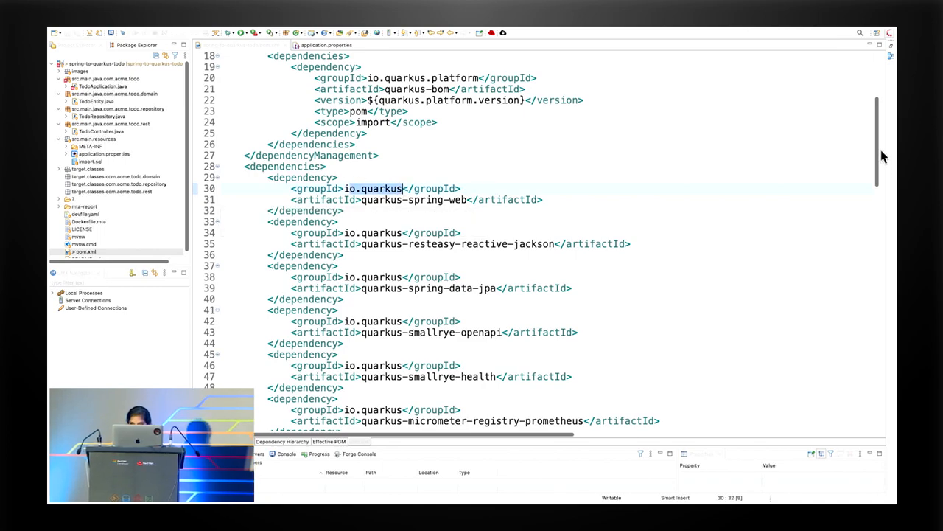
{"action": "scroll", "scroll_direction": "down", "scroll_amount": 3}
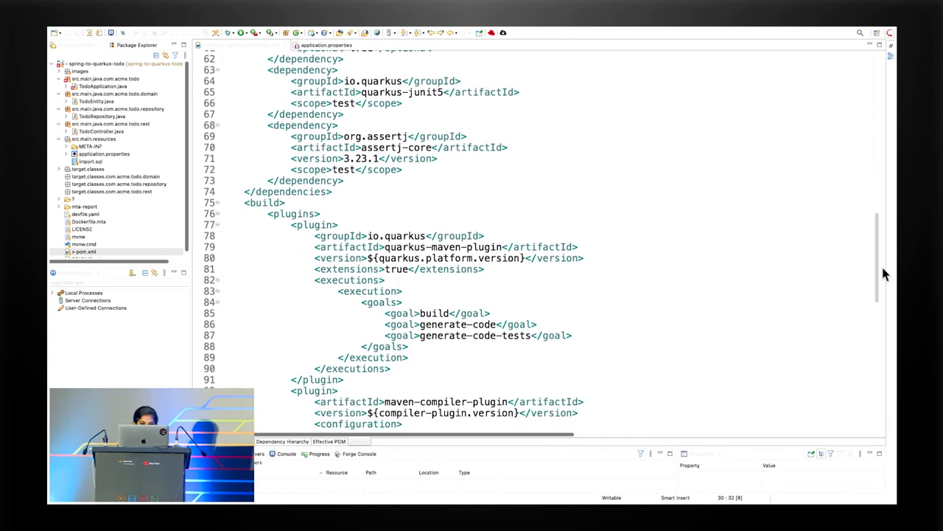
{"action": "scroll", "scroll_direction": "down", "scroll_amount": 3}
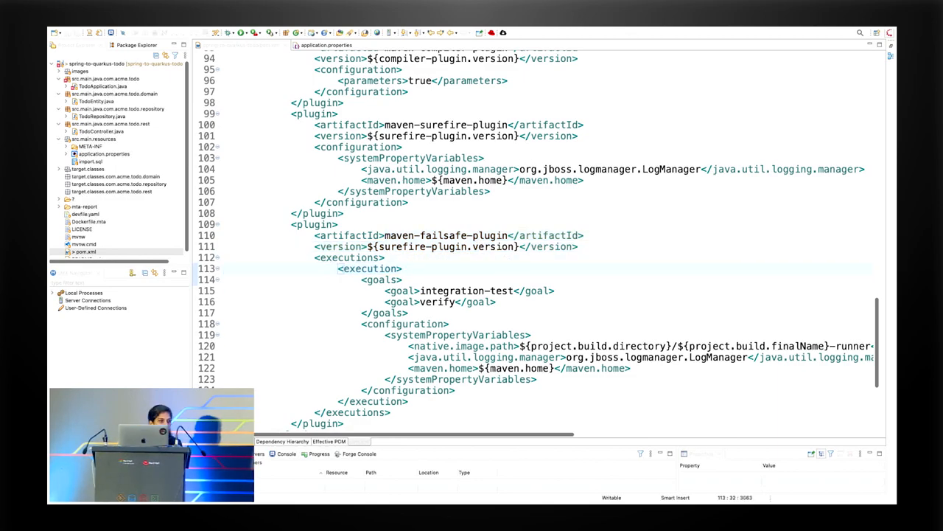
{"action": "left_click", "coordinate": [400, 268]}
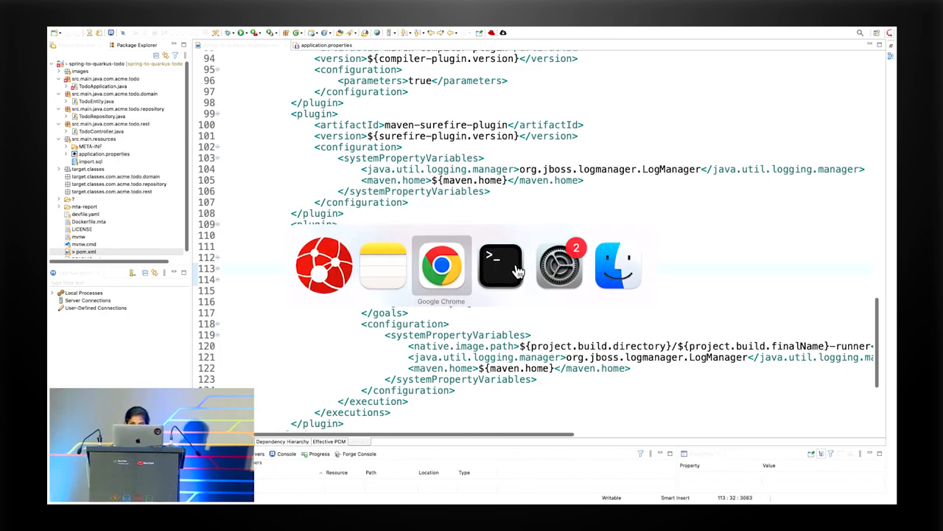
{"action": "left_click", "coordinate": [501, 263]}
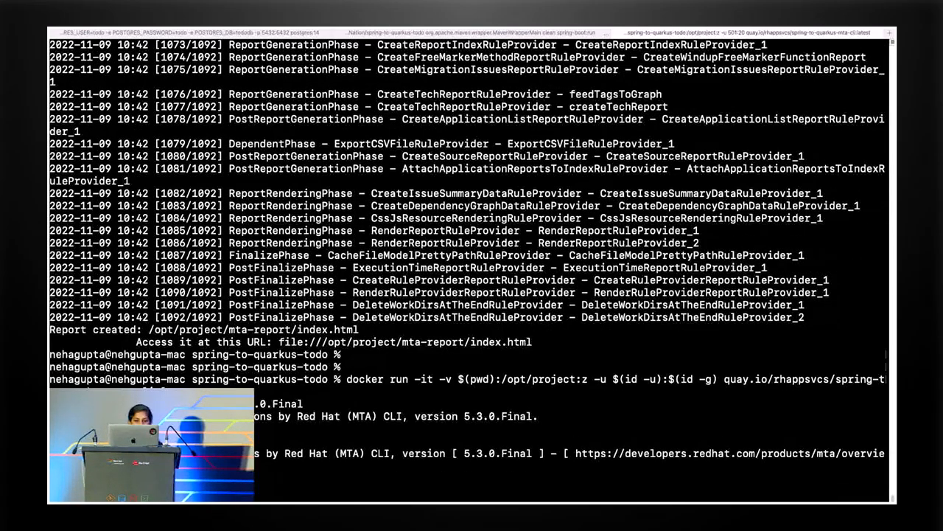
{"action": "mouse_move", "coordinate": [492, 395]}
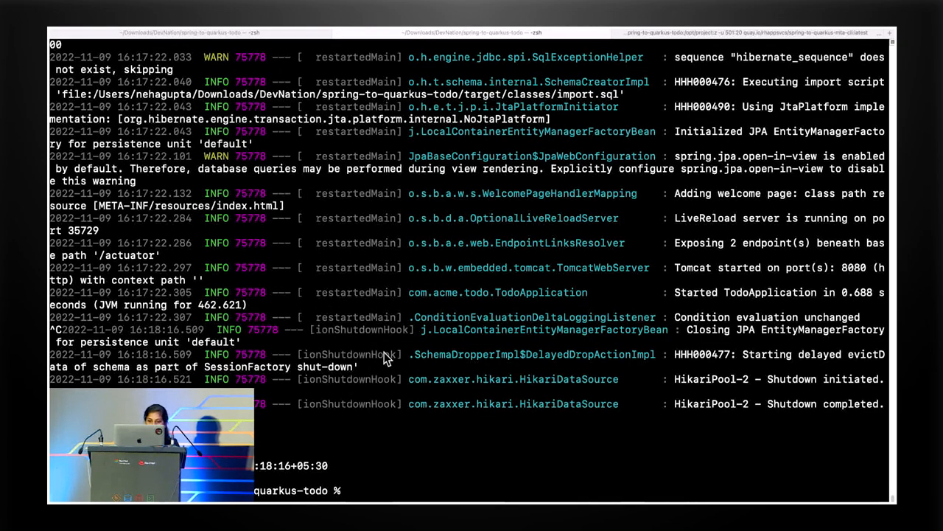
{"action": "mouse_move", "coordinate": [410, 431]}
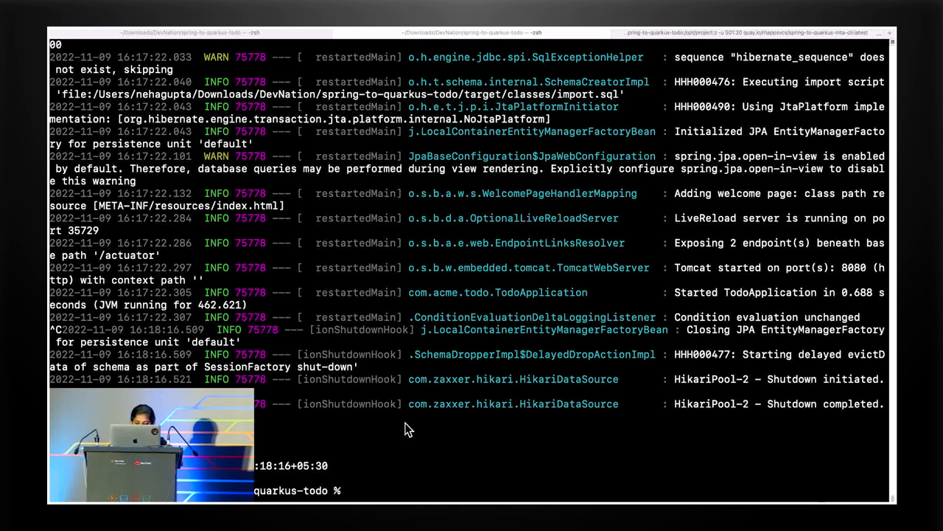
Run ./mvnw clean on the spring-to-quarkus-todo project.
{"action": "type", "text": "./"}
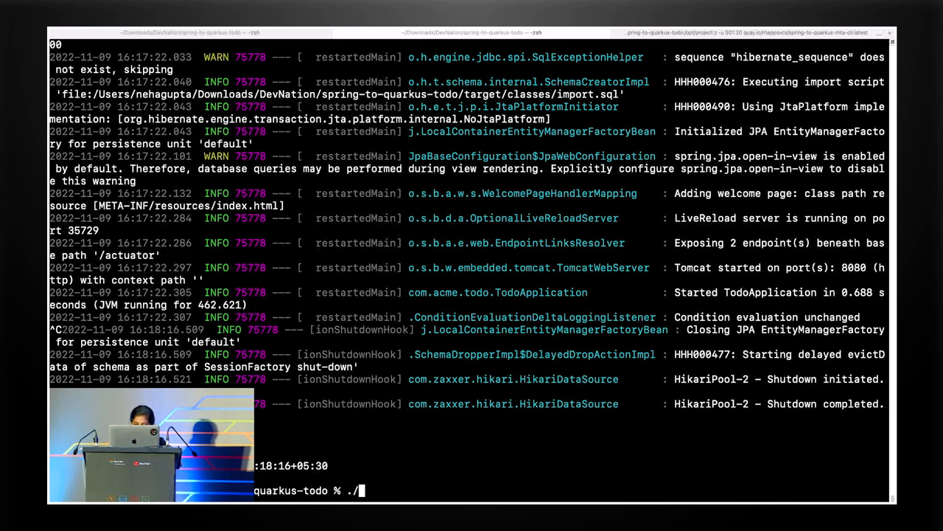
{"action": "type", "text": "mvnw"}
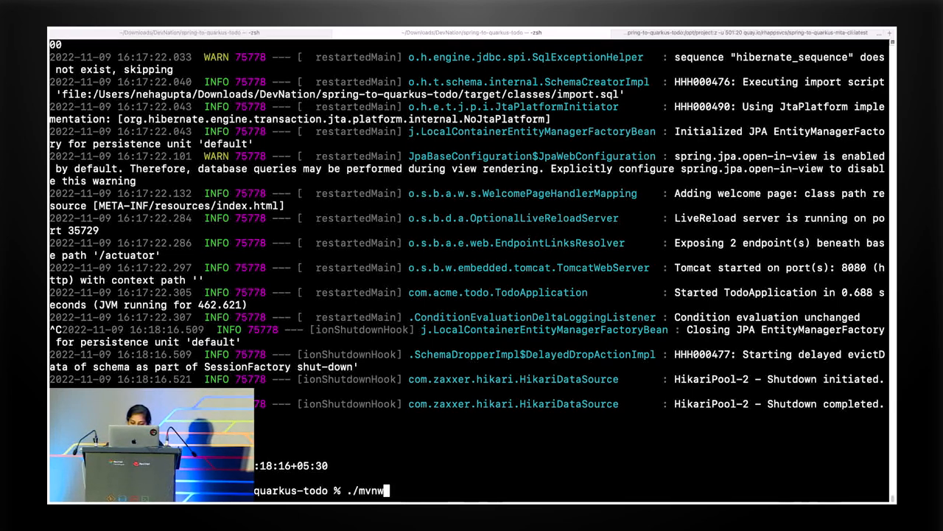
{"action": "type", "text": "clean"}
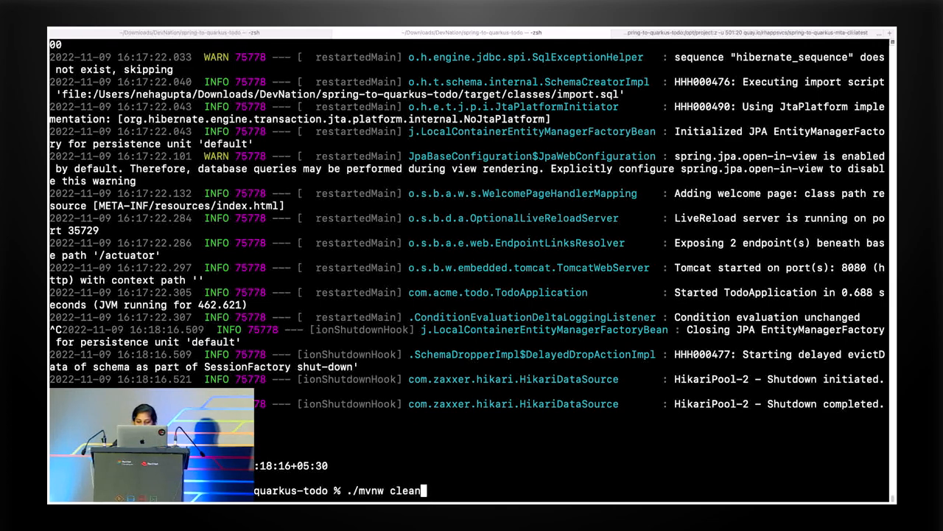
{"action": "key", "text": "Return"}
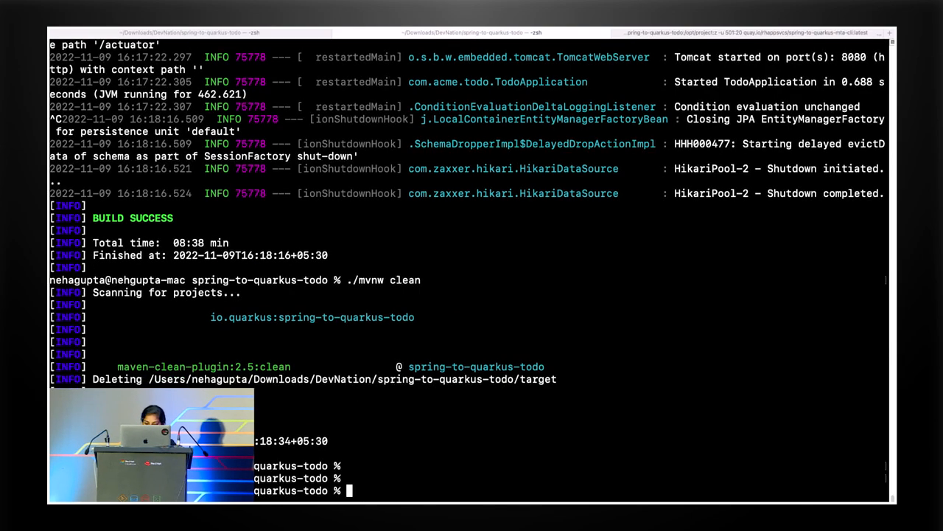
Start the app with ./mvnw clean quarkus:dev and follow the startup output.
{"action": "type", "text": "./mv"}
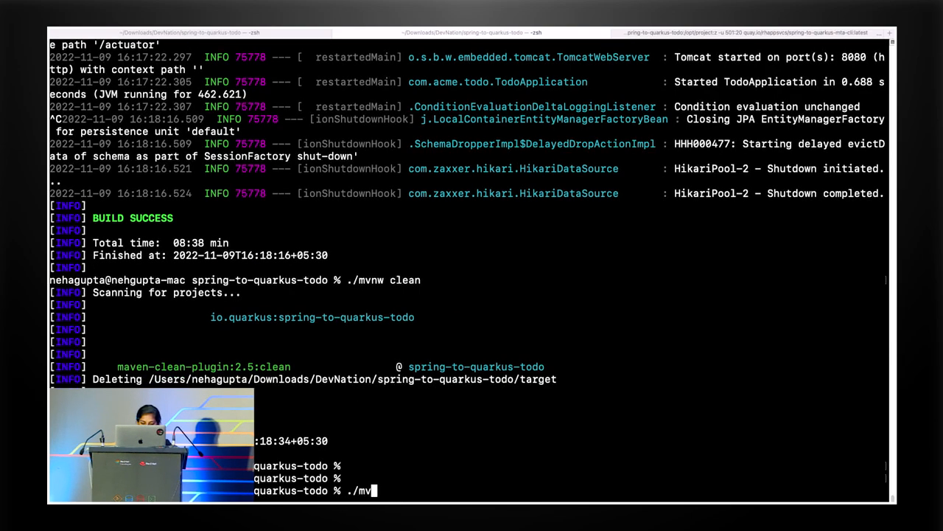
{"action": "type", "text": "nw clean s"}
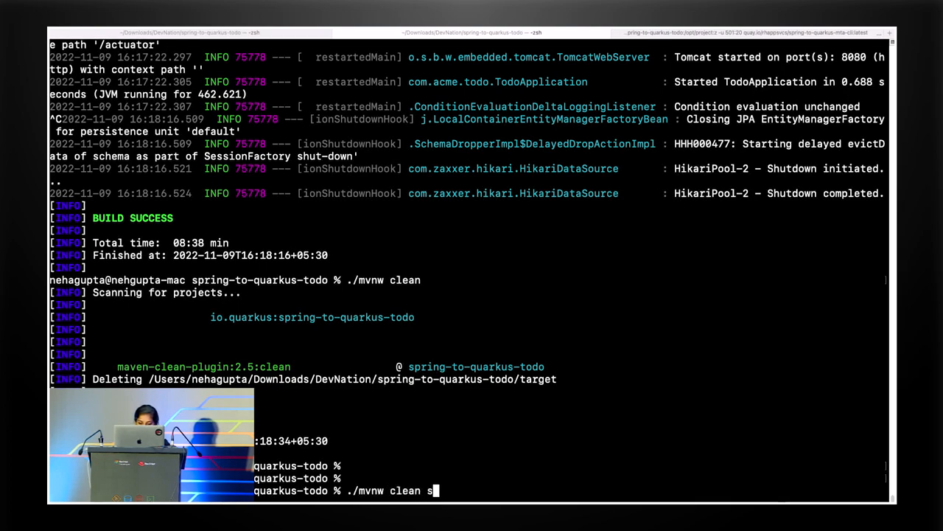
{"action": "type", "text": "q"}
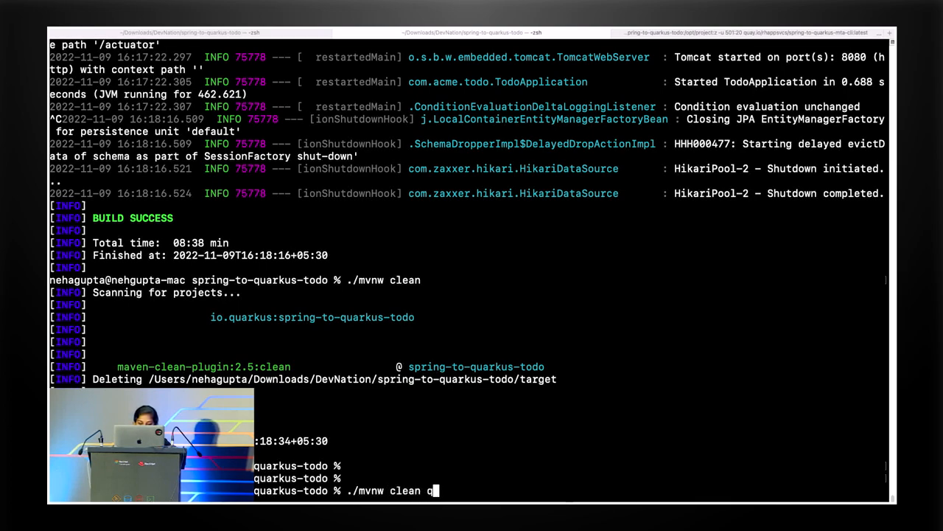
{"action": "type", "text": "uarkus"}
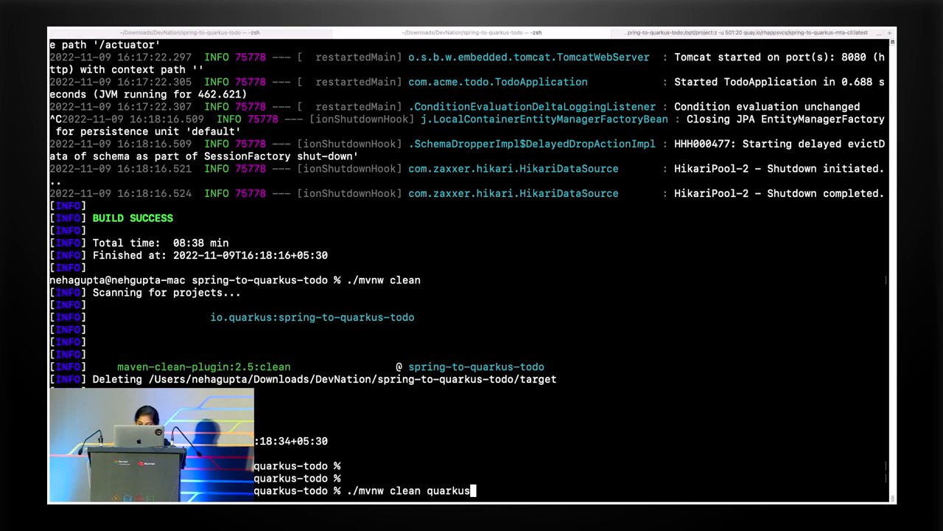
{"action": "type", "text": ":dev"}
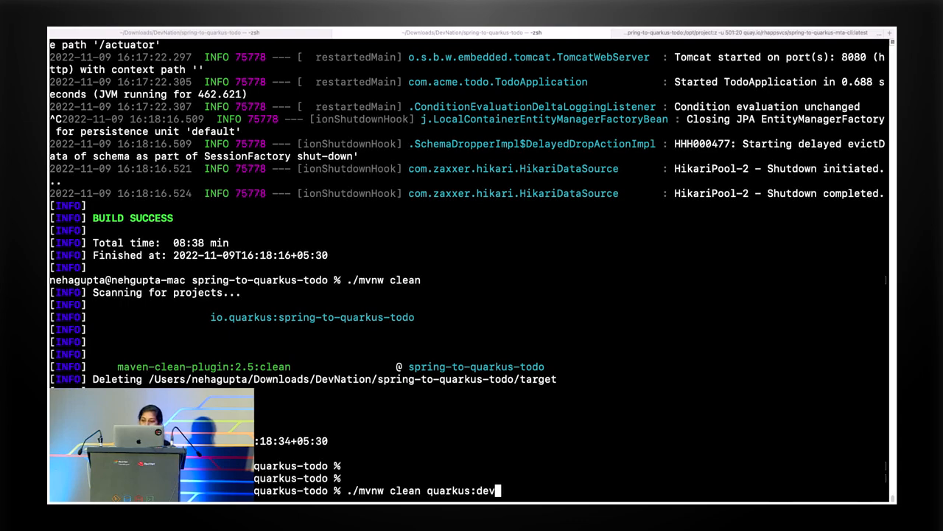
{"action": "key", "text": "Return"}
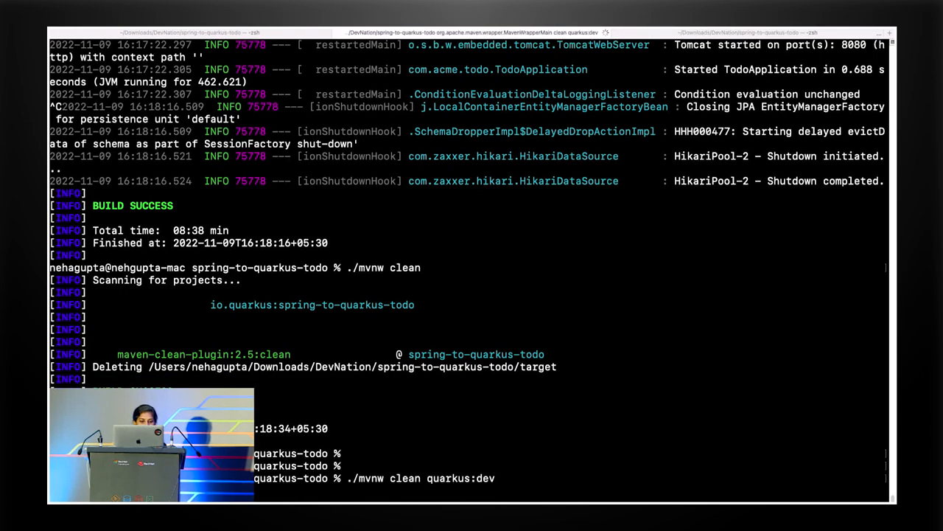
{"action": "scroll", "scroll_direction": "down", "scroll_amount": 3}
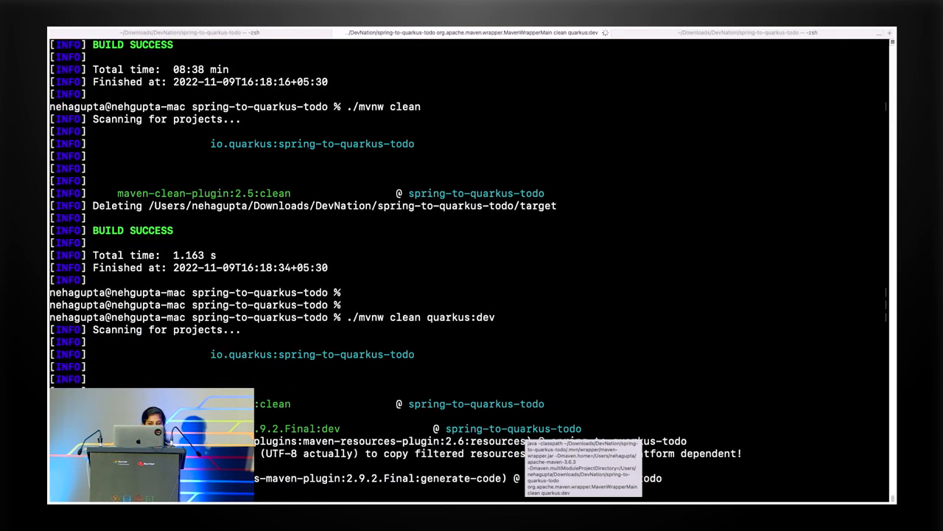
{"action": "scroll", "scroll_direction": "down", "scroll_amount": 3}
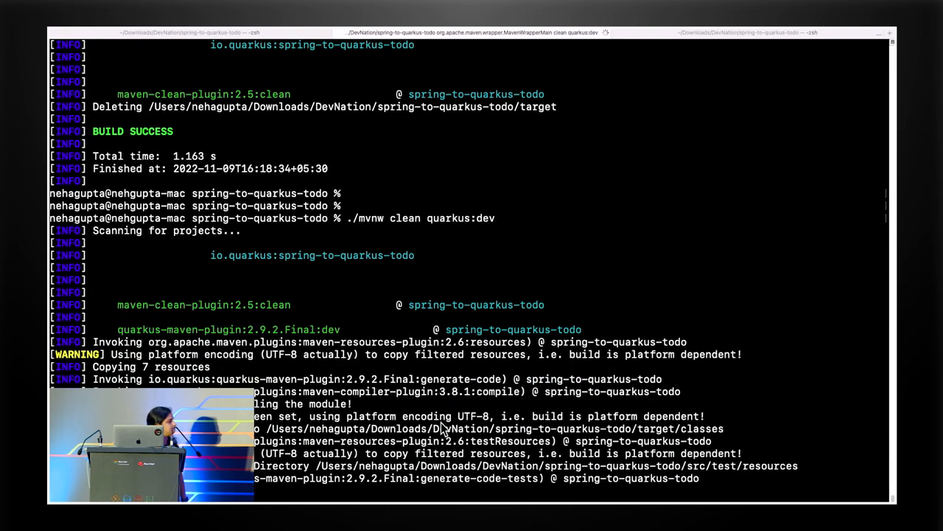
{"action": "scroll", "scroll_direction": "down", "scroll_amount": 3}
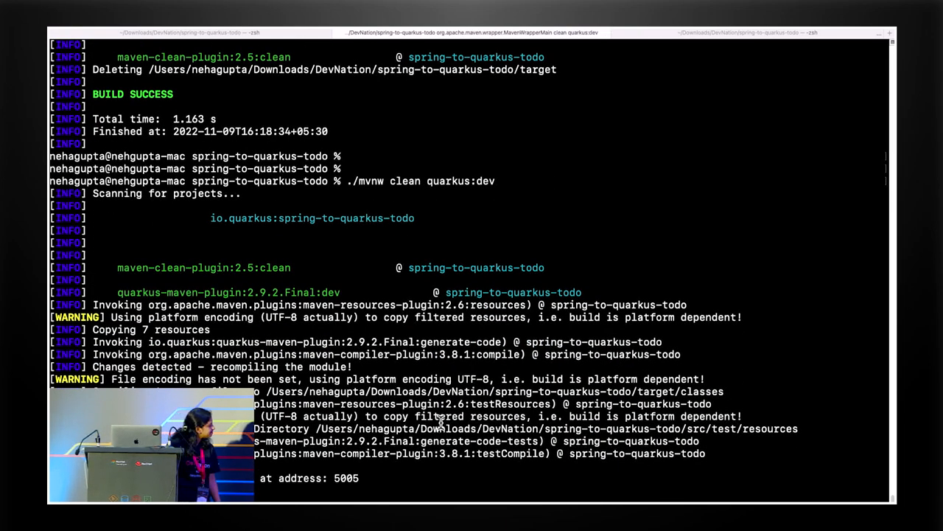
{"action": "scroll", "scroll_direction": "down", "scroll_amount": 3}
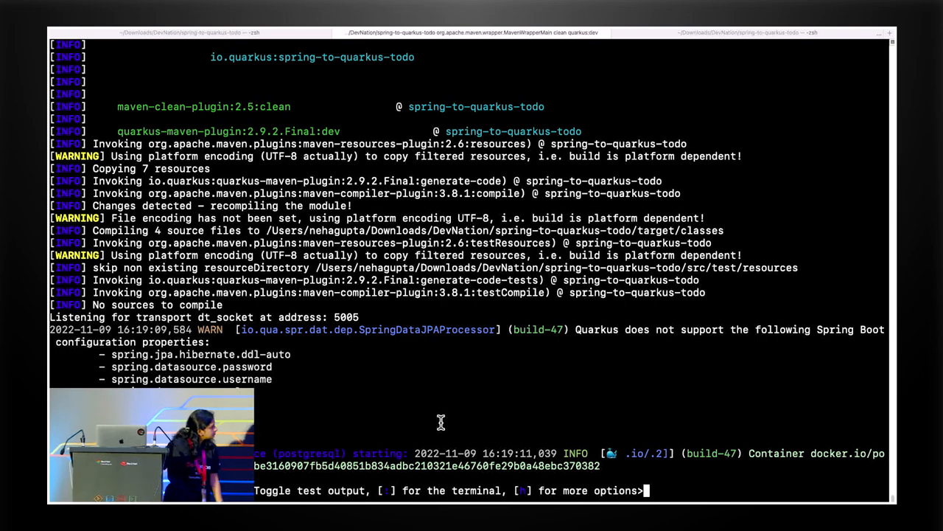
{"action": "scroll", "scroll_direction": "down", "scroll_amount": 3}
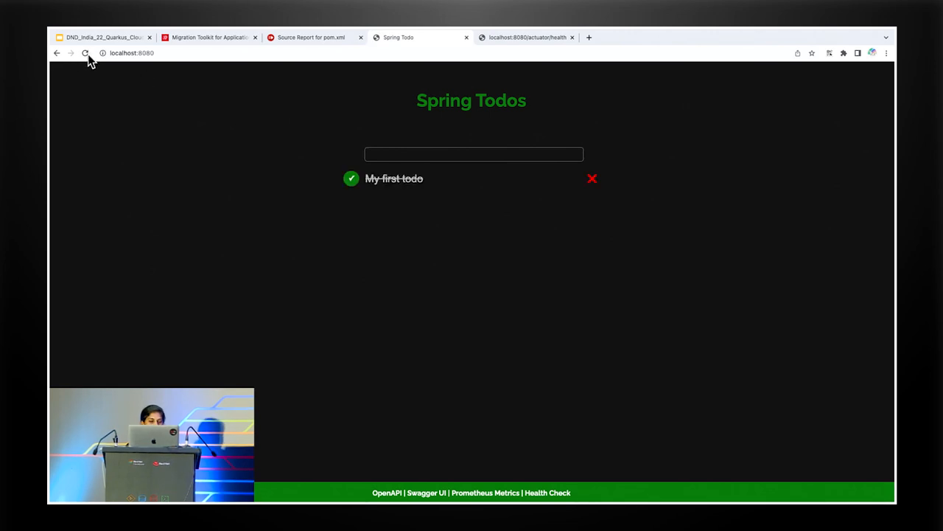
{"action": "mouse_move", "coordinate": [148, 88]}
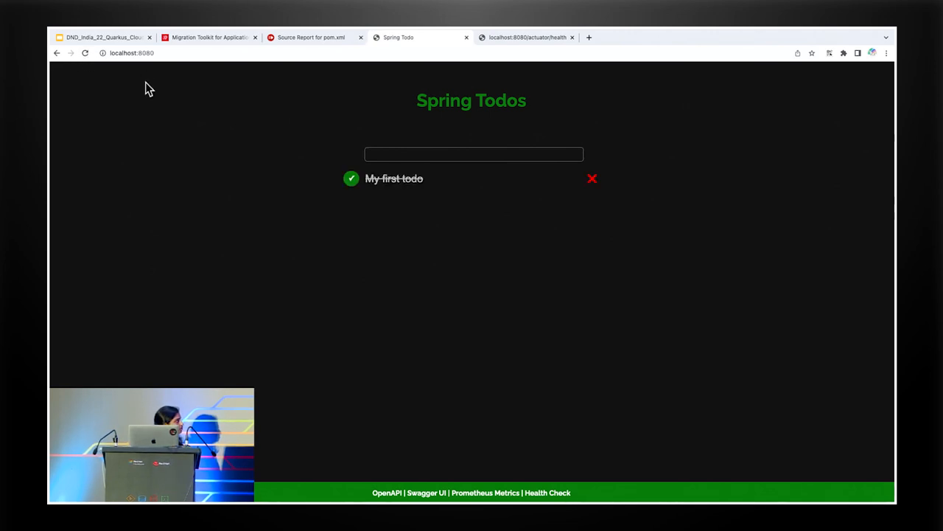
Reload the todo app, complete and delete the new todo, then follow the Swagger UI link to a 404.
{"action": "left_click", "coordinate": [473, 155]}
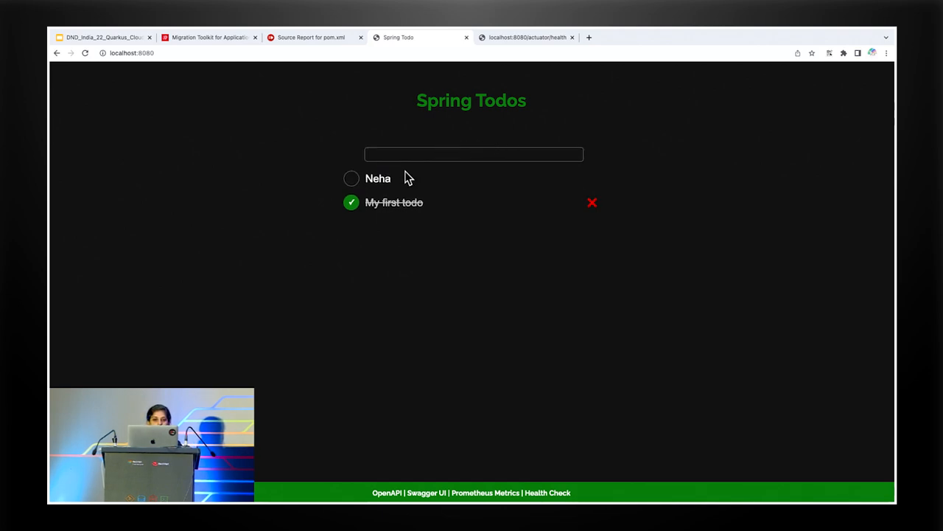
{"action": "left_click", "coordinate": [351, 178]}
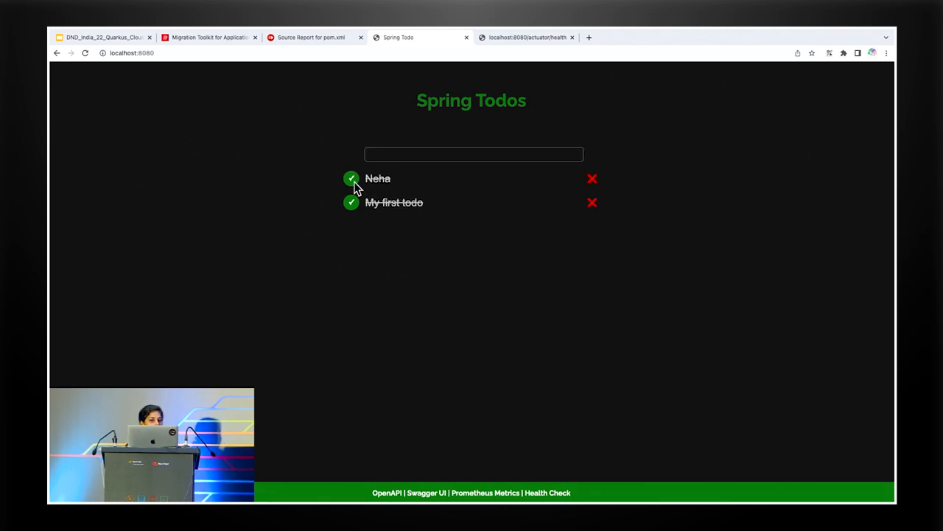
{"action": "left_click", "coordinate": [592, 179]}
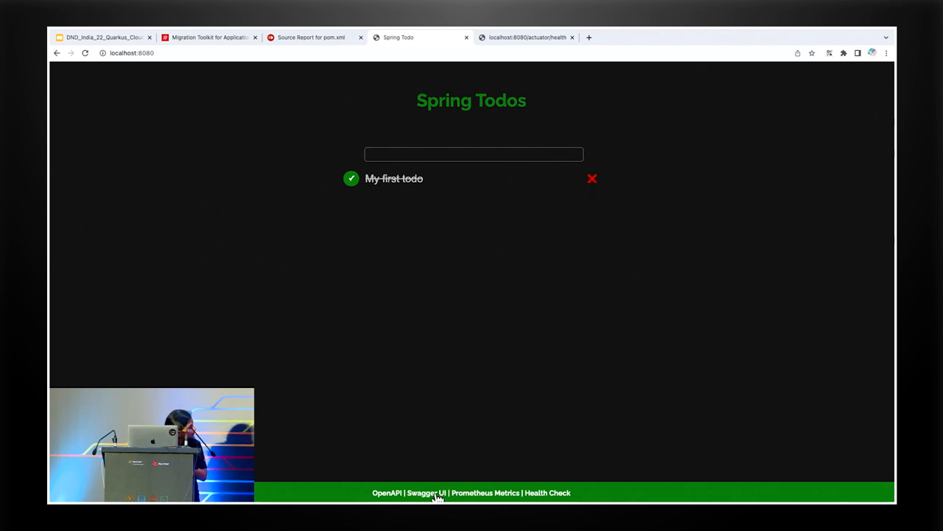
{"action": "left_click", "coordinate": [426, 493]}
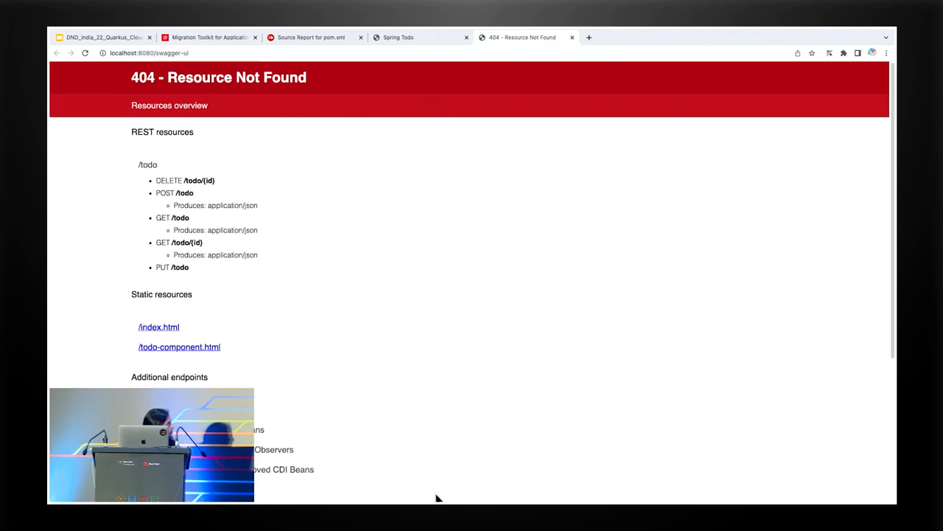
{"action": "mouse_move", "coordinate": [508, 301]}
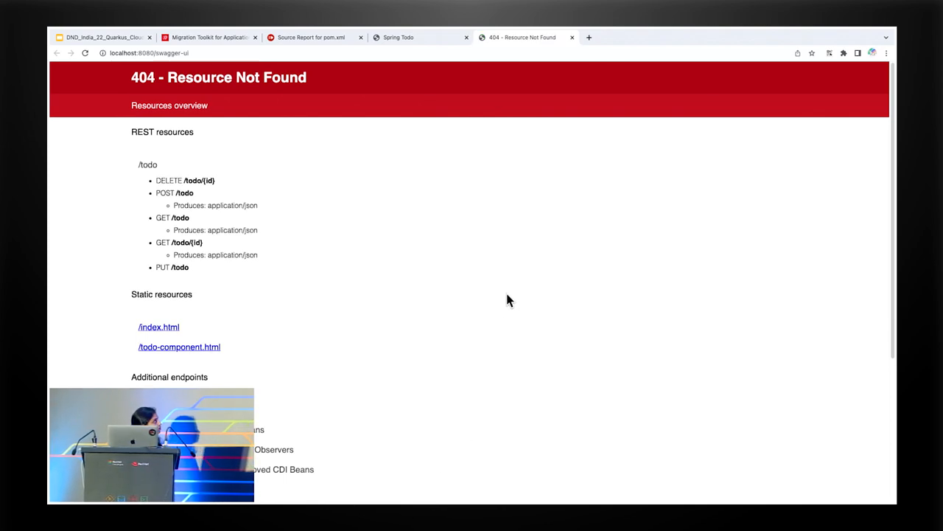
{"action": "mouse_move", "coordinate": [485, 305]}
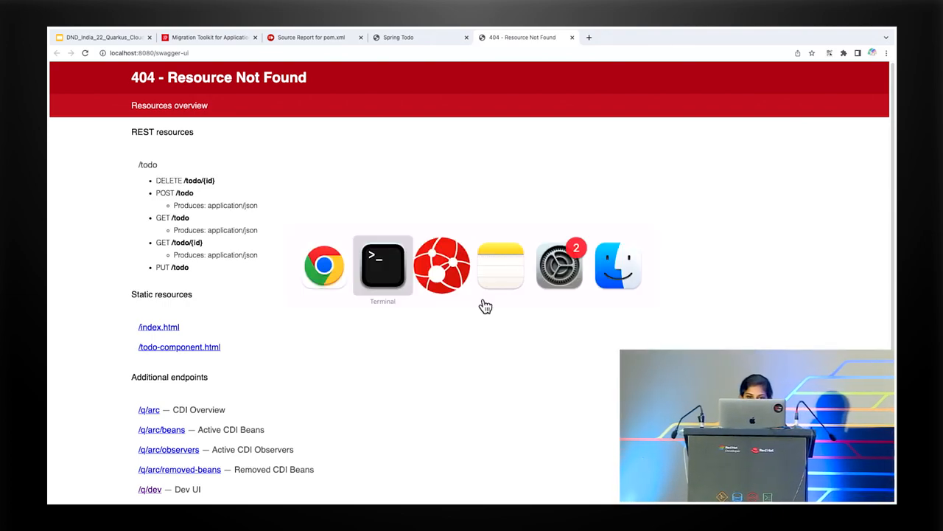
From the MTA application list, bring up the project's report dashboard with its 9 mandatory incidents.
{"action": "left_click", "coordinate": [384, 265]}
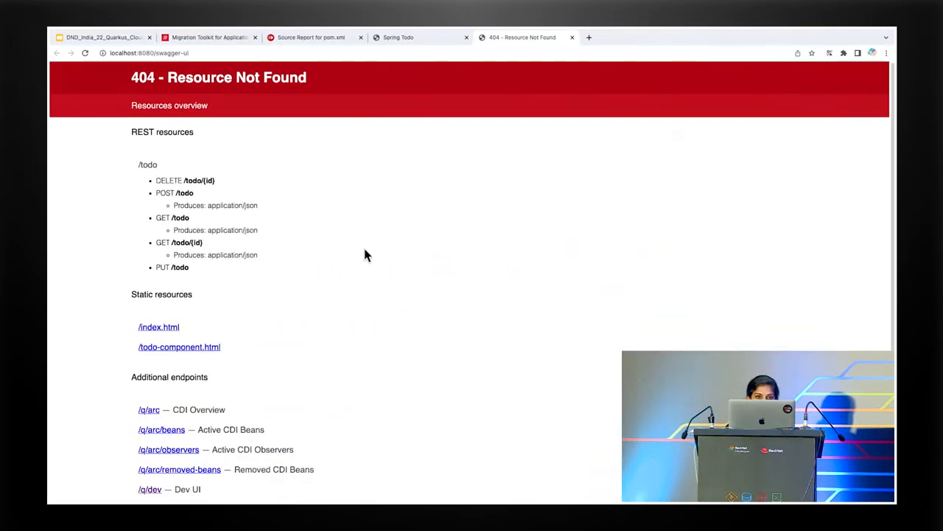
{"action": "left_click", "coordinate": [310, 37]}
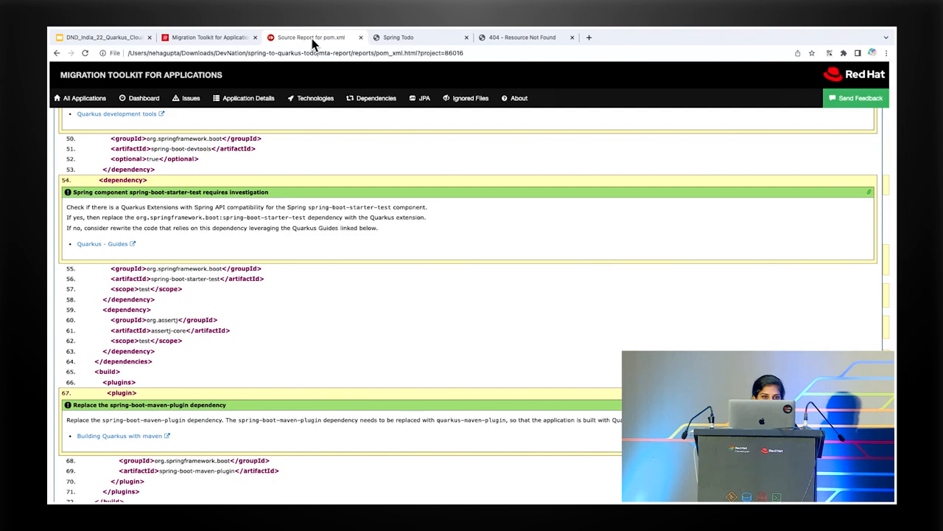
{"action": "left_click", "coordinate": [81, 97]}
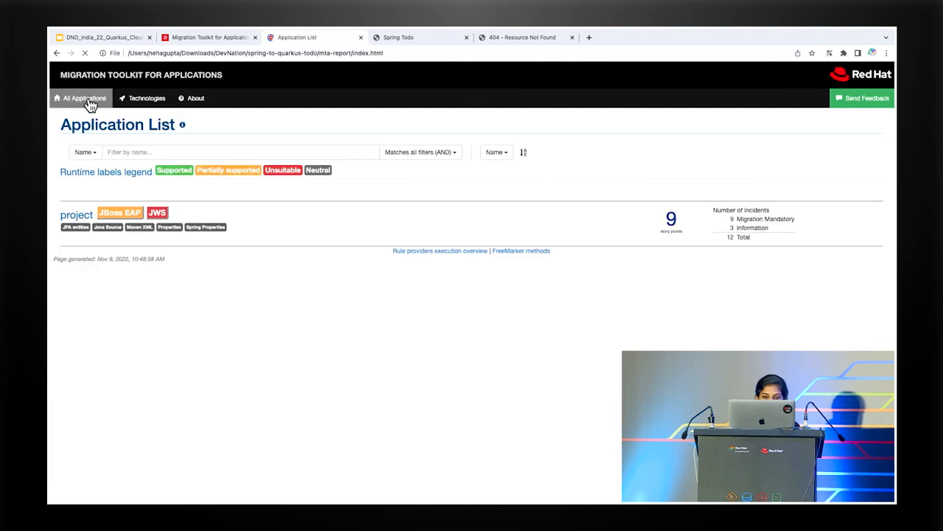
{"action": "mouse_move", "coordinate": [132, 209]}
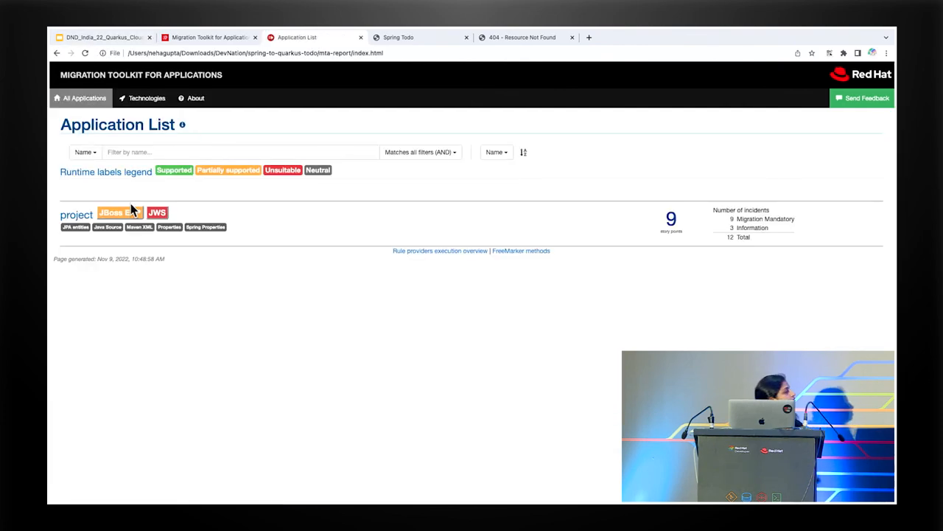
{"action": "mouse_move", "coordinate": [641, 222]}
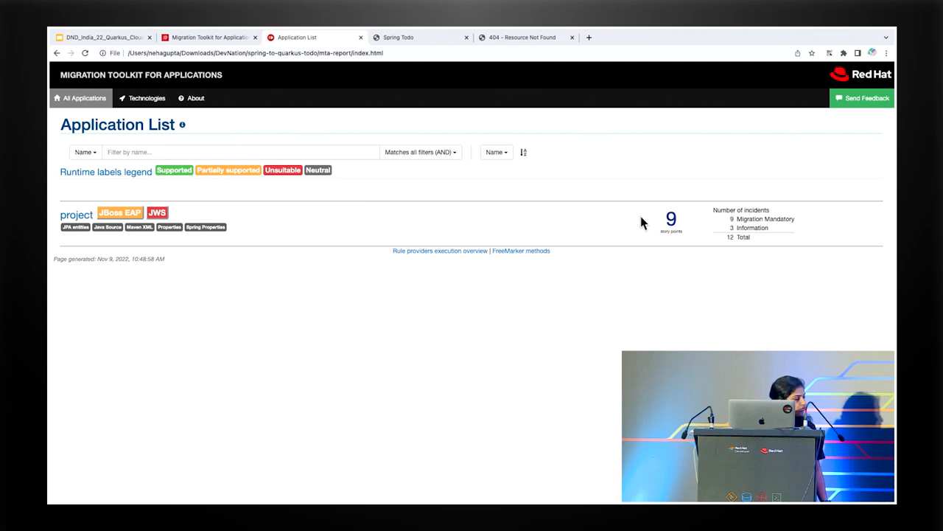
{"action": "mouse_move", "coordinate": [664, 215]}
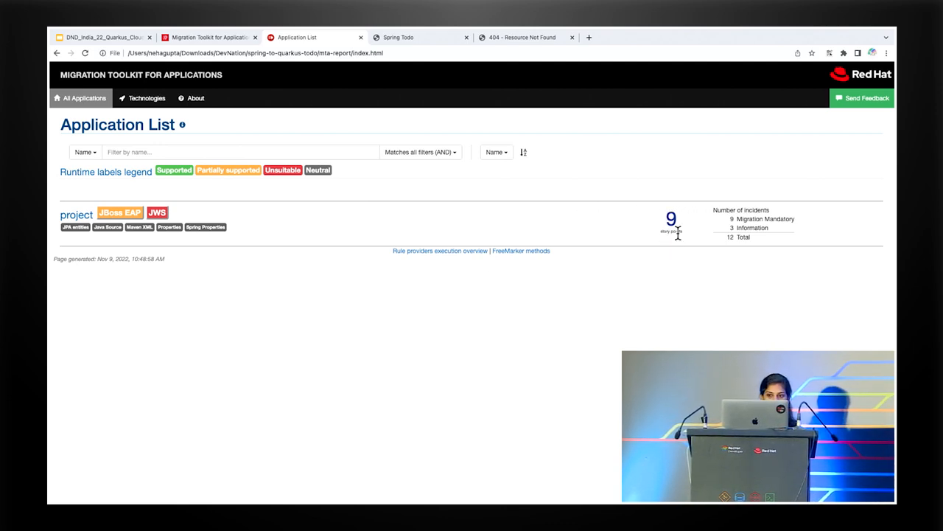
{"action": "mouse_move", "coordinate": [77, 229]}
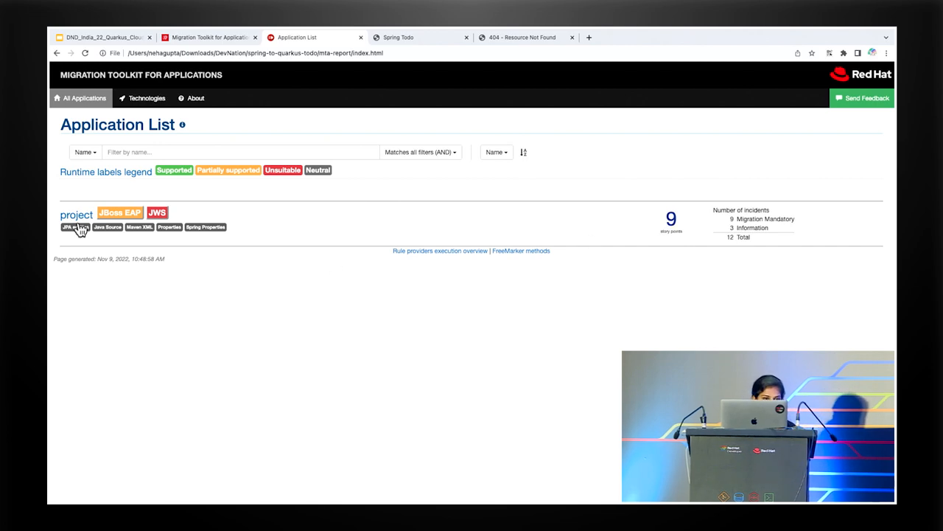
{"action": "left_click", "coordinate": [77, 215]}
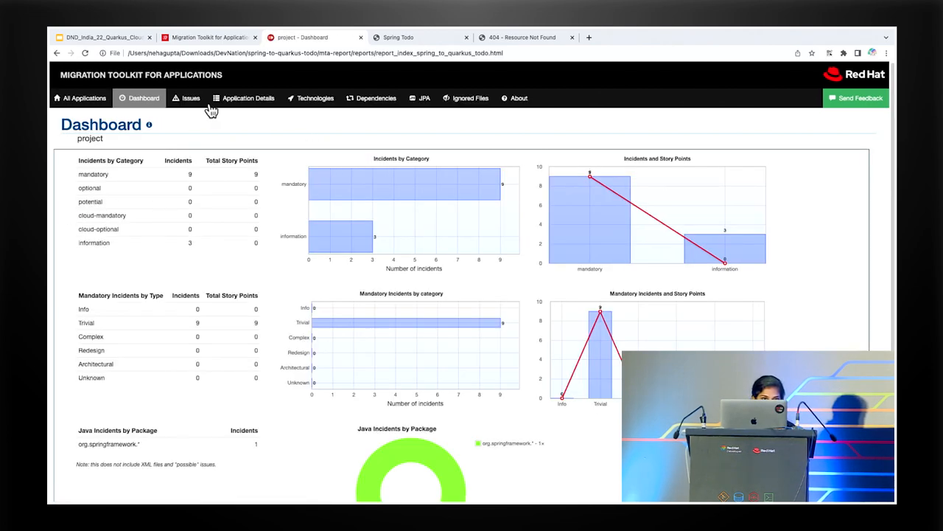
{"action": "left_click", "coordinate": [190, 97]}
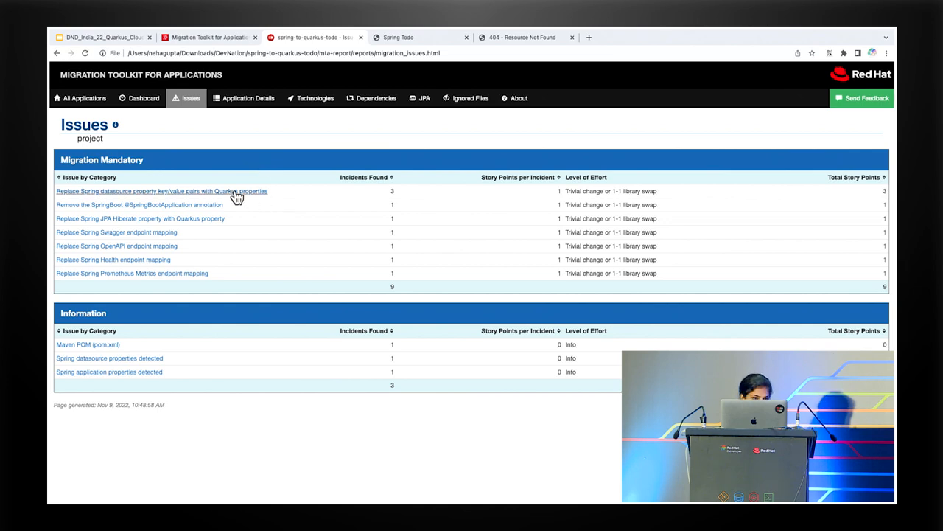
{"action": "left_click", "coordinate": [162, 192]}
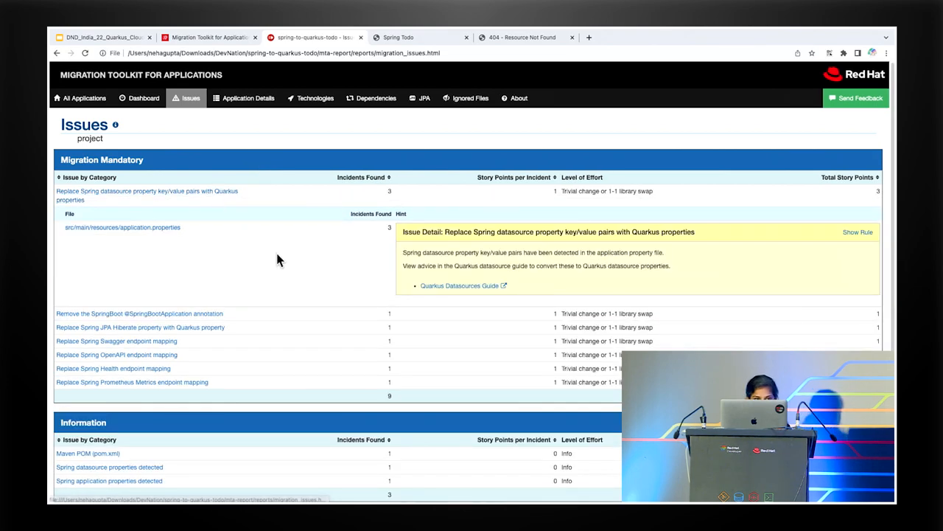
{"action": "mouse_move", "coordinate": [404, 229]}
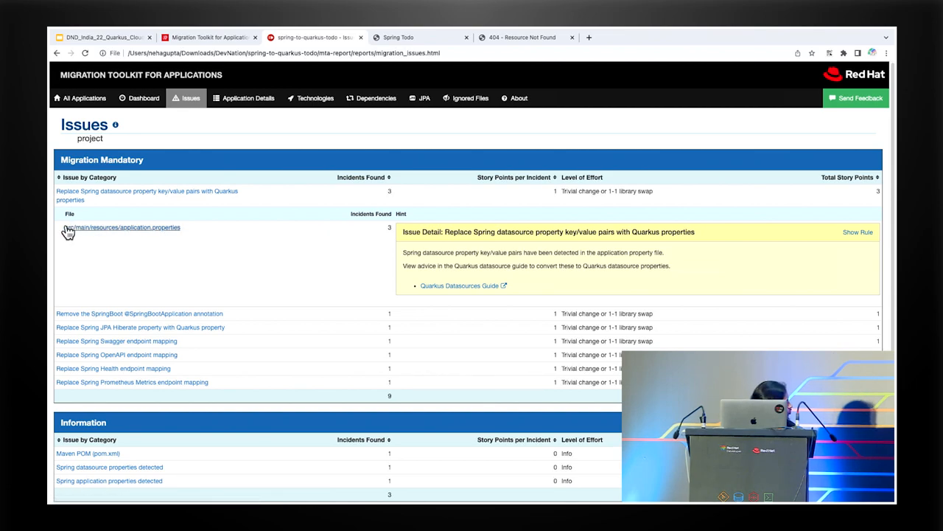
{"action": "mouse_move", "coordinate": [227, 237]}
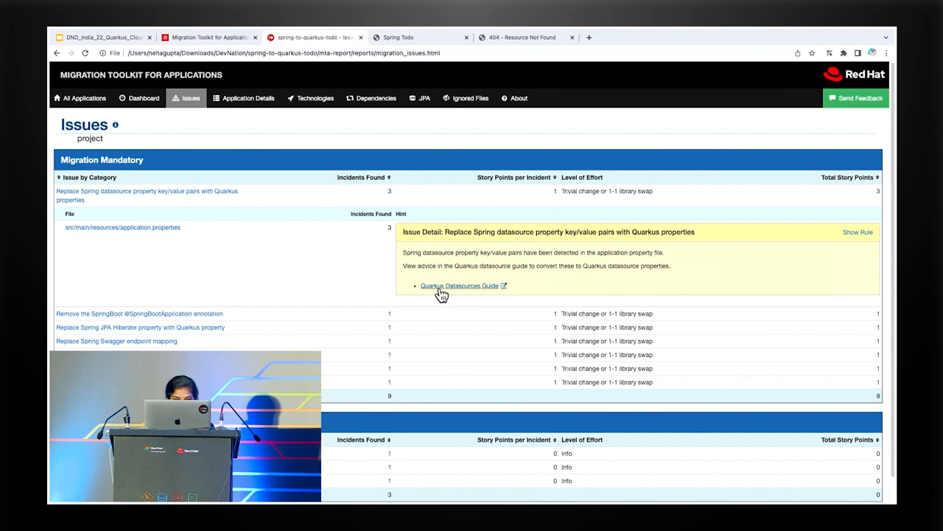
{"action": "mouse_move", "coordinate": [210, 326]}
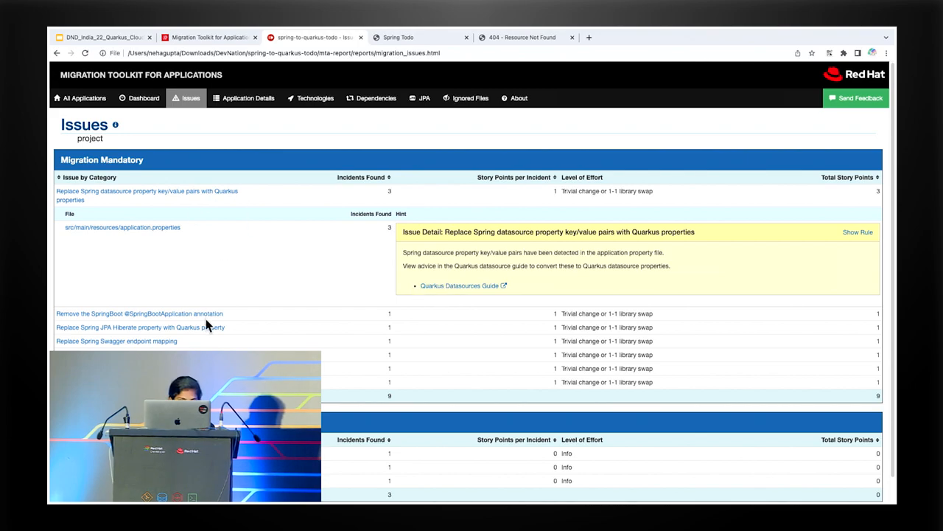
{"action": "left_click", "coordinate": [139, 313]}
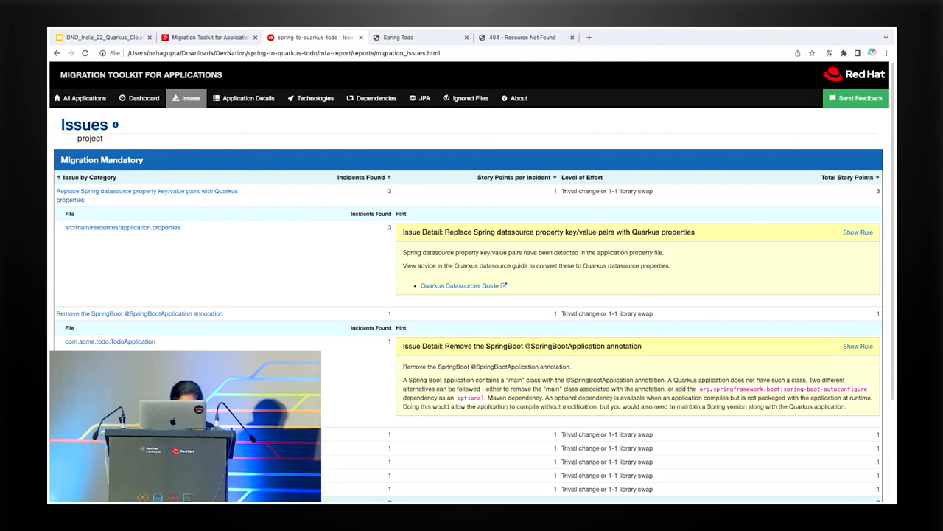
Scroll down through the remaining mandatory issues, including the JPA Hibernate and OpenAPI items.
{"action": "scroll", "scroll_direction": "down", "scroll_amount": 3}
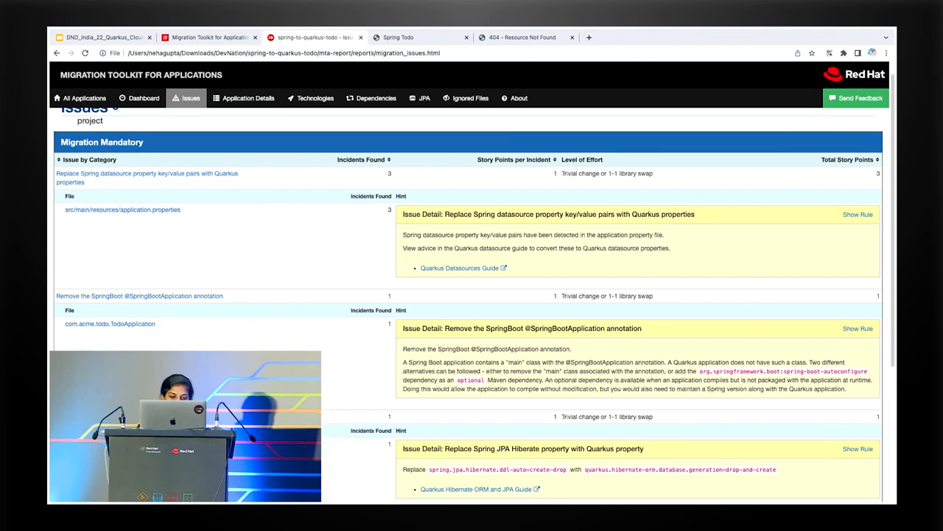
{"action": "scroll", "scroll_direction": "down", "scroll_amount": 3}
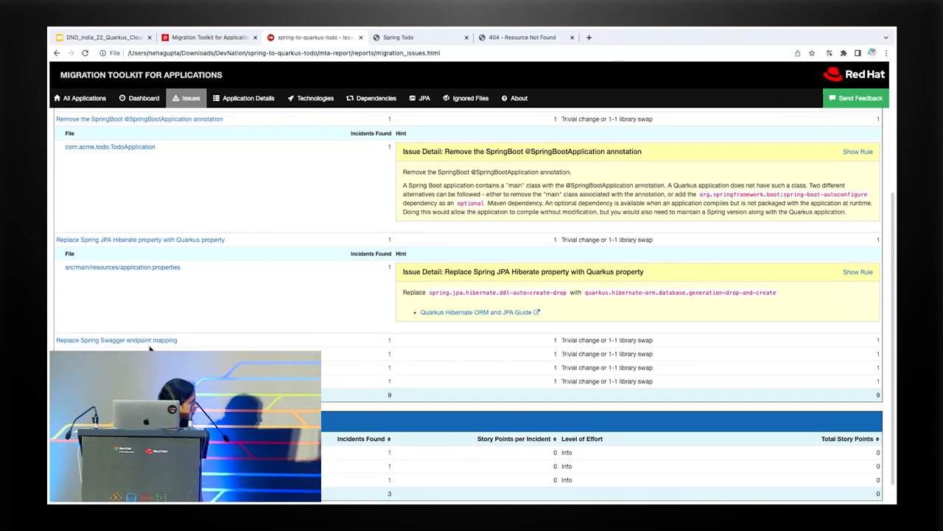
{"action": "scroll", "scroll_direction": "down", "scroll_amount": 3}
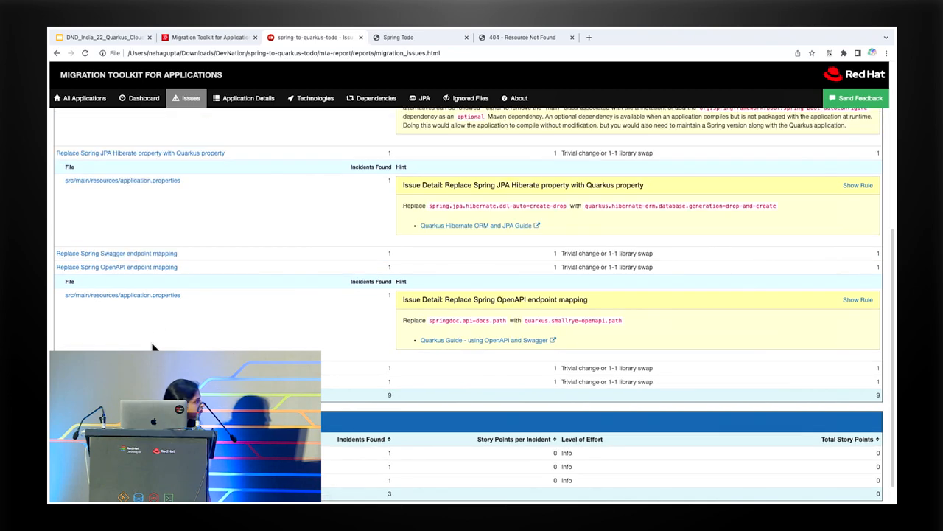
{"action": "mouse_move", "coordinate": [286, 330]}
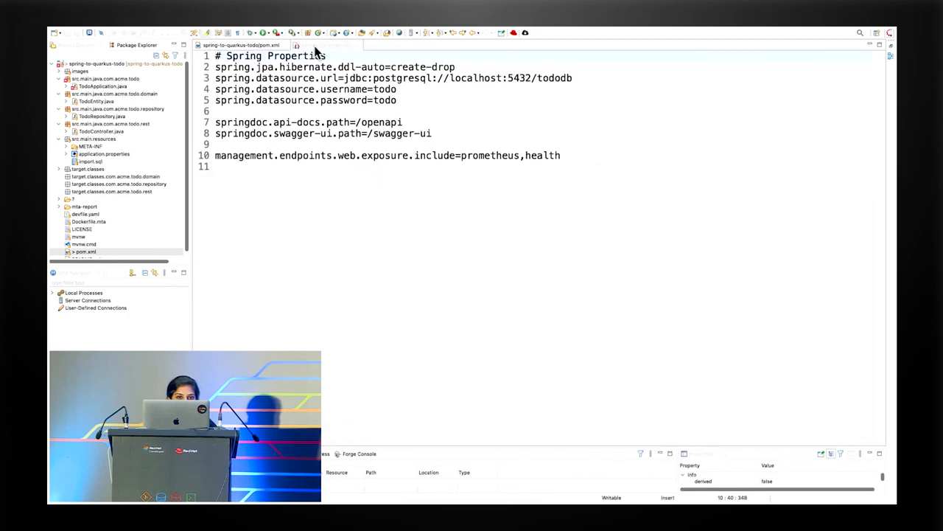
Delete the Spring property lines in application.properties and retype the header as '# Quarkus Properties'.
{"action": "left_click", "coordinate": [215, 144]}
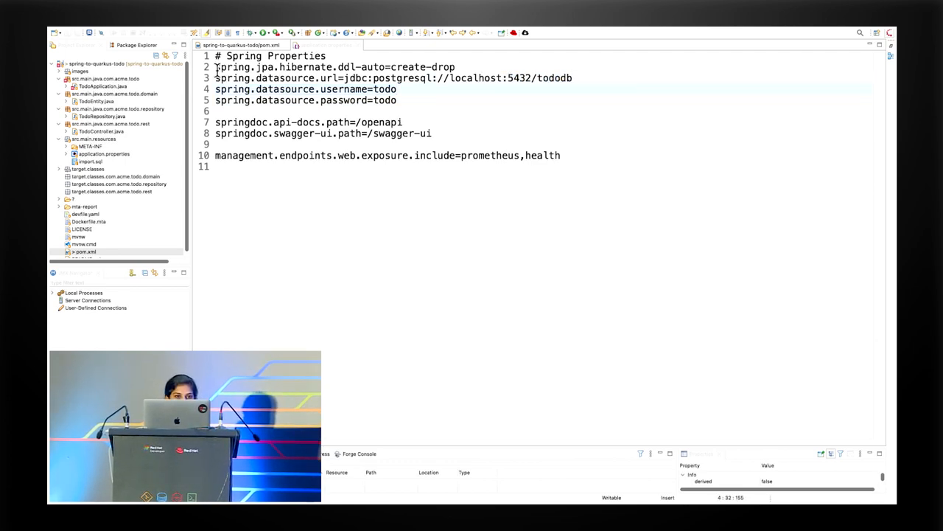
{"action": "key", "text": "ctrl+a"}
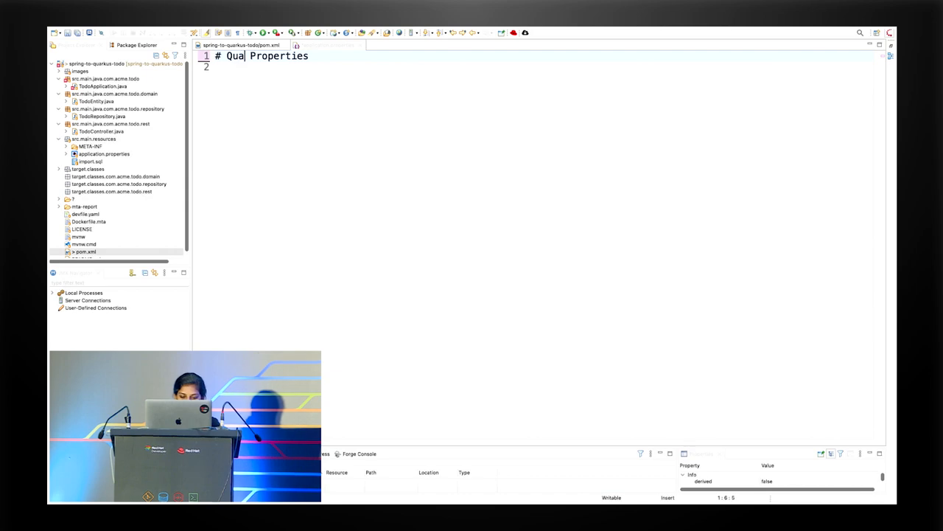
{"action": "type", "text": "rkus"}
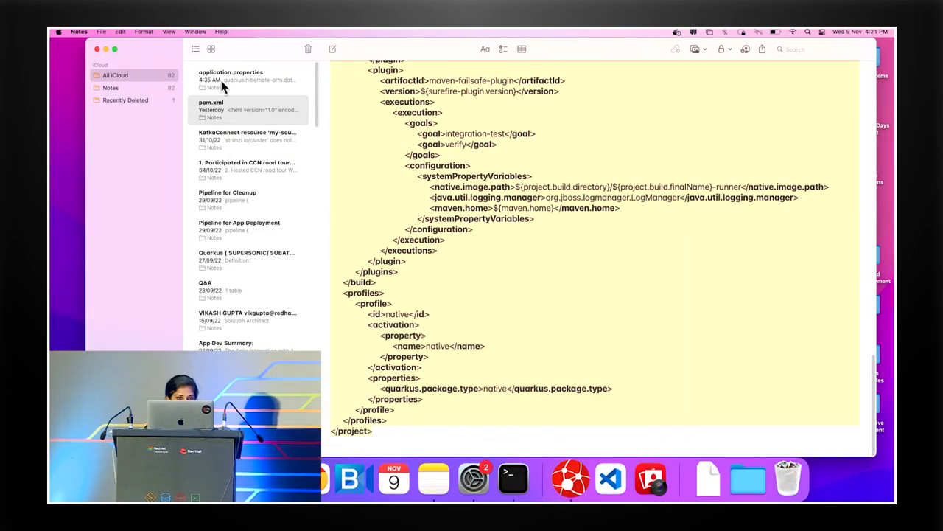
{"action": "left_click", "coordinate": [230, 77]}
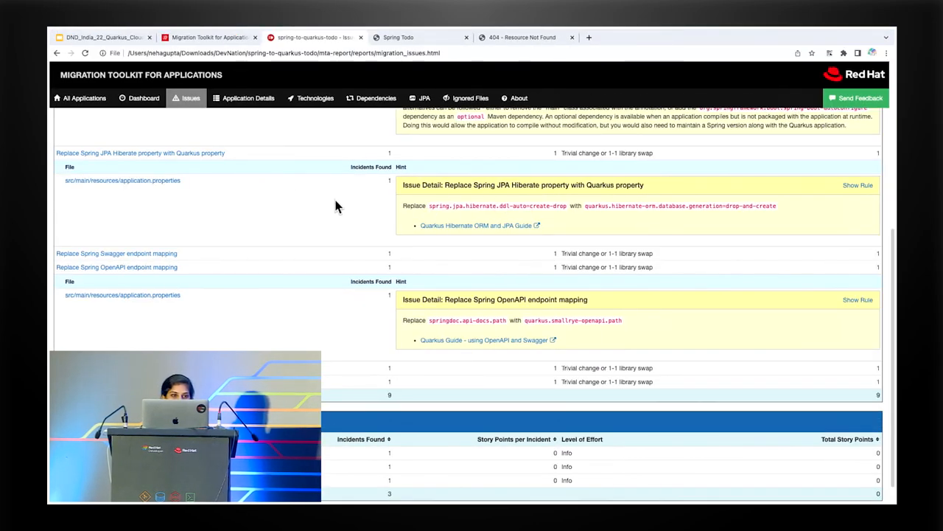
From the running todo app's footer, load the spring-to-quarkus-todo Swagger UI, then return to Terminal.
{"action": "left_click", "coordinate": [420, 37]}
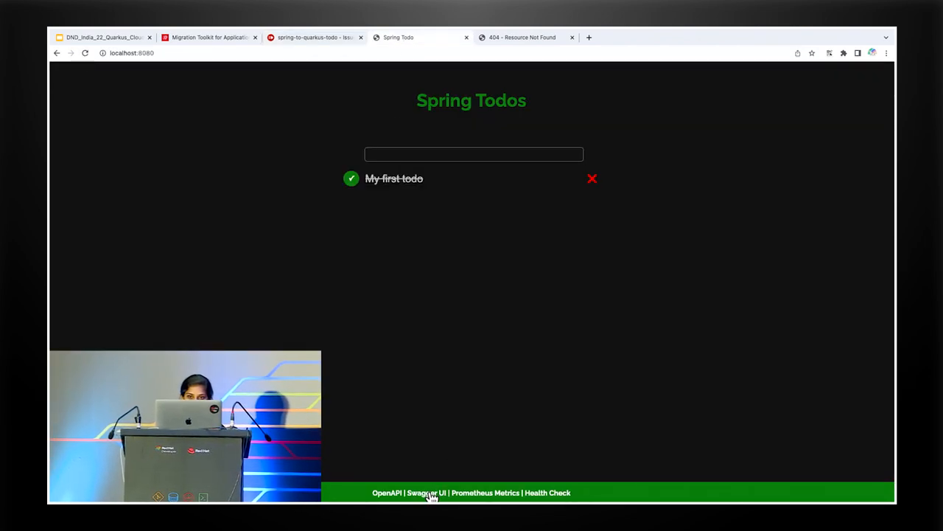
{"action": "left_click", "coordinate": [425, 492]}
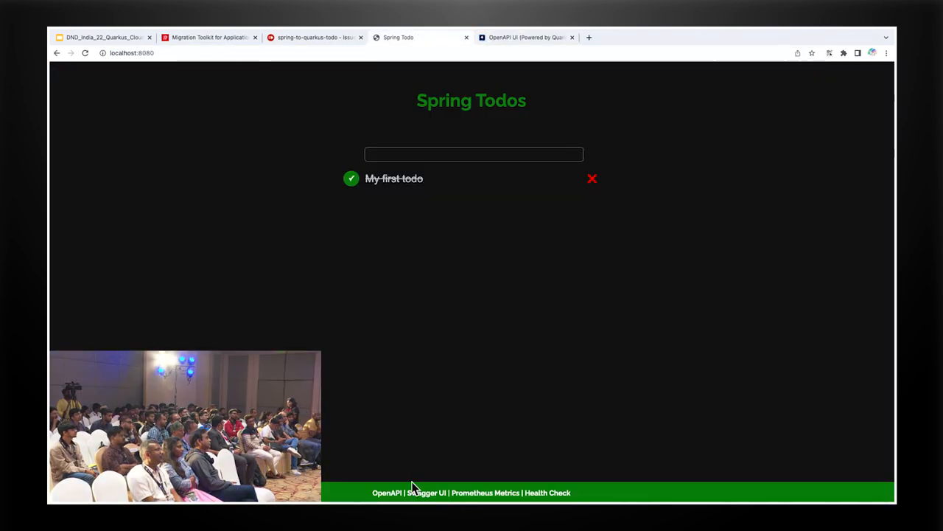
{"action": "left_click", "coordinate": [426, 492]}
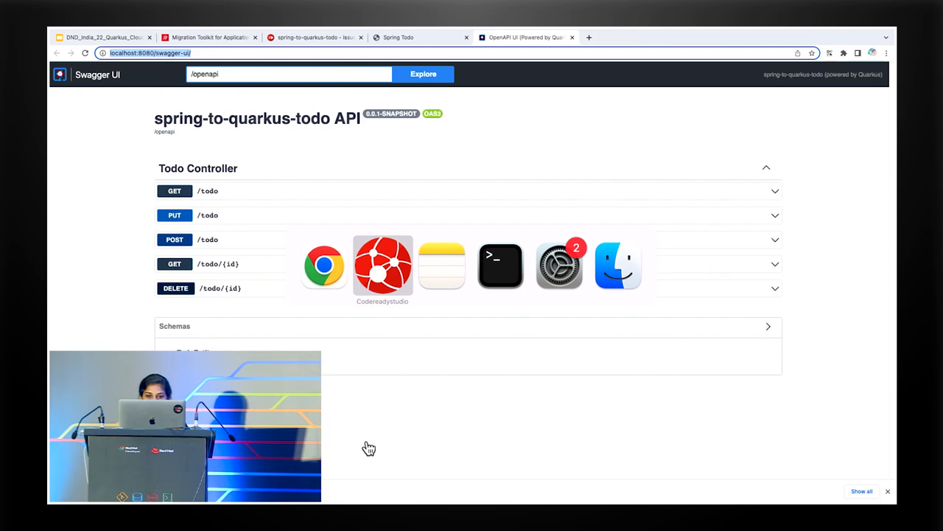
{"action": "left_click", "coordinate": [500, 265]}
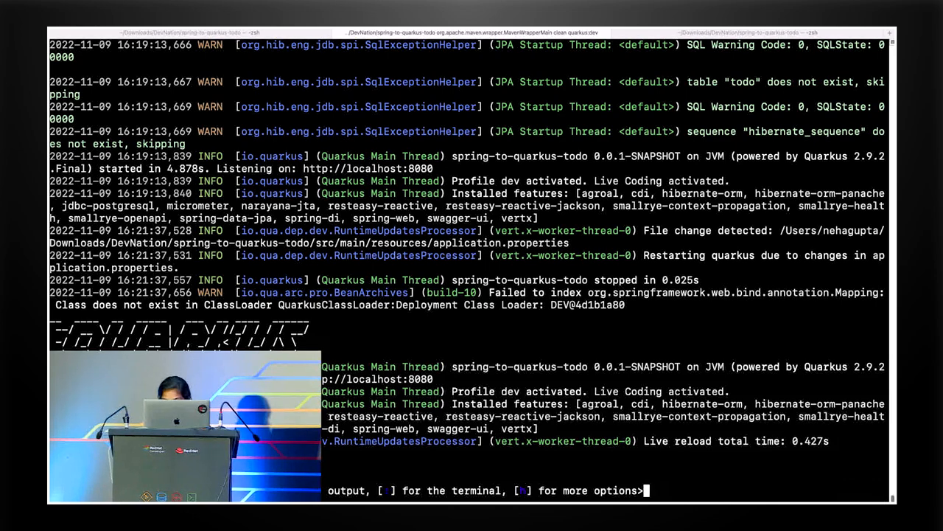
Scroll the Quarkus dev-mode log showing the live reload, then switch back to Chrome's Spring Todos tab.
{"action": "scroll", "scroll_direction": "up", "scroll_amount": 3}
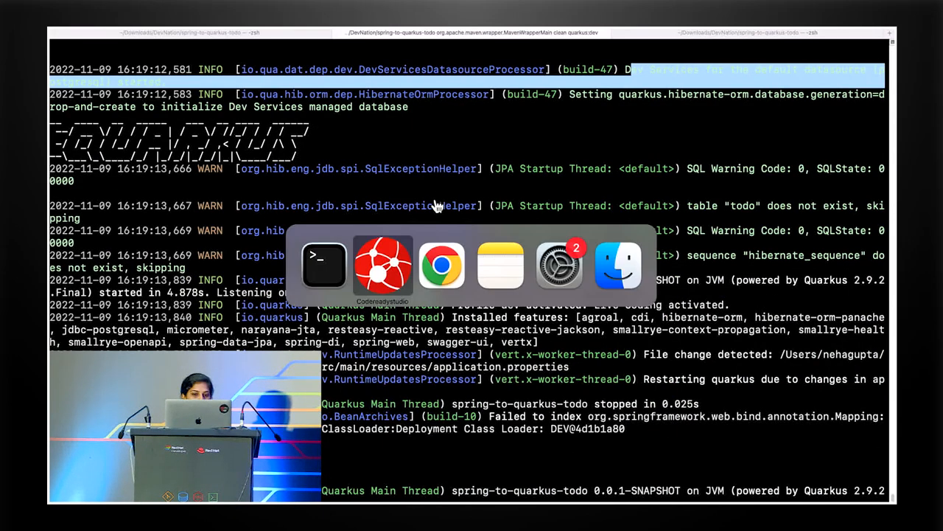
{"action": "left_click", "coordinate": [441, 265]}
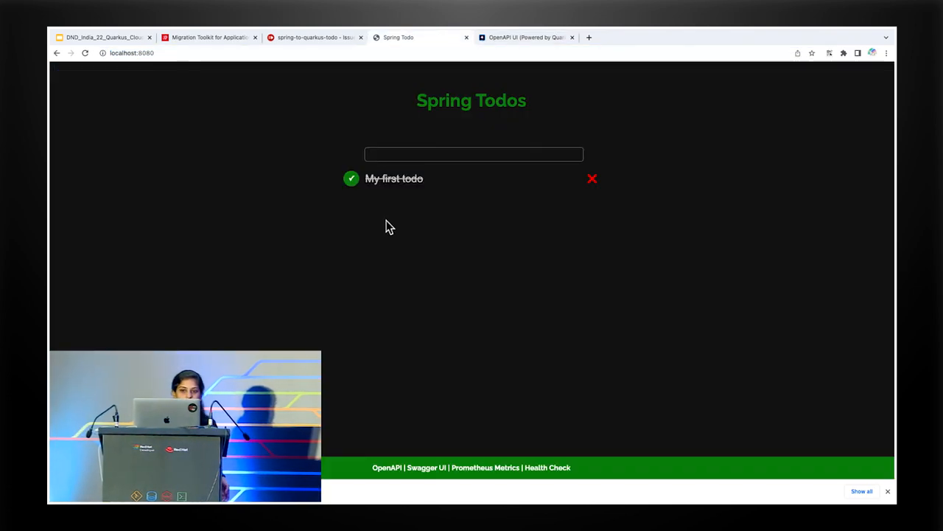
{"action": "mouse_move", "coordinate": [383, 269]}
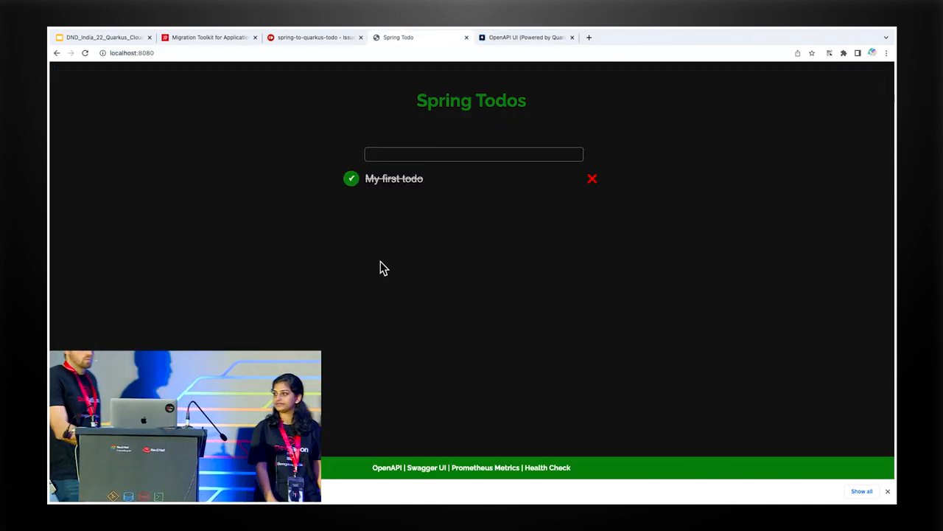